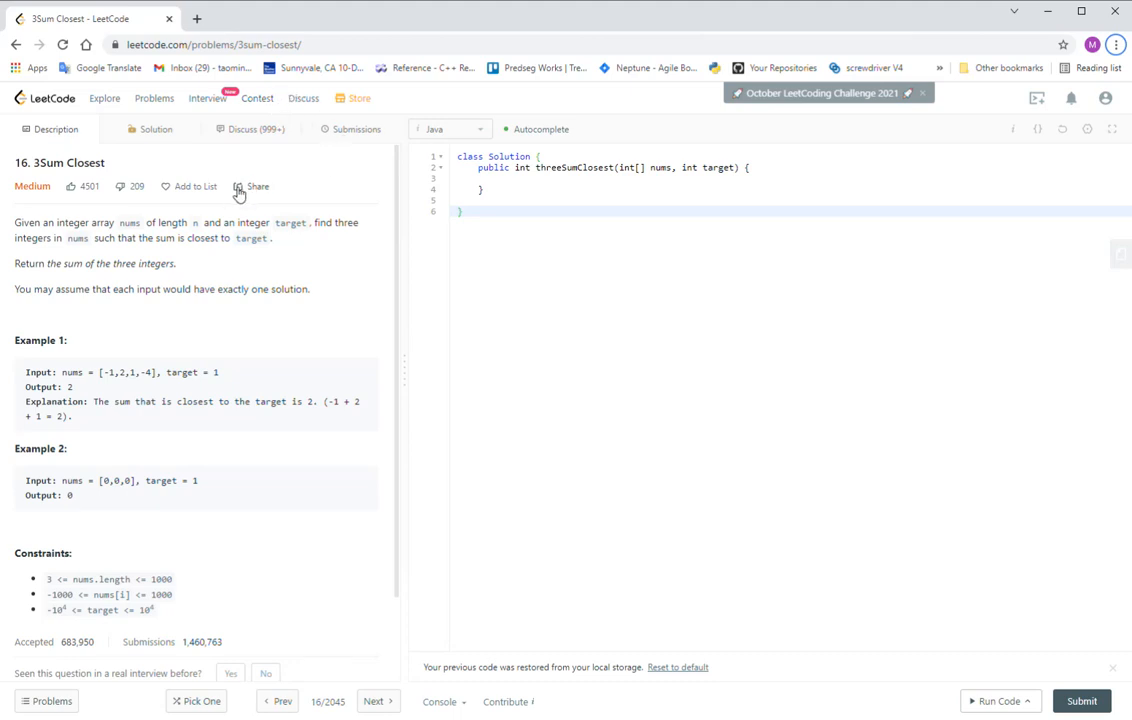
{"action": "mouse_move", "coordinate": [124, 222]}
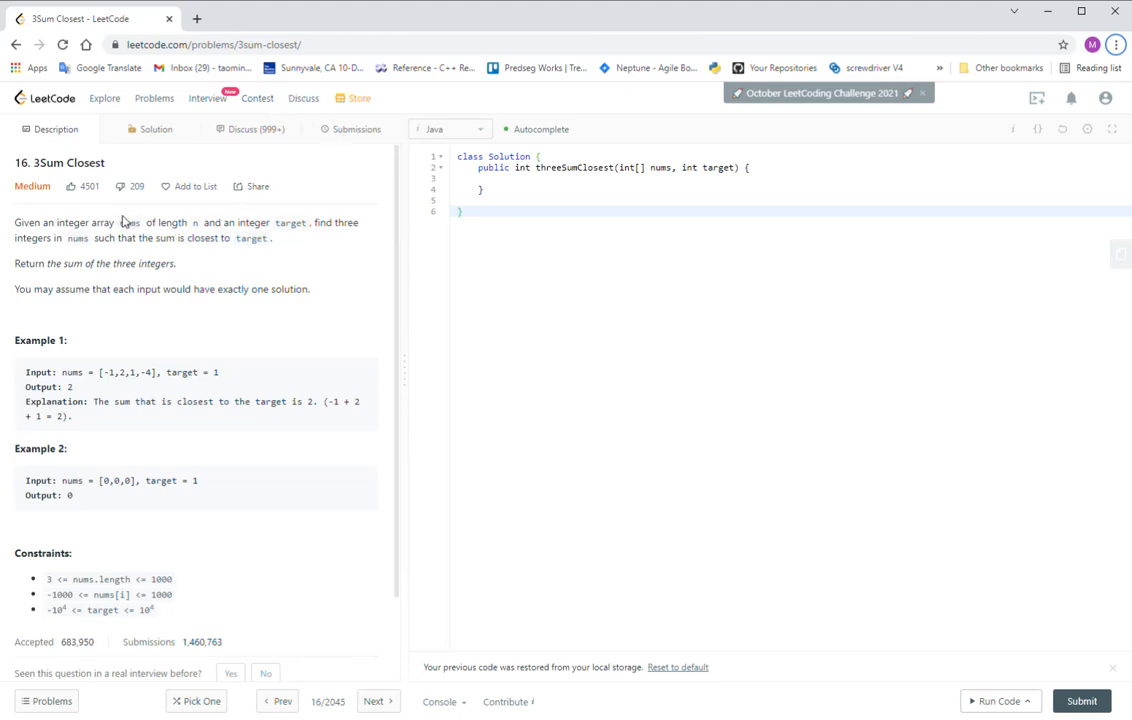
{"action": "mouse_move", "coordinate": [90, 176]}
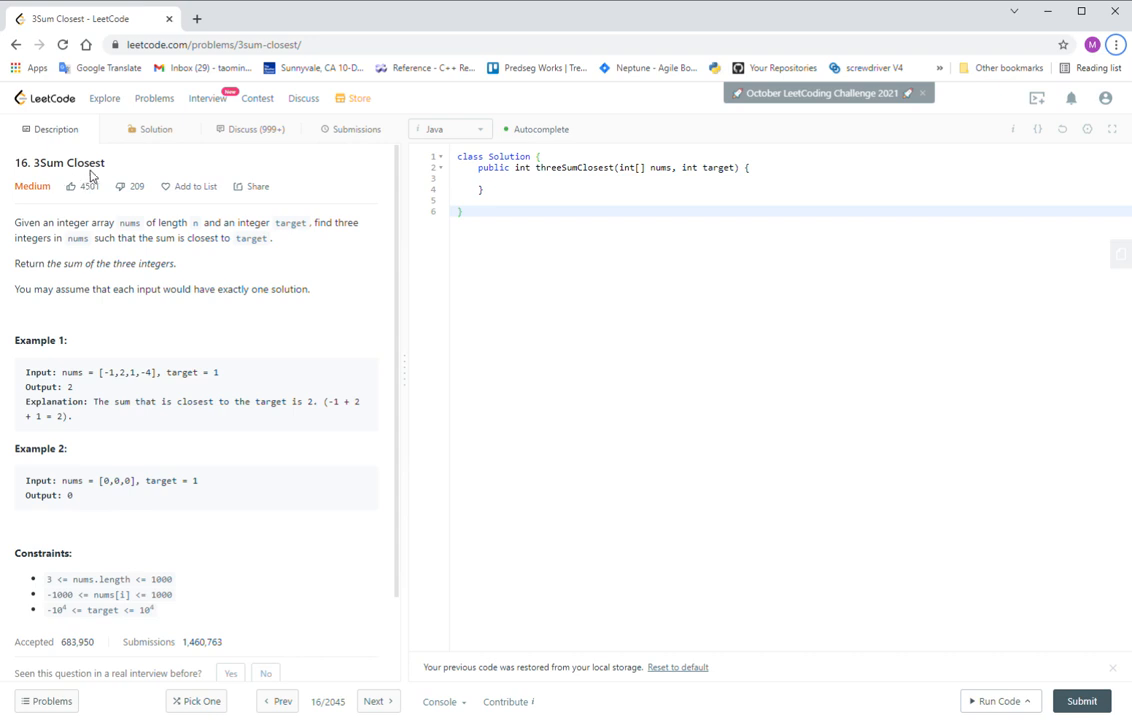
{"action": "mouse_move", "coordinate": [114, 176]}
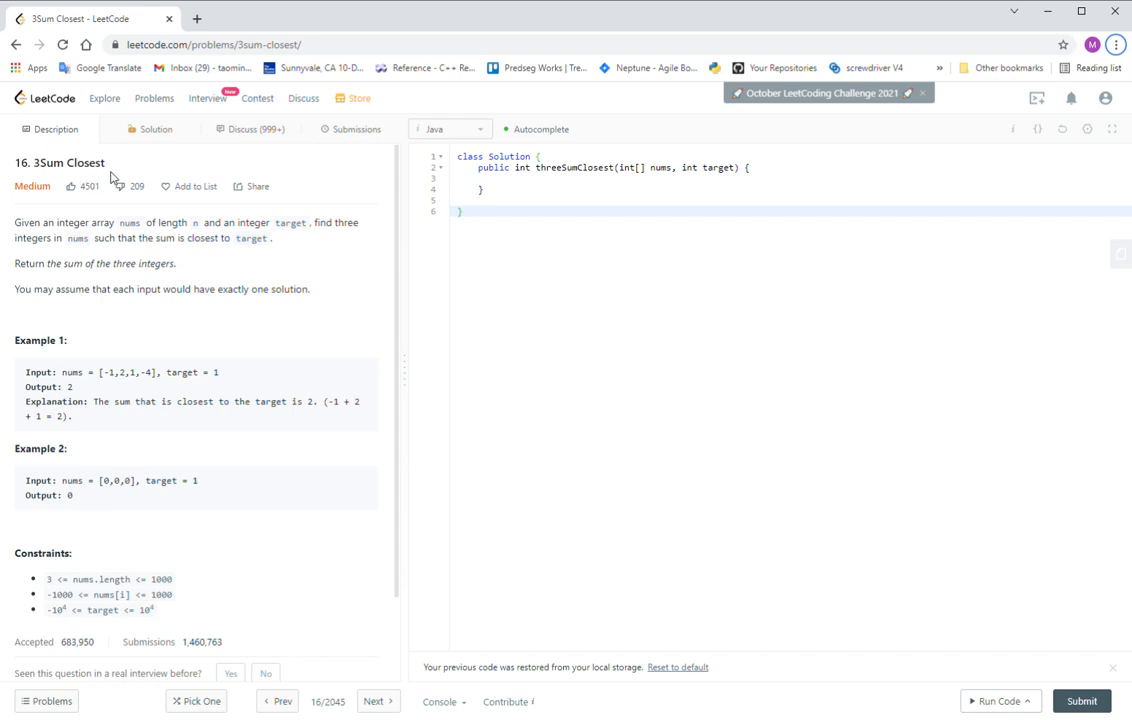
{"action": "mouse_move", "coordinate": [126, 168]}
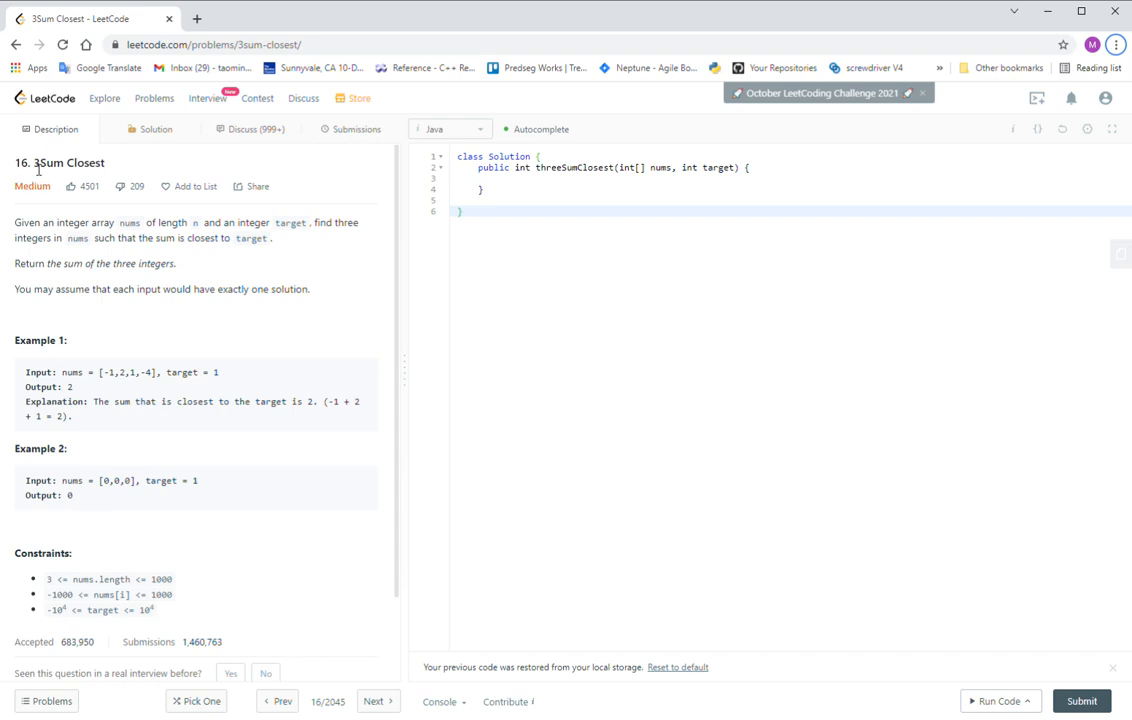
Review the 3Sum Closest statement, highlighting Example 1's input, target 1 and expected output 2.
{"action": "double_click", "coordinate": [46, 162]}
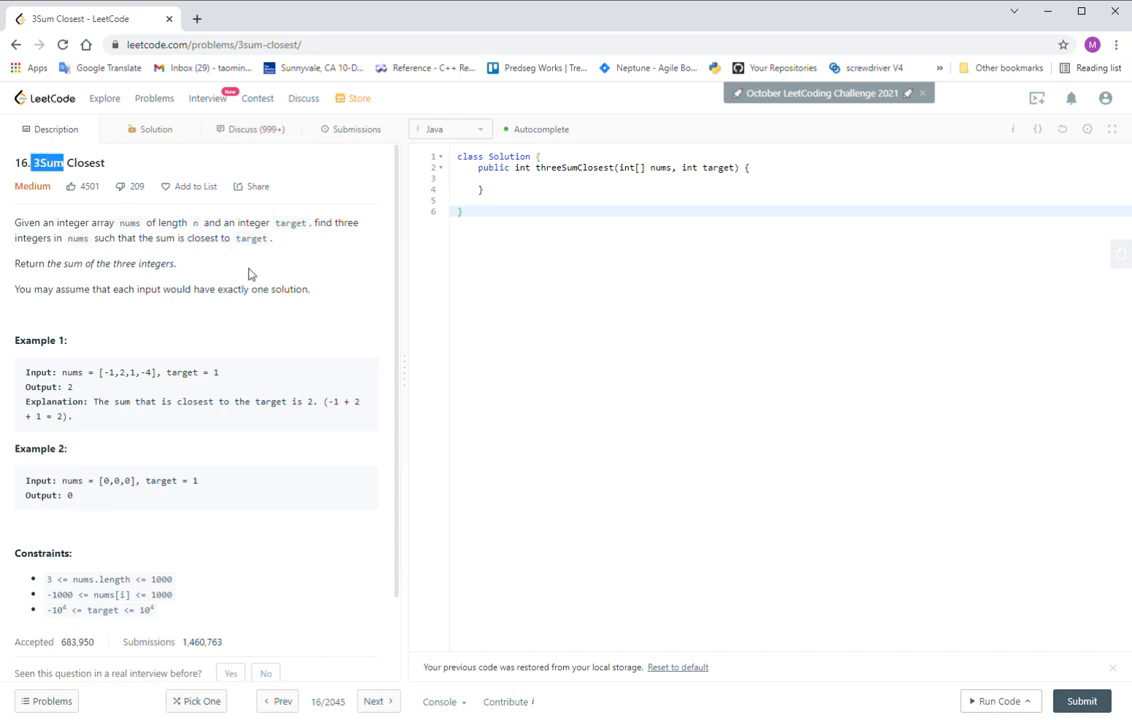
{"action": "mouse_move", "coordinate": [258, 320]}
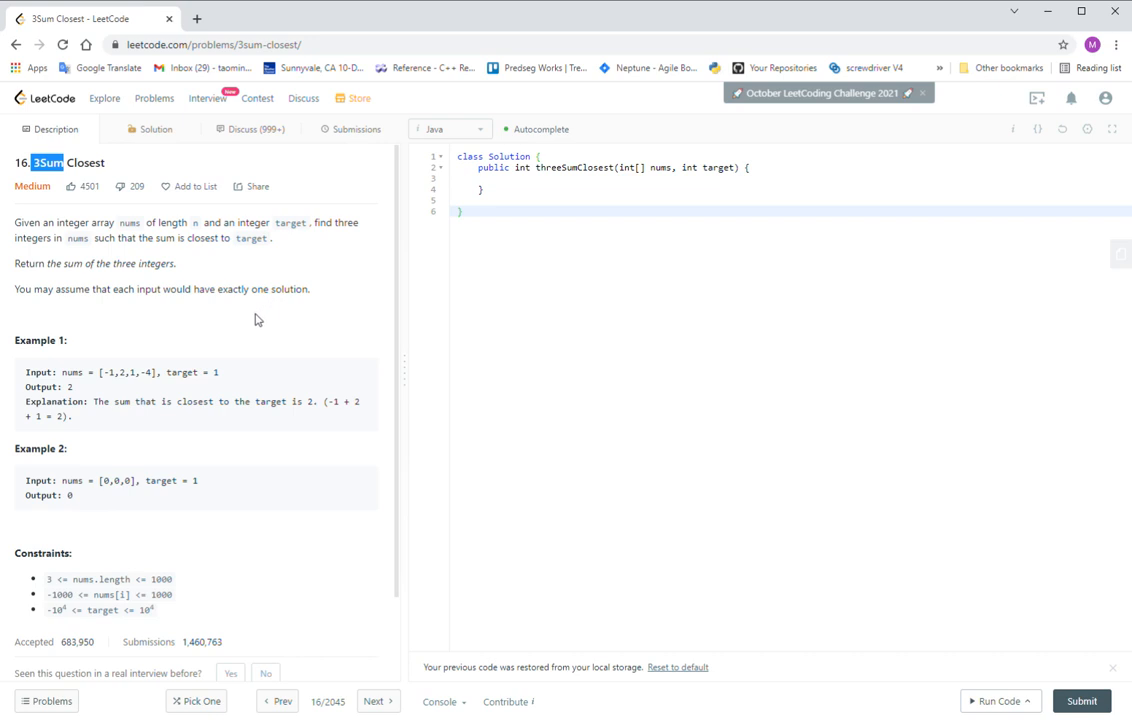
{"action": "mouse_move", "coordinate": [248, 322]}
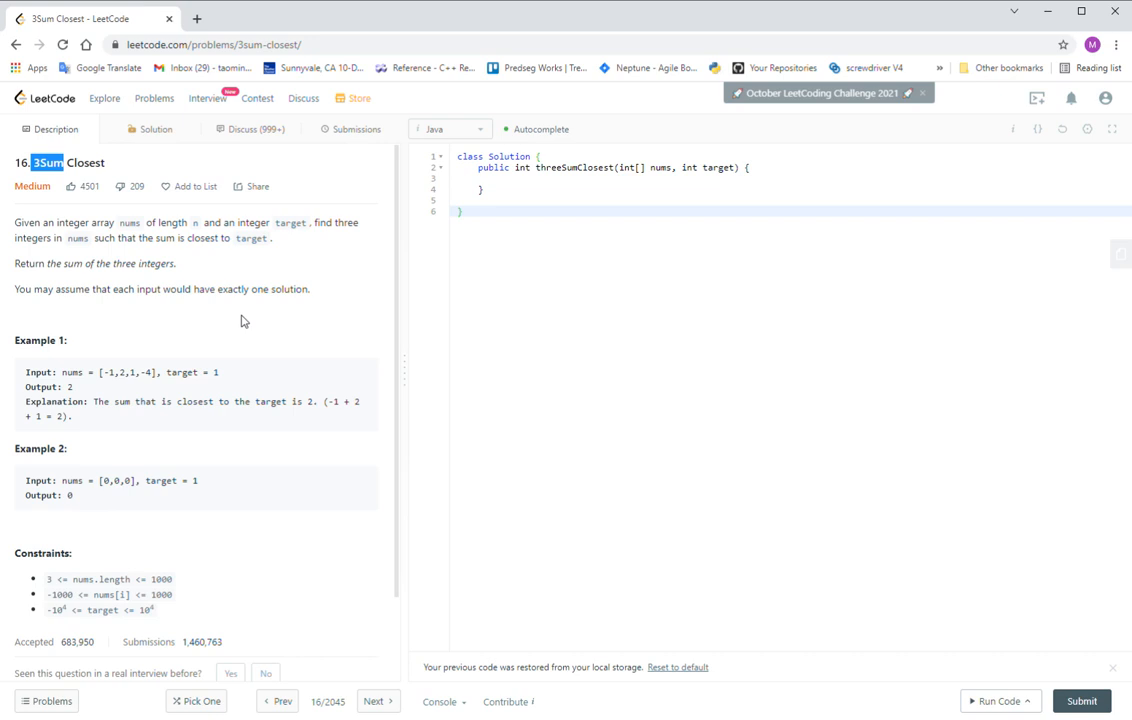
{"action": "mouse_move", "coordinate": [264, 320]}
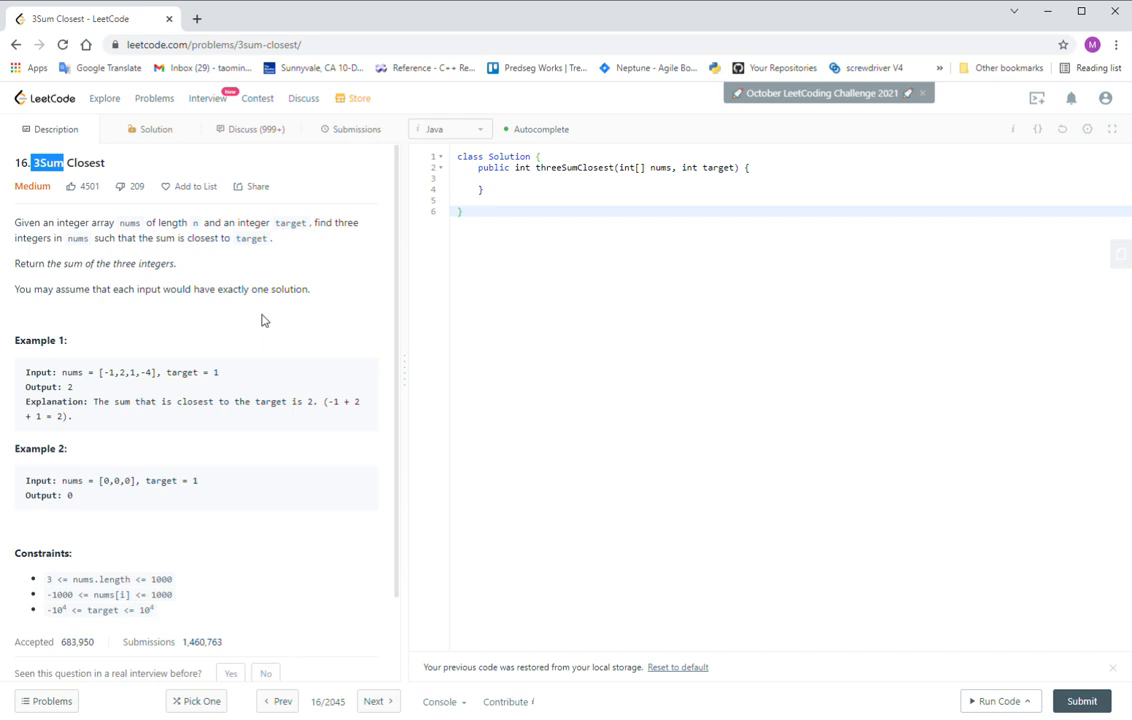
{"action": "mouse_move", "coordinate": [276, 338]}
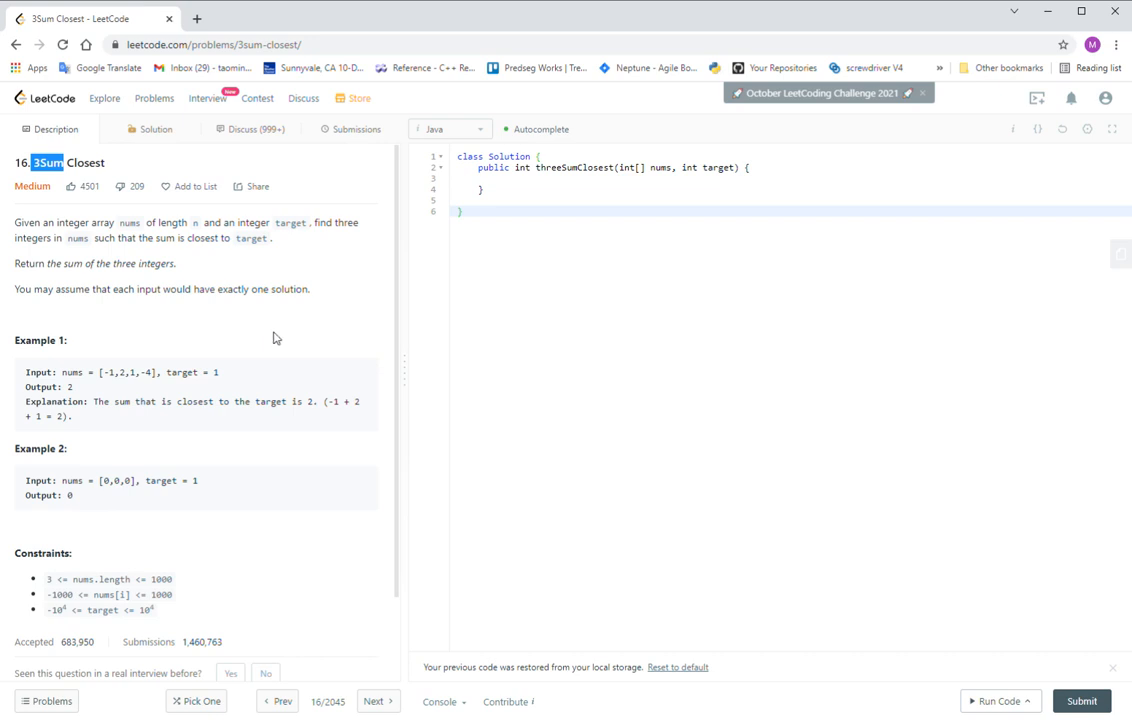
{"action": "scroll", "scroll_direction": "down", "scroll_amount": 3}
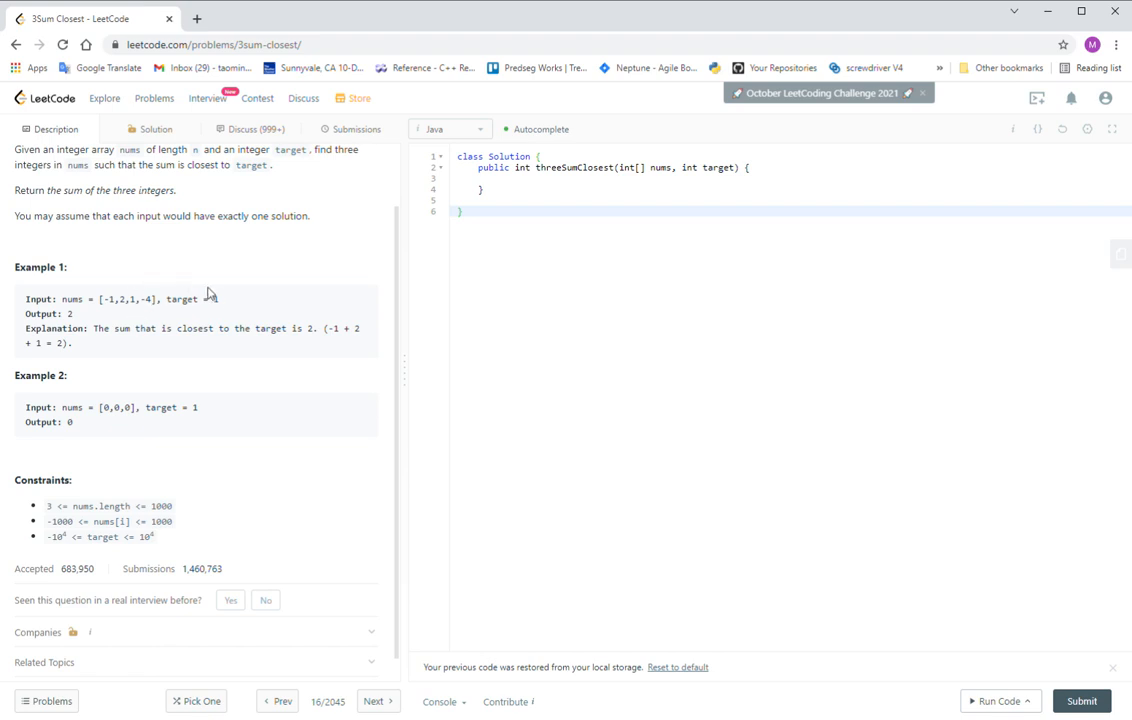
{"action": "triple_click", "coordinate": [124, 300]}
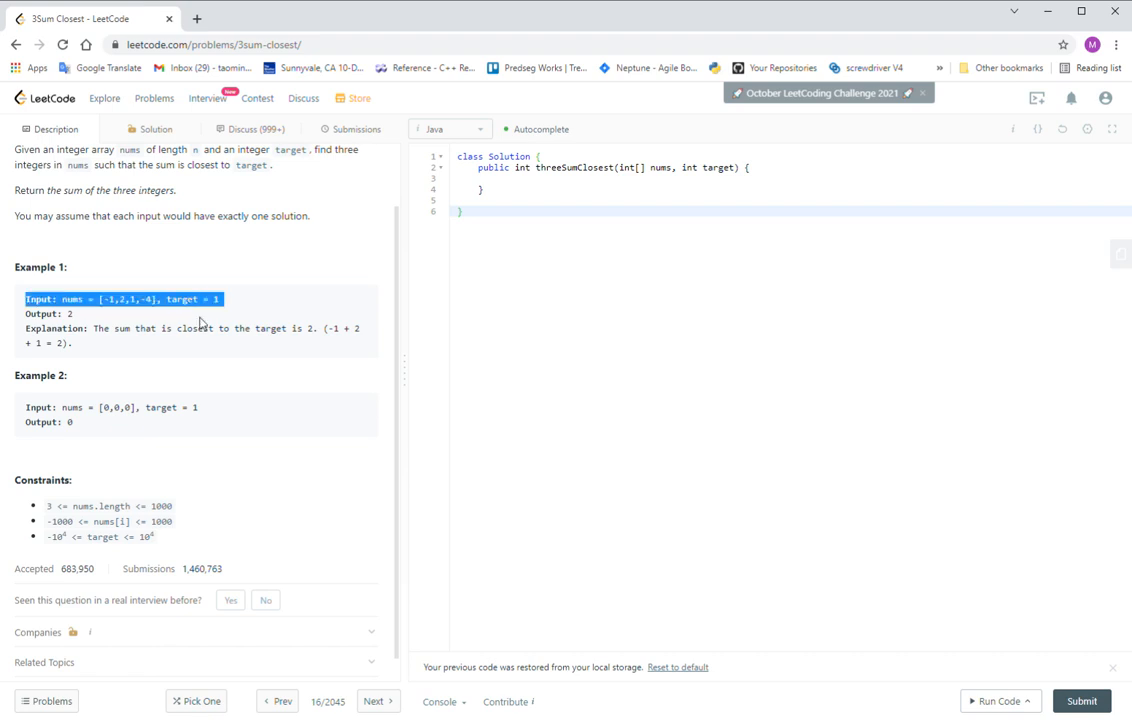
{"action": "double_click", "coordinate": [184, 300]}
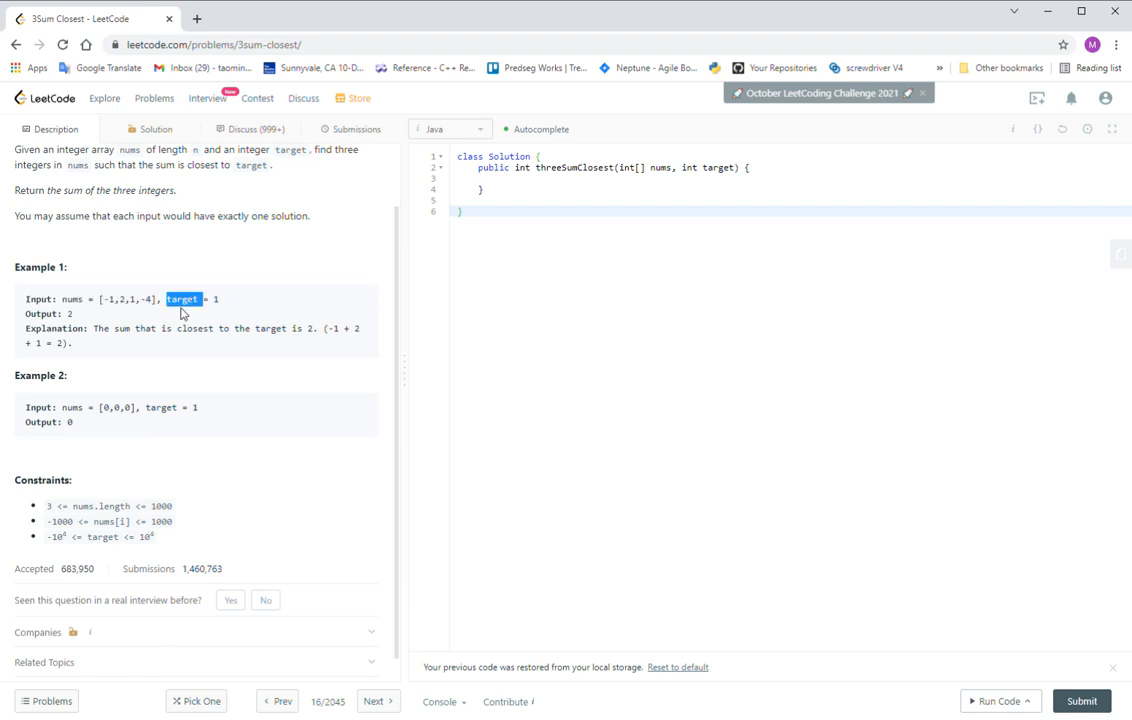
{"action": "mouse_move", "coordinate": [148, 320]}
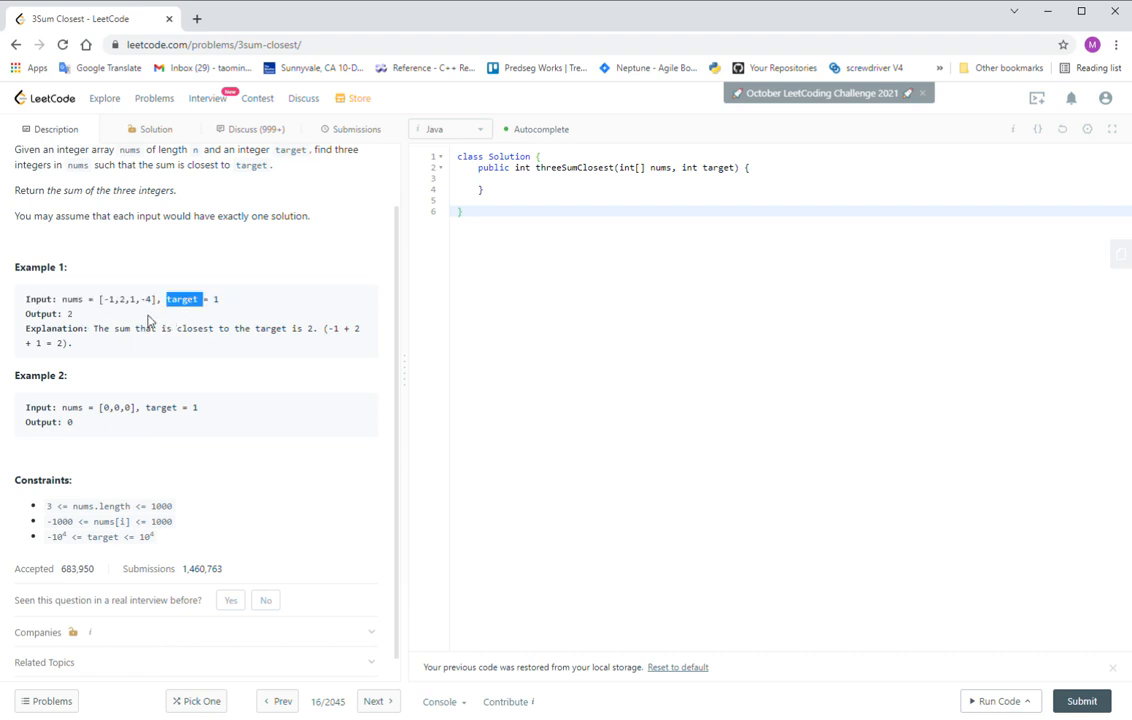
{"action": "double_click", "coordinate": [68, 312]}
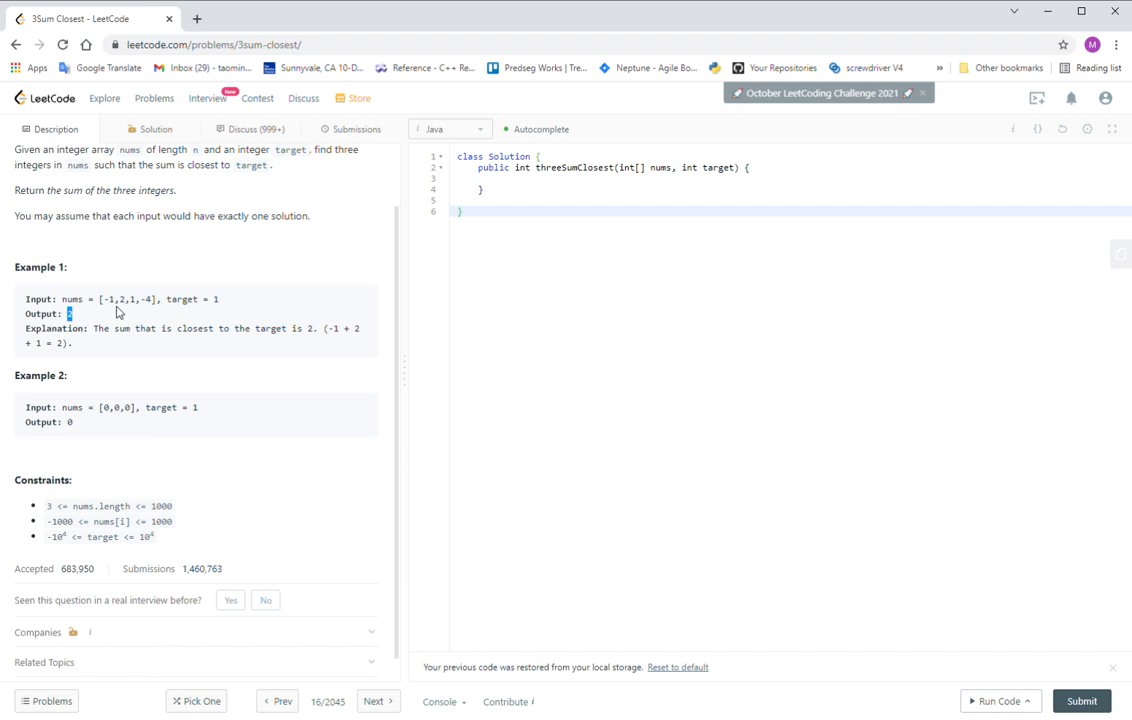
{"action": "mouse_move", "coordinate": [112, 308]}
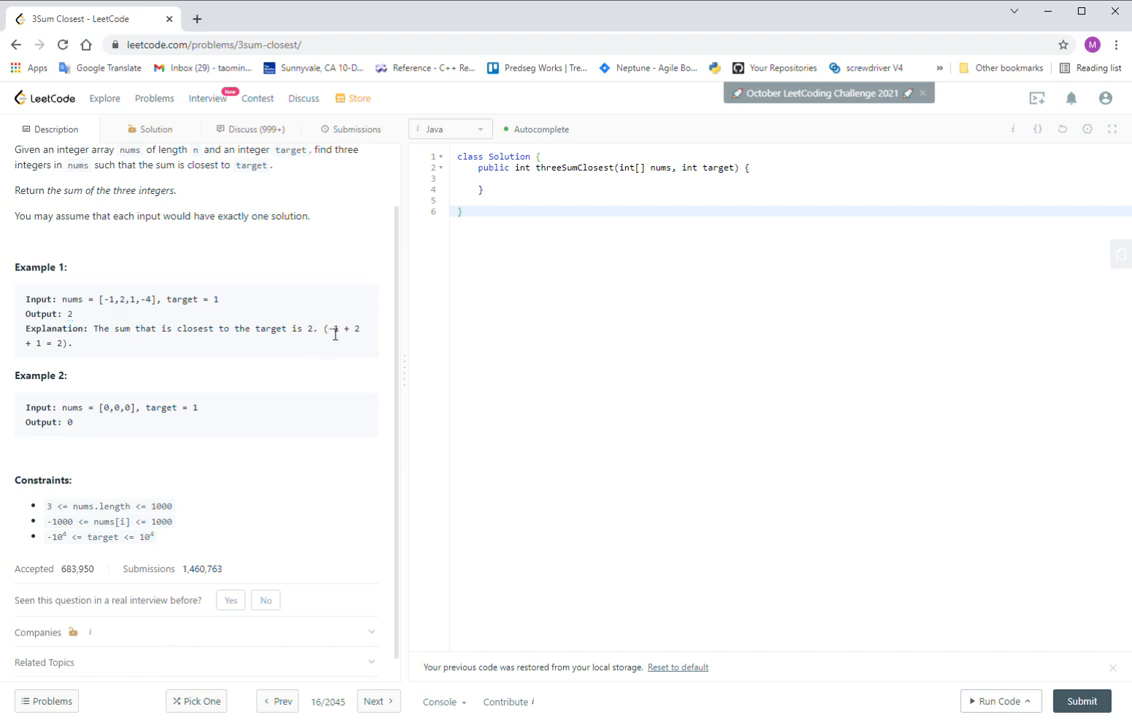
{"action": "double_click", "coordinate": [332, 328]}
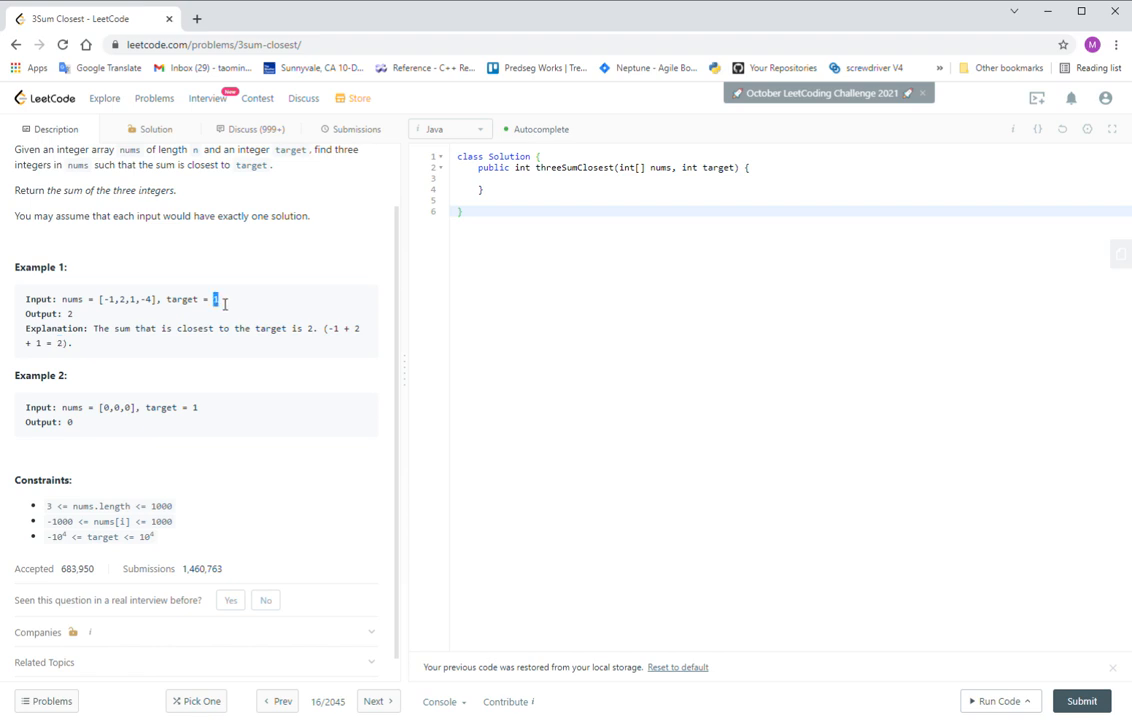
{"action": "mouse_move", "coordinate": [52, 304]}
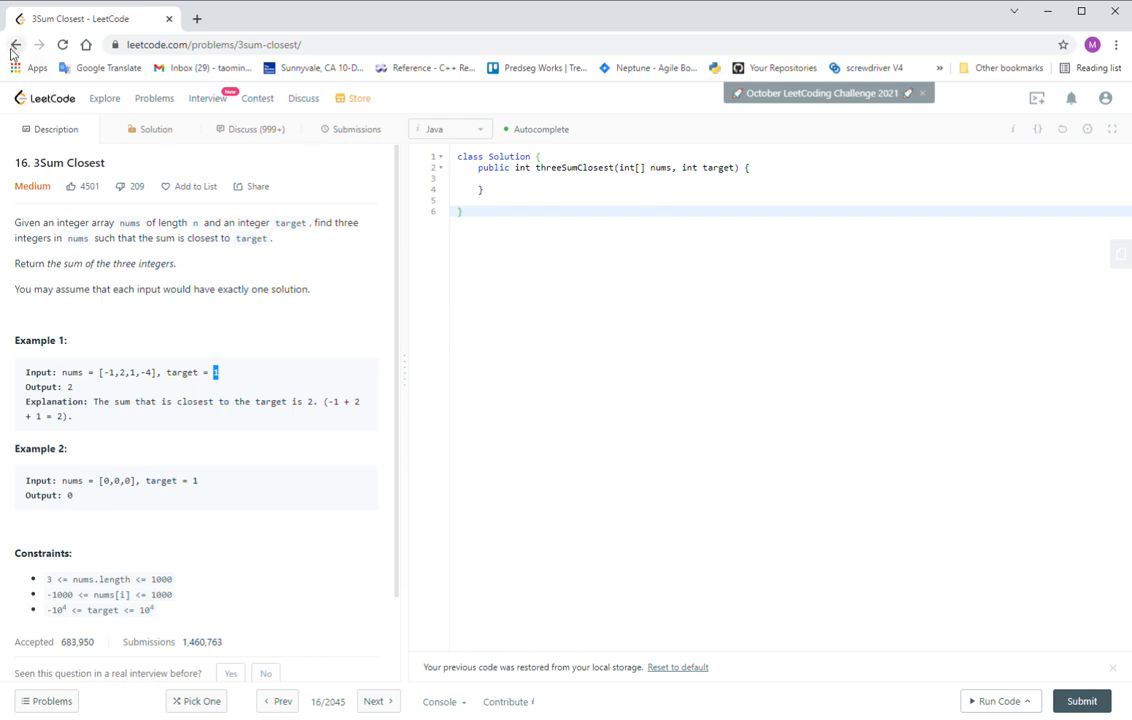
Via Submissions and the Problems list, copy the 3Sum solution and bring it back to 3Sum Closest.
{"action": "left_click", "coordinate": [352, 128]}
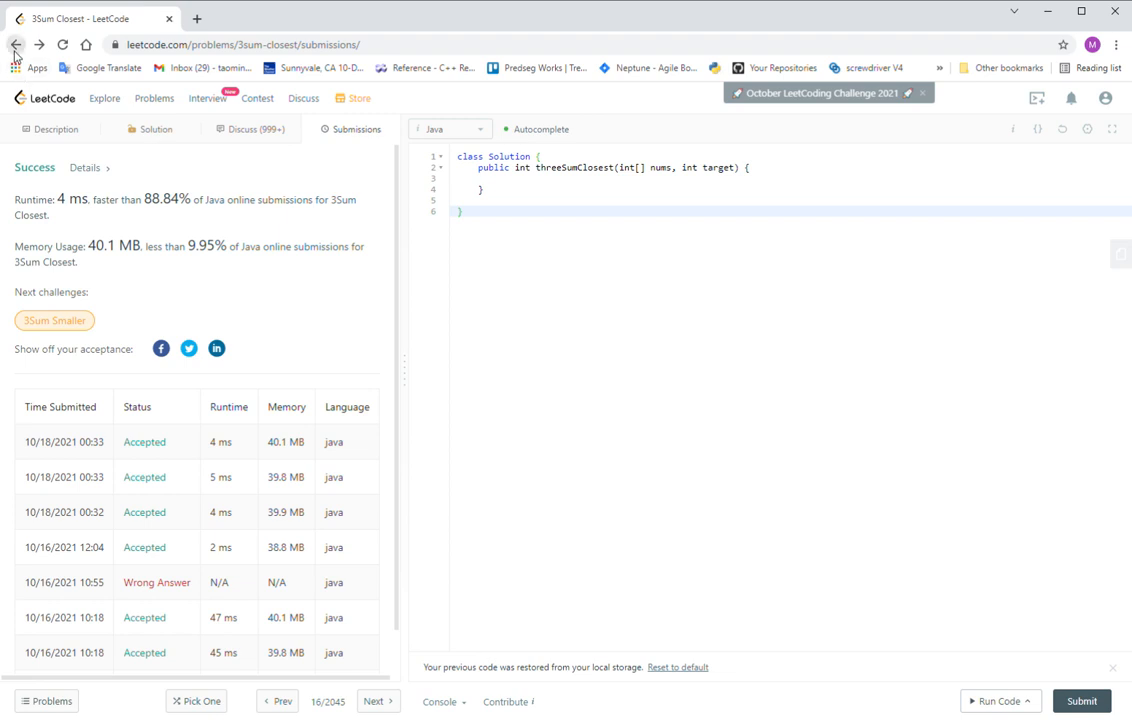
{"action": "mouse_move", "coordinate": [60, 116]}
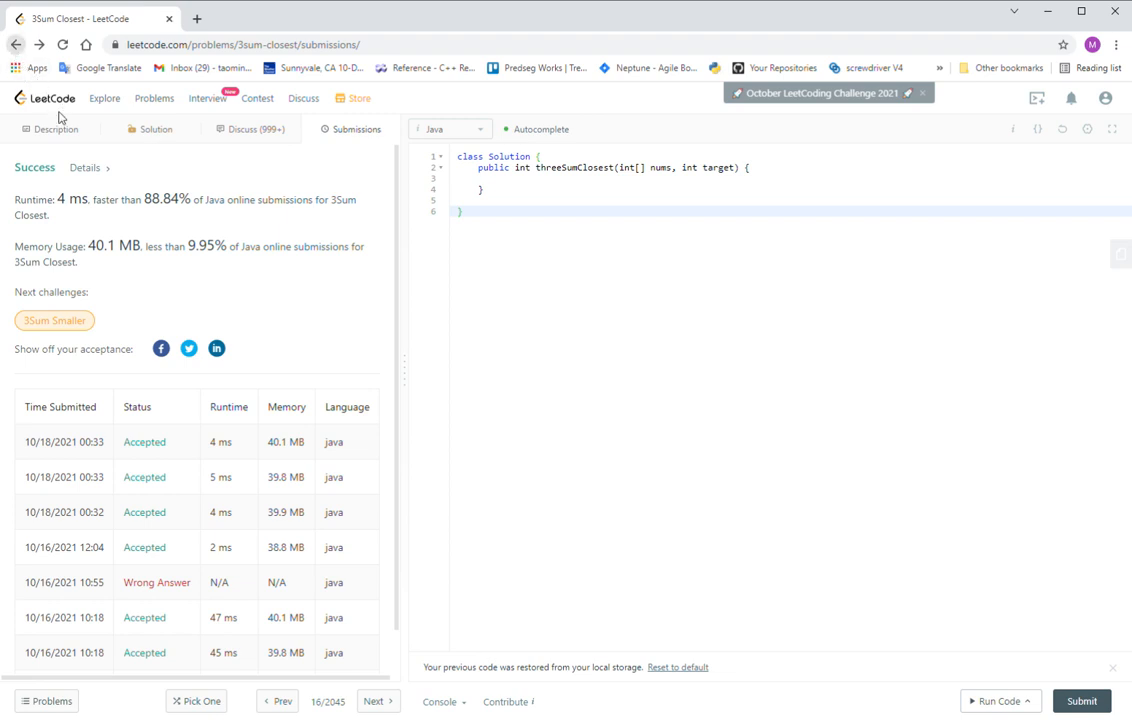
{"action": "left_click", "coordinate": [154, 98]}
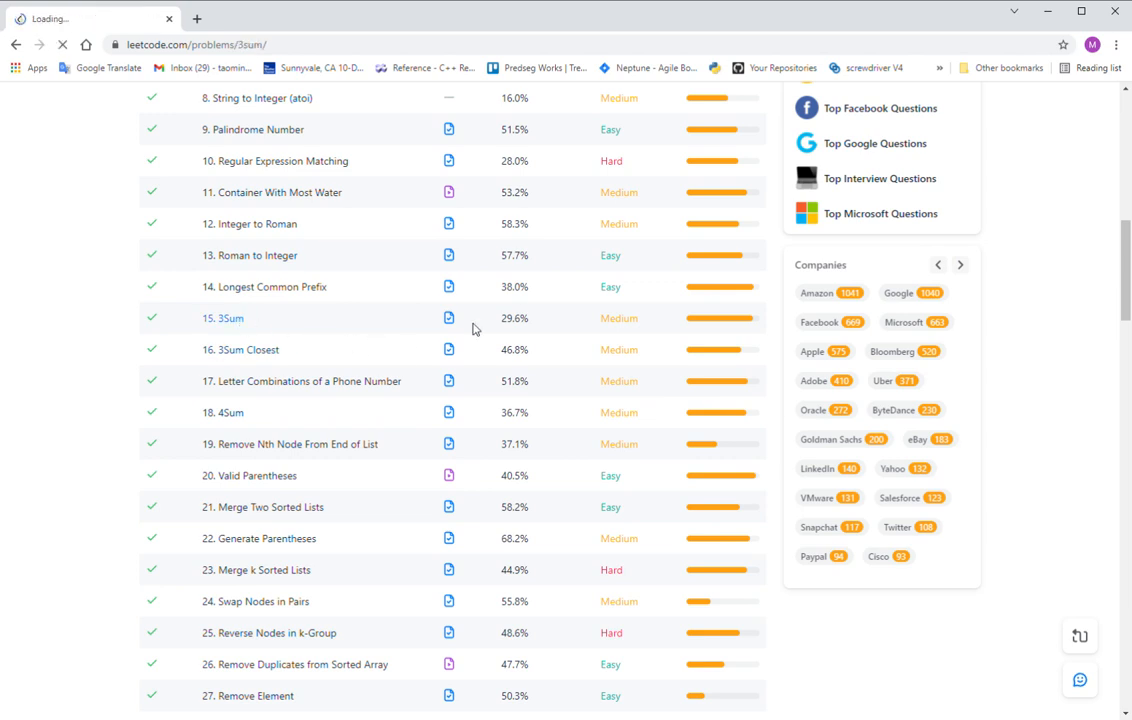
{"action": "left_click", "coordinate": [228, 318]}
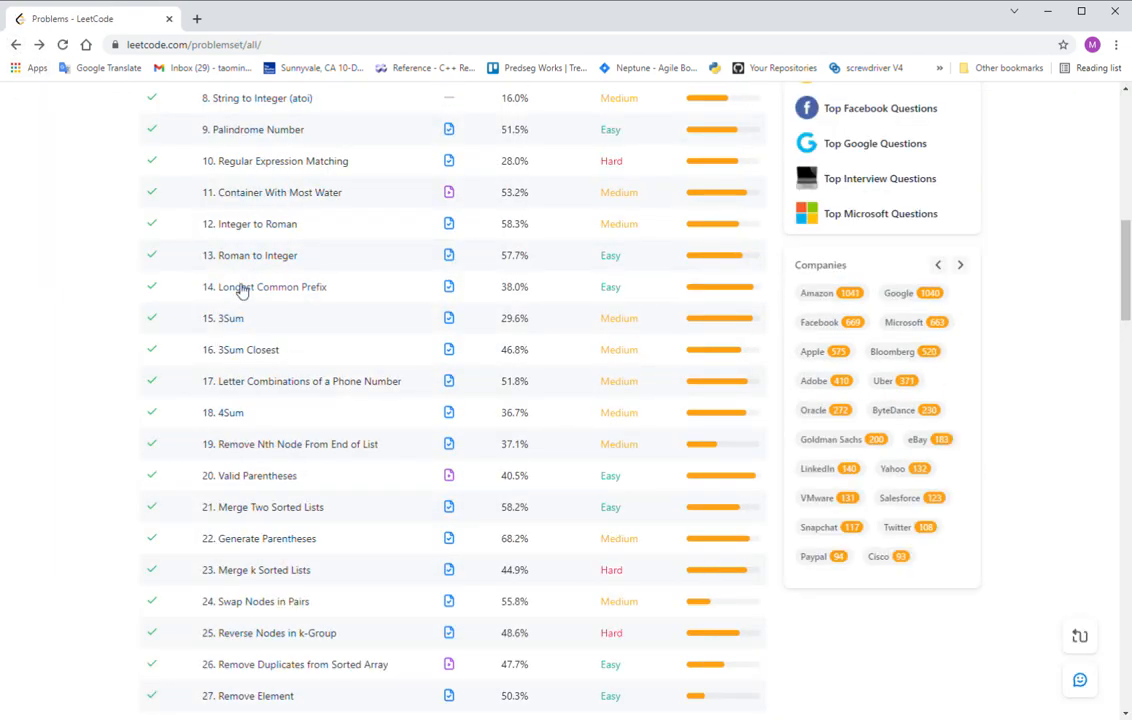
{"action": "left_click", "coordinate": [240, 348]}
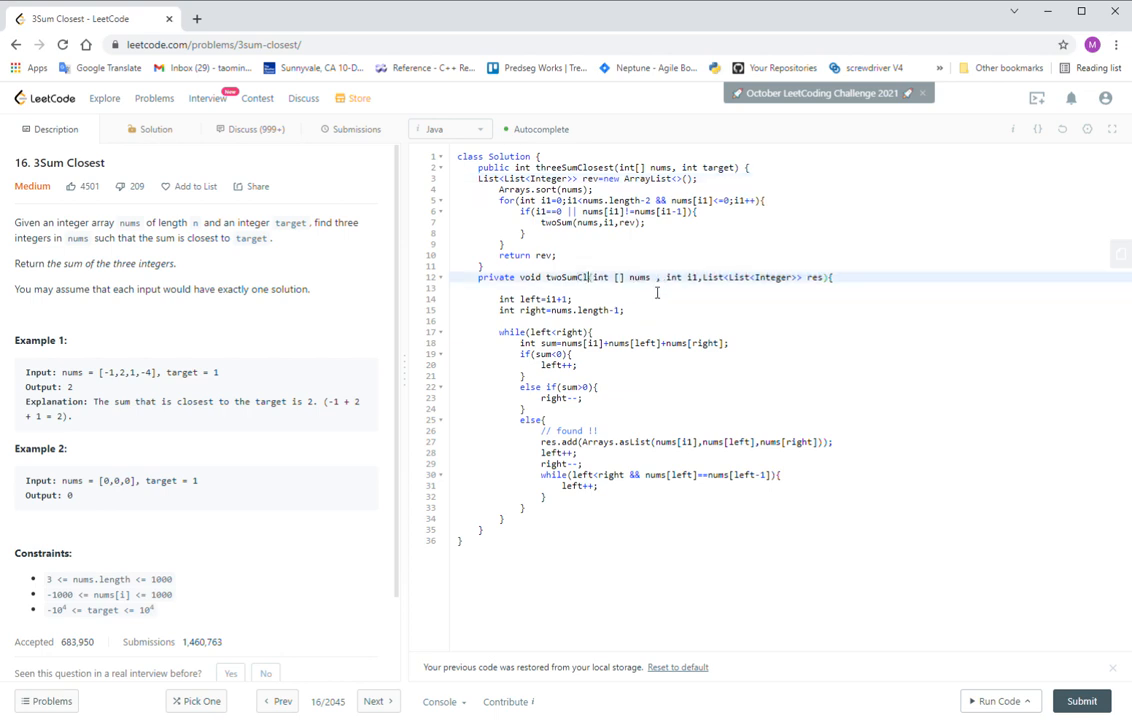
Rename the pasted helper from twoSum to twoSumClosest.
{"action": "type", "text": "osest"}
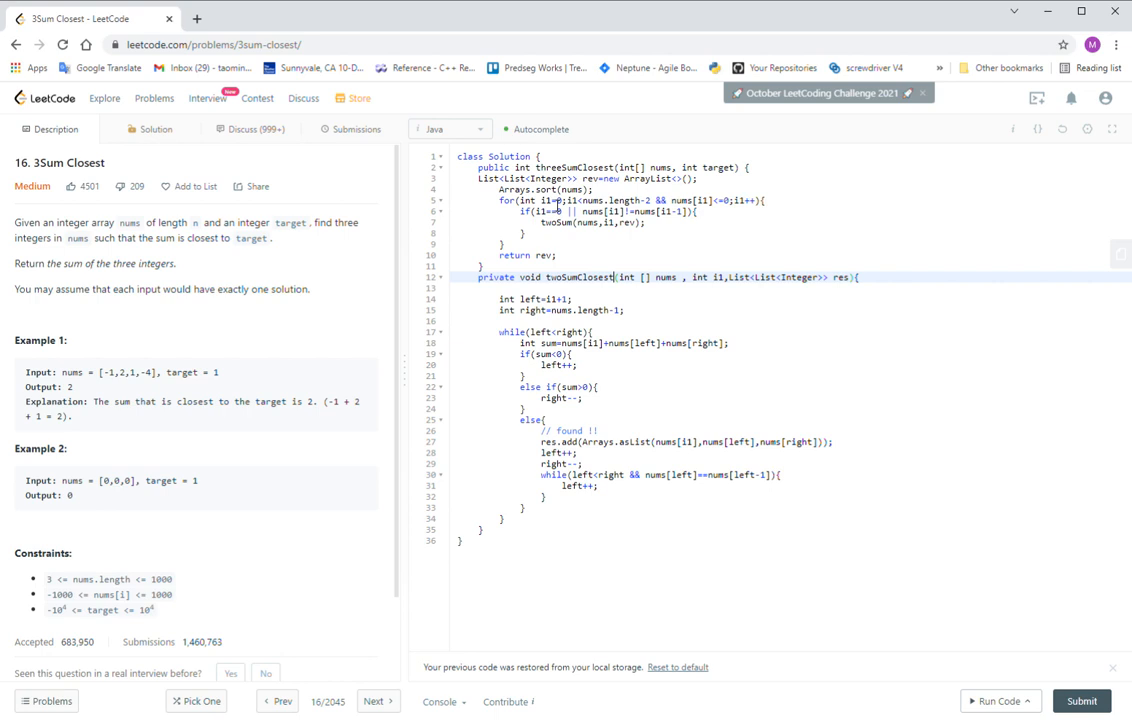
{"action": "mouse_move", "coordinate": [800, 184]}
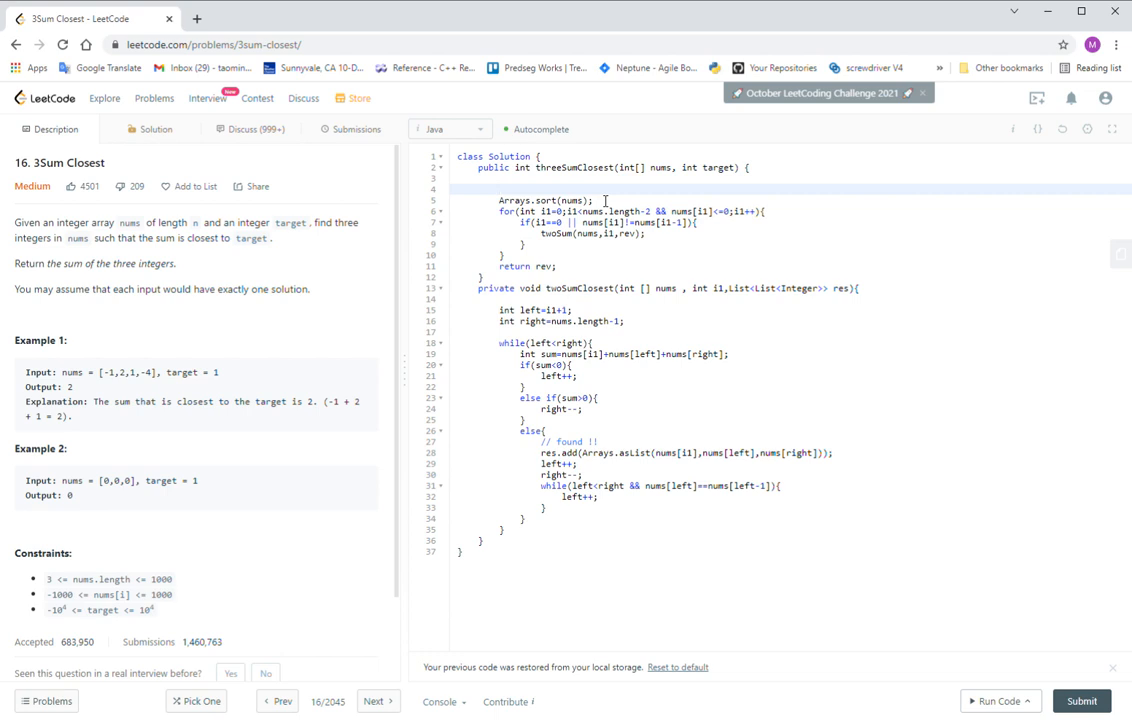
Declare int closest = Integer.MAX_VALUE at the top of threeSumClosest.
{"action": "type", "text": "In"}
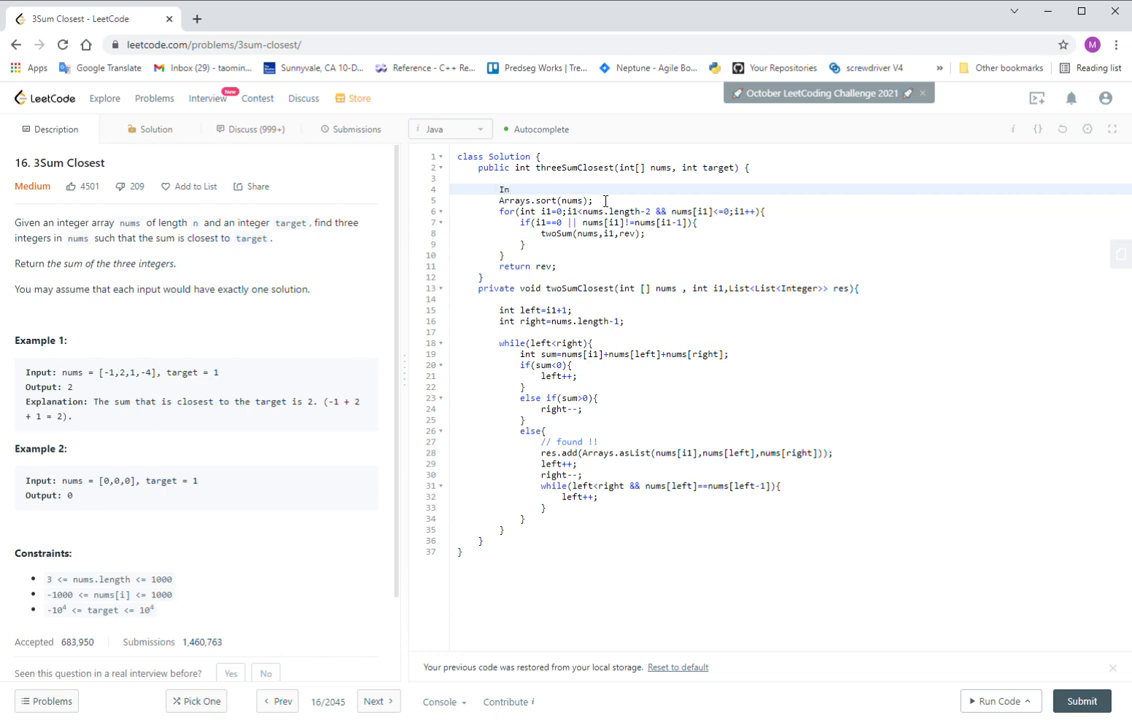
{"action": "type", "text": "teg"}
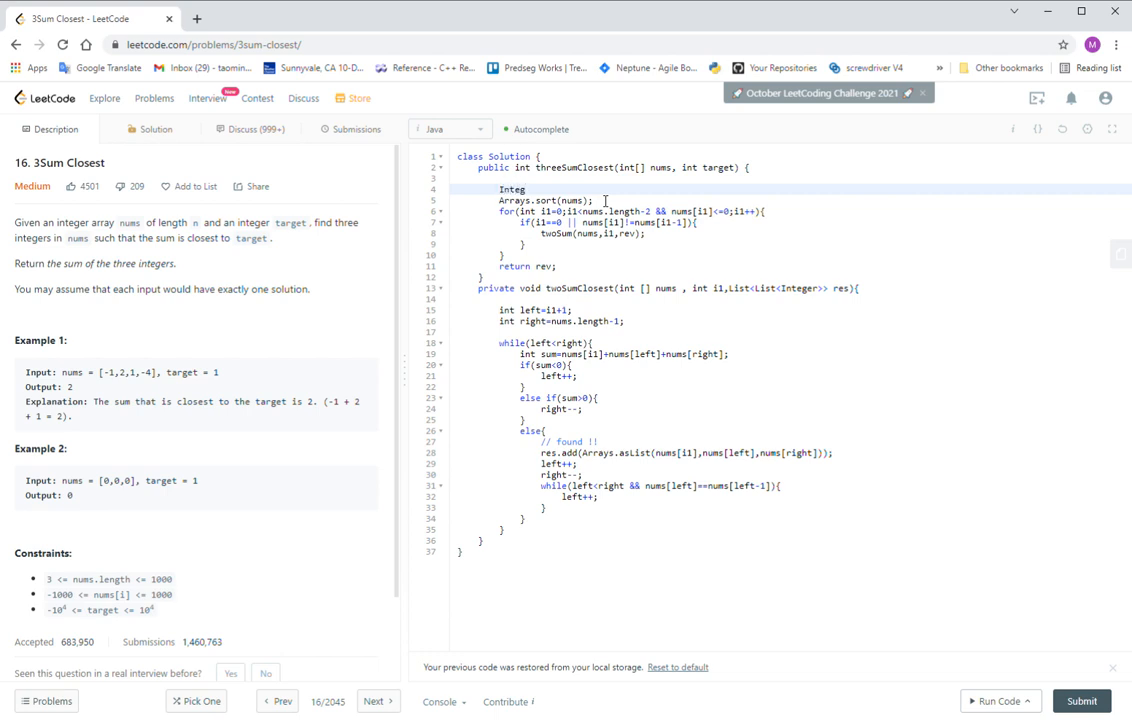
{"action": "type", "text": "er"}
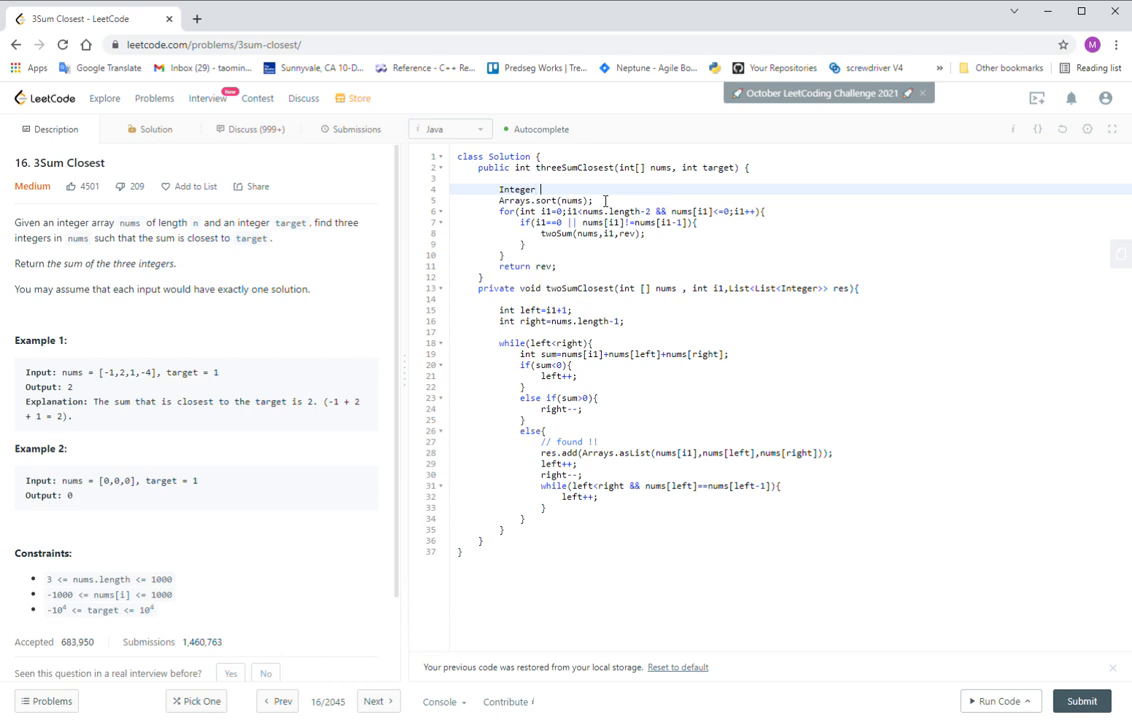
{"action": "type", "text": "clo"}
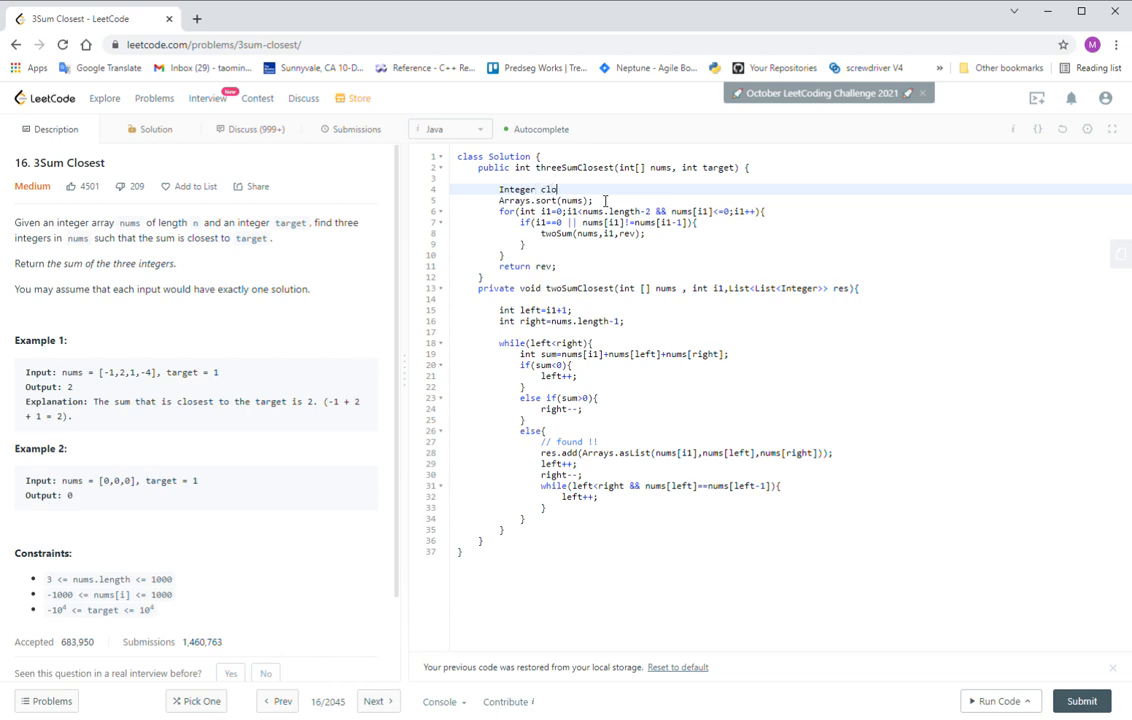
{"action": "type", "text": "es"}
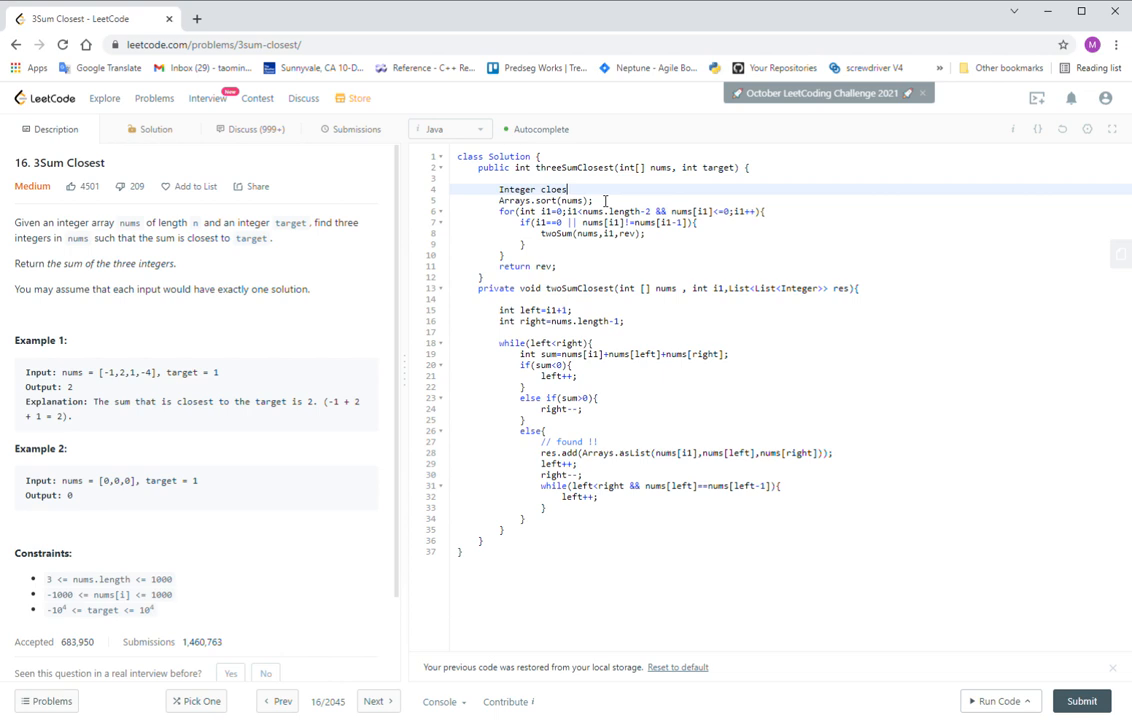
{"action": "type", "text": "st"}
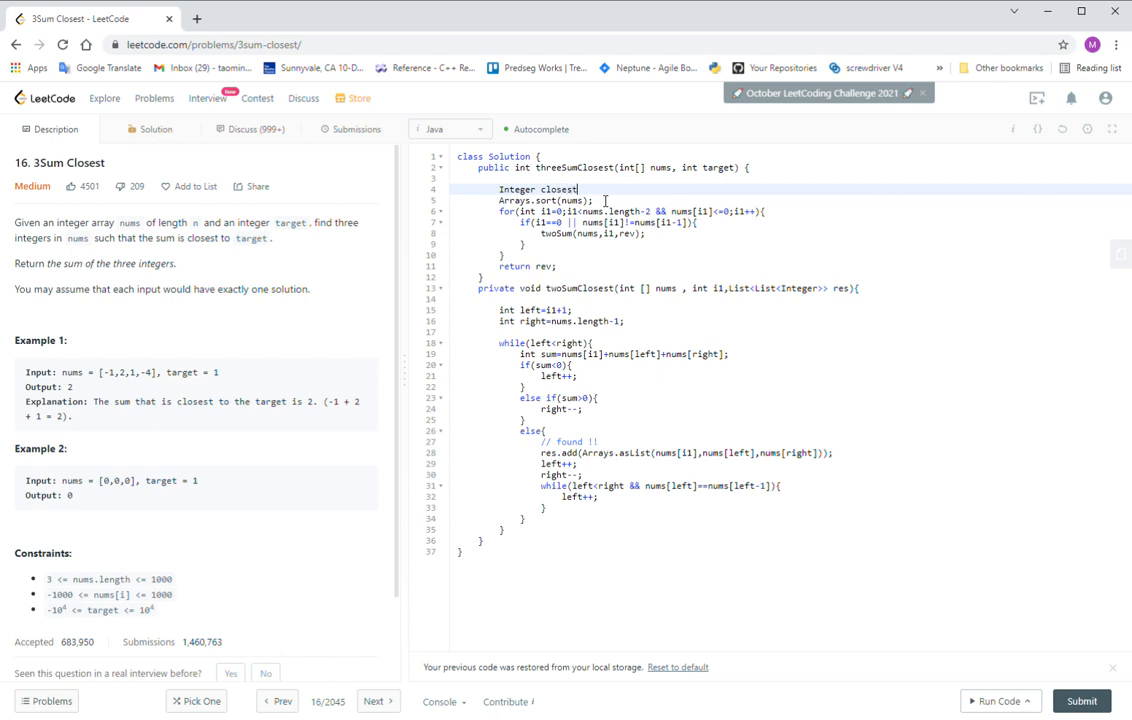
{"action": "type", "text": "="}
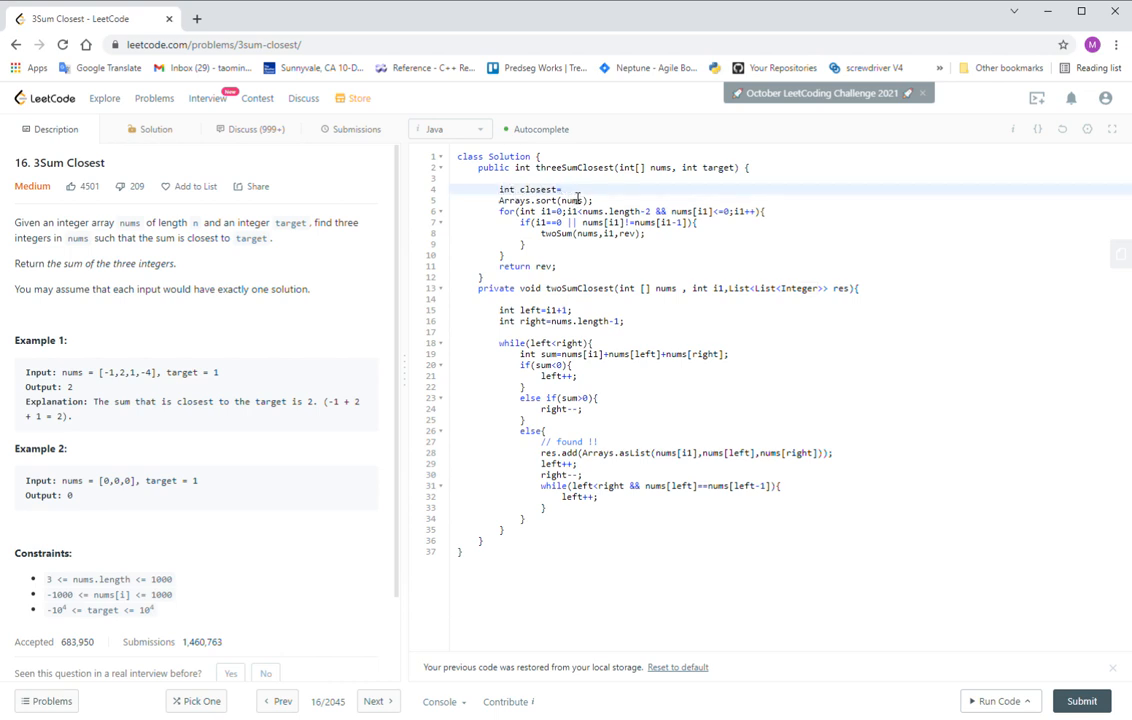
{"action": "type", "text": "Integer"}
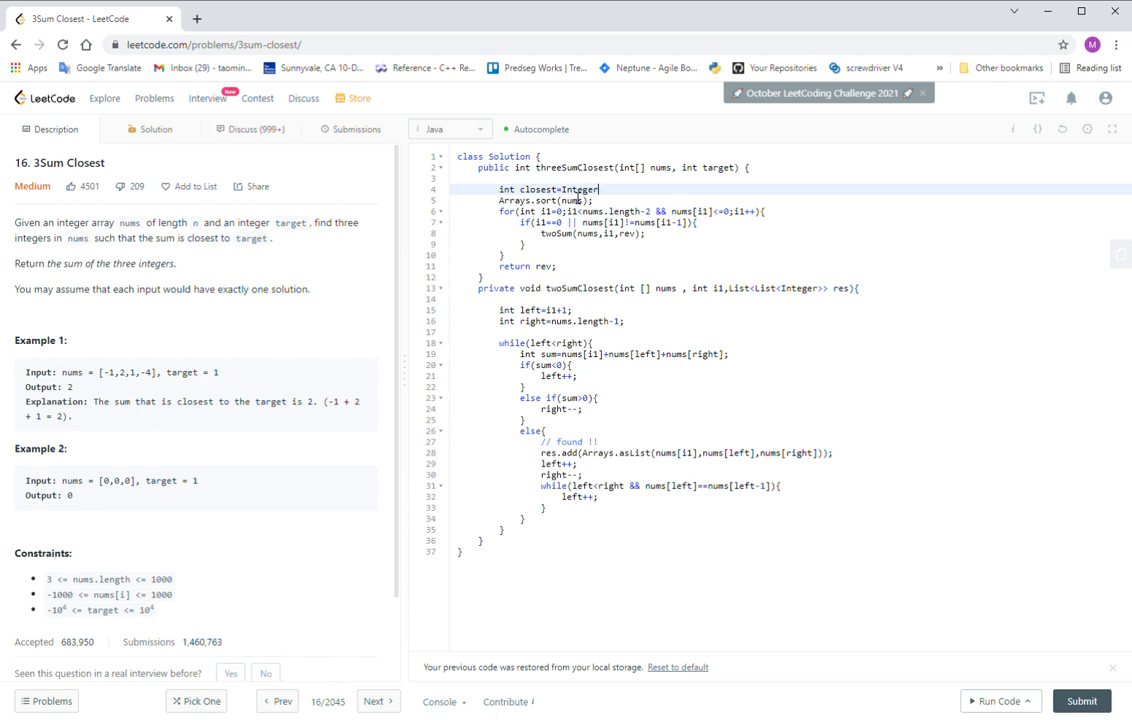
{"action": "type", "text": ".ma"}
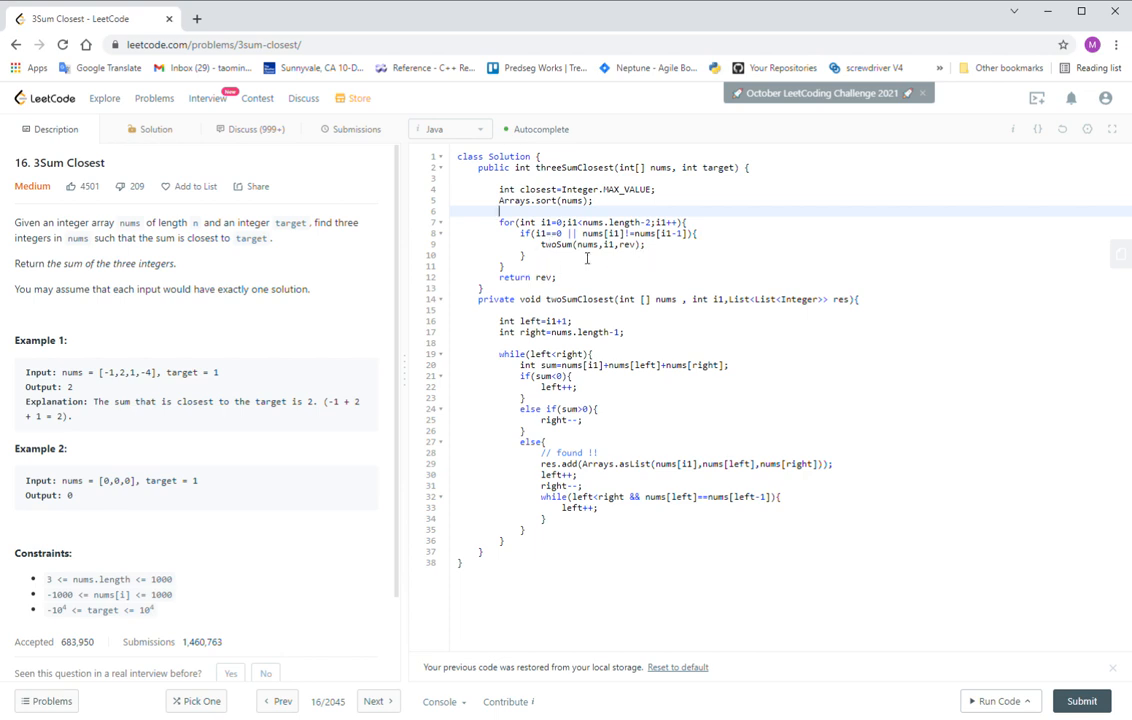
Change the helper call to pass target and closest and capture its result for closest.
{"action": "double_click", "coordinate": [580, 300]}
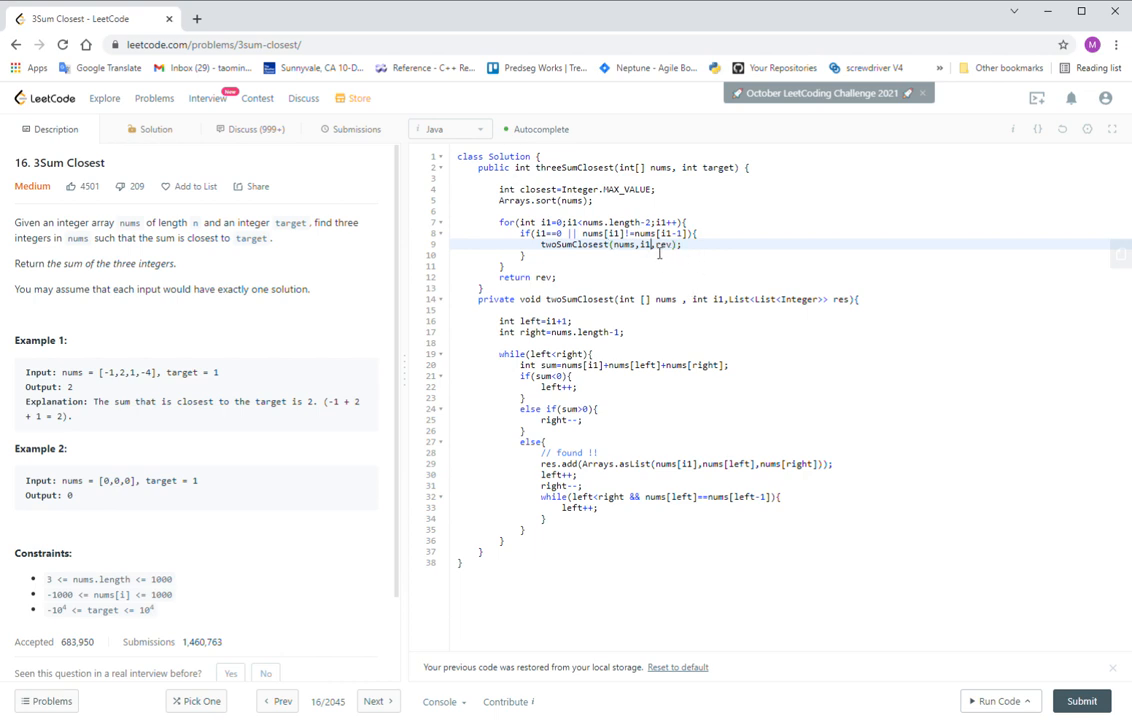
{"action": "double_click", "coordinate": [718, 168]}
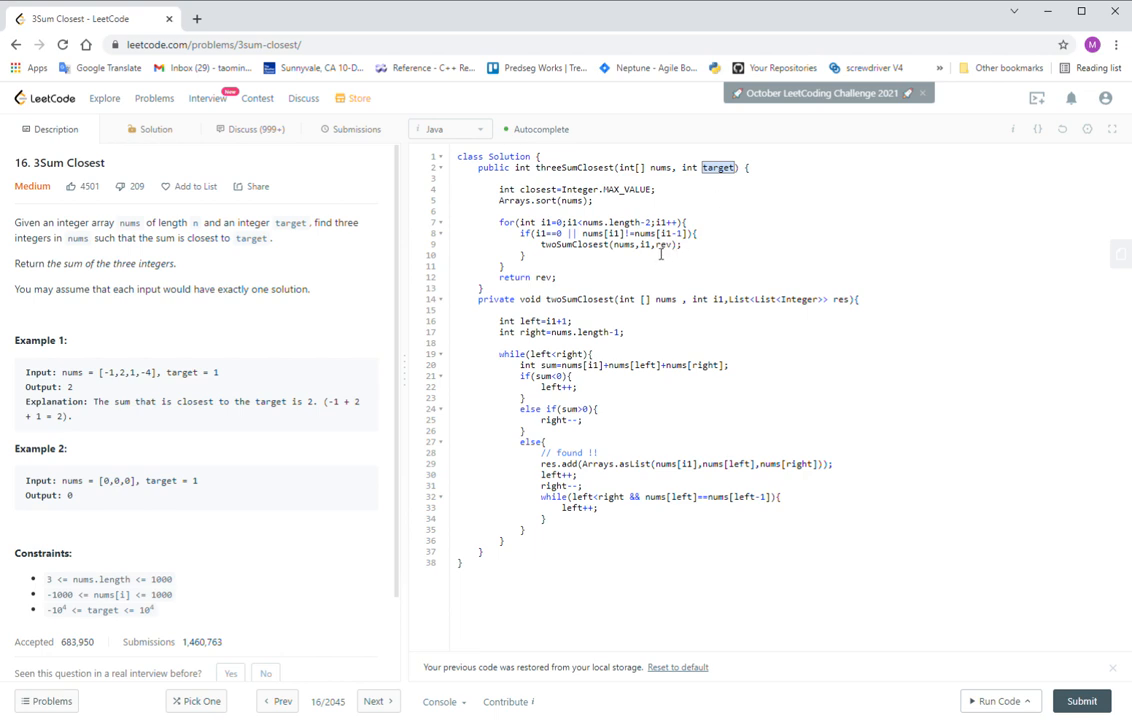
{"action": "type", "text": "target,"}
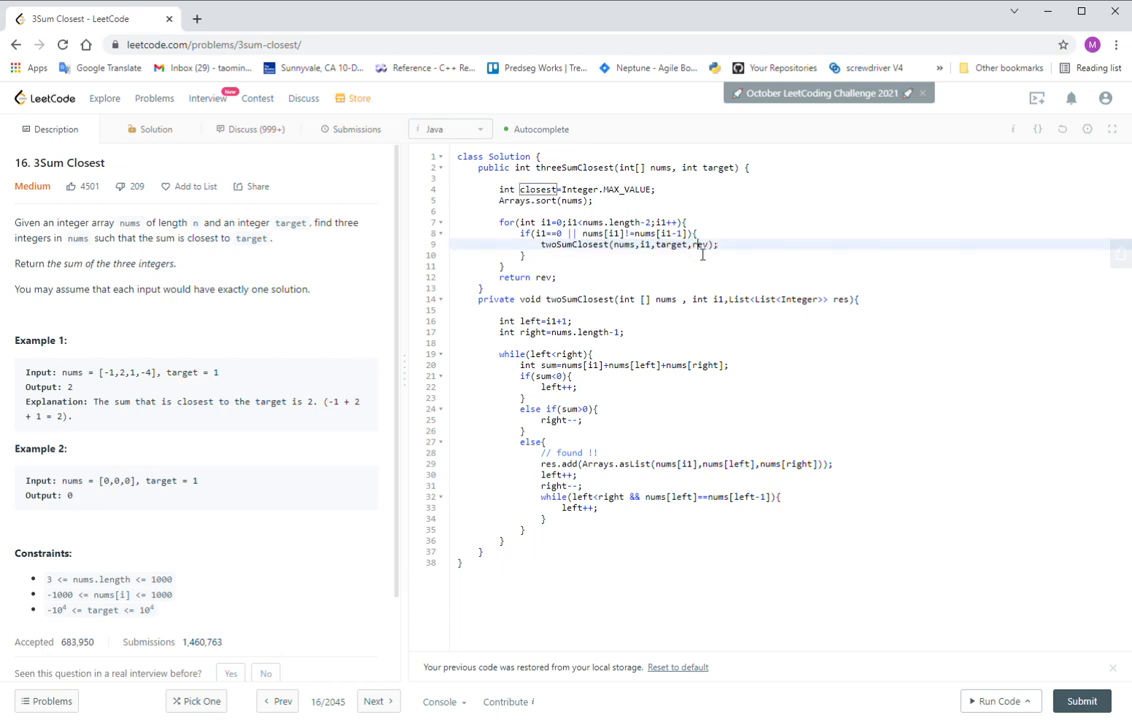
{"action": "type", "text": "closest"}
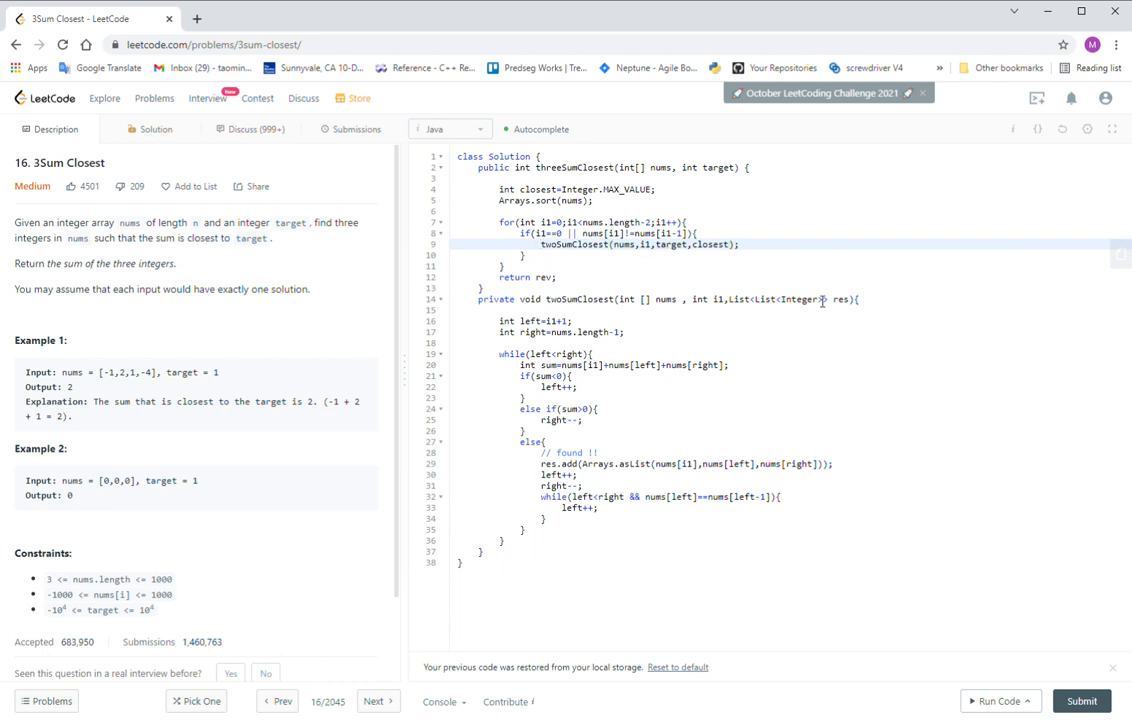
{"action": "type", "text": "new"}
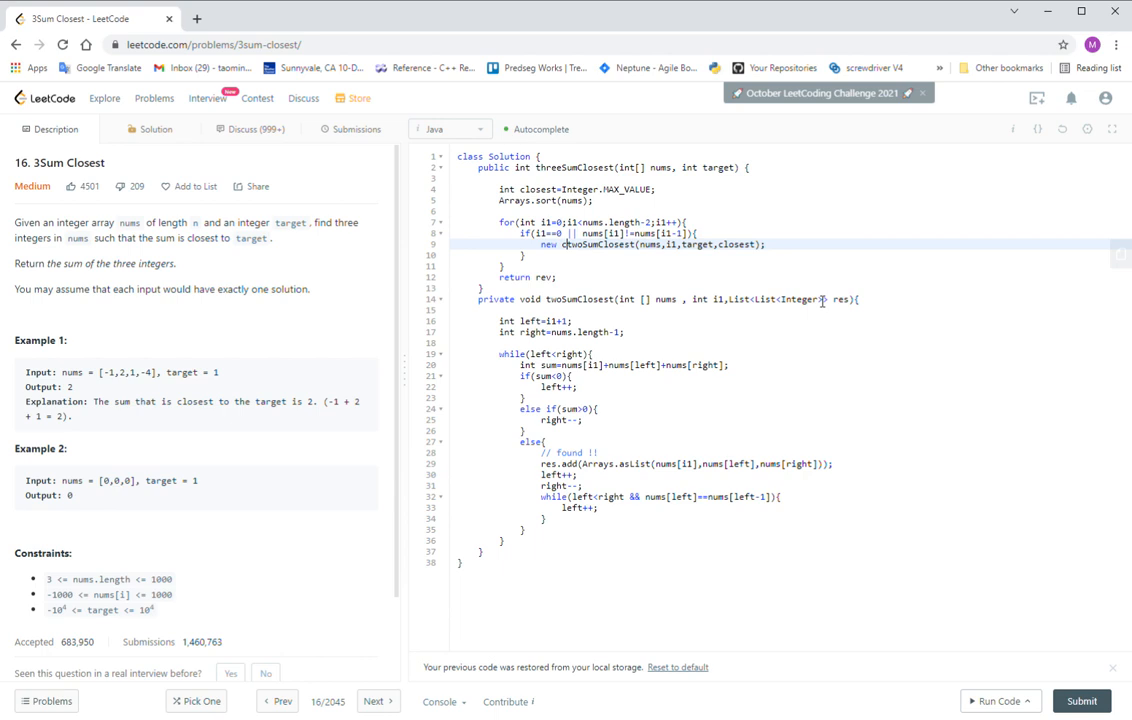
{"action": "type", "text": "cVal="}
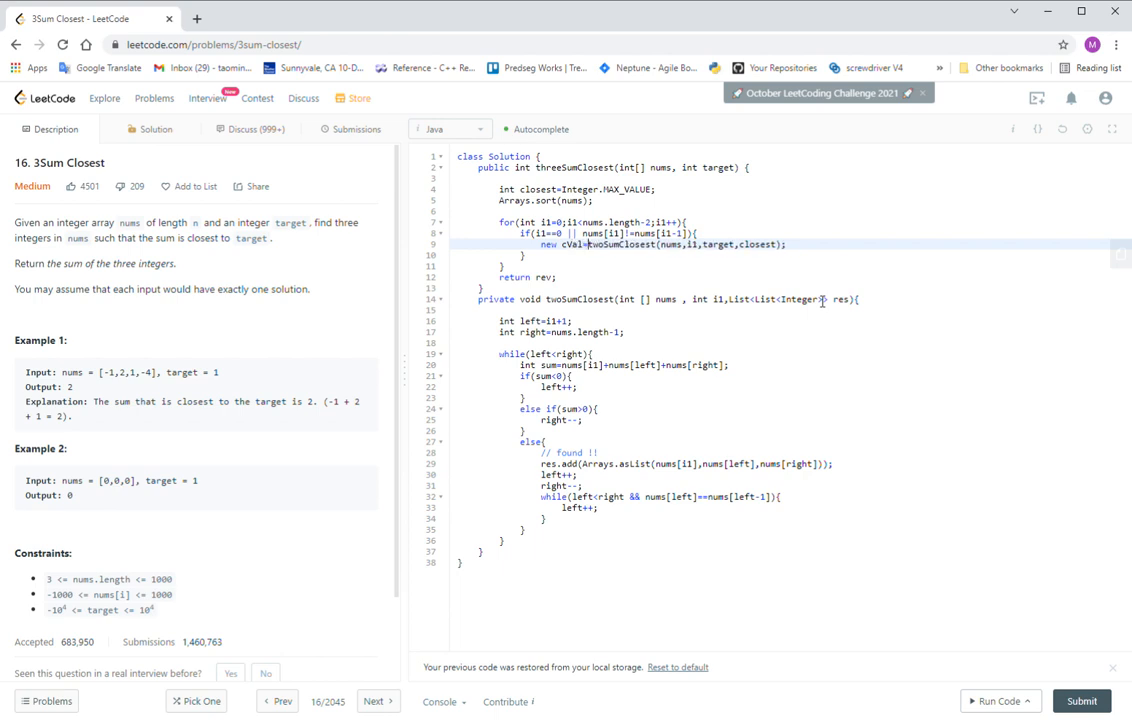
{"action": "mouse_move", "coordinate": [956, 256]}
{"action": "type", "text": "closest"}
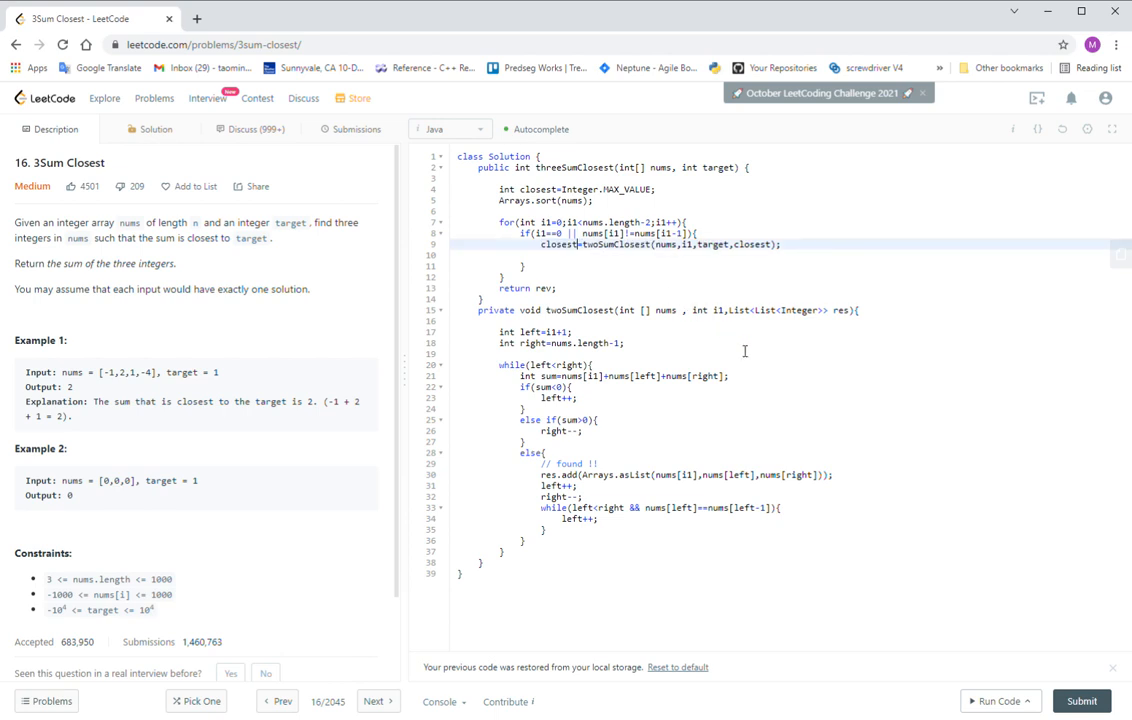
Return closest instead of res and make the helper's return type int, starting on its parameters.
{"action": "double_click", "coordinate": [544, 288]}
{"action": "type", "text": "closest"}
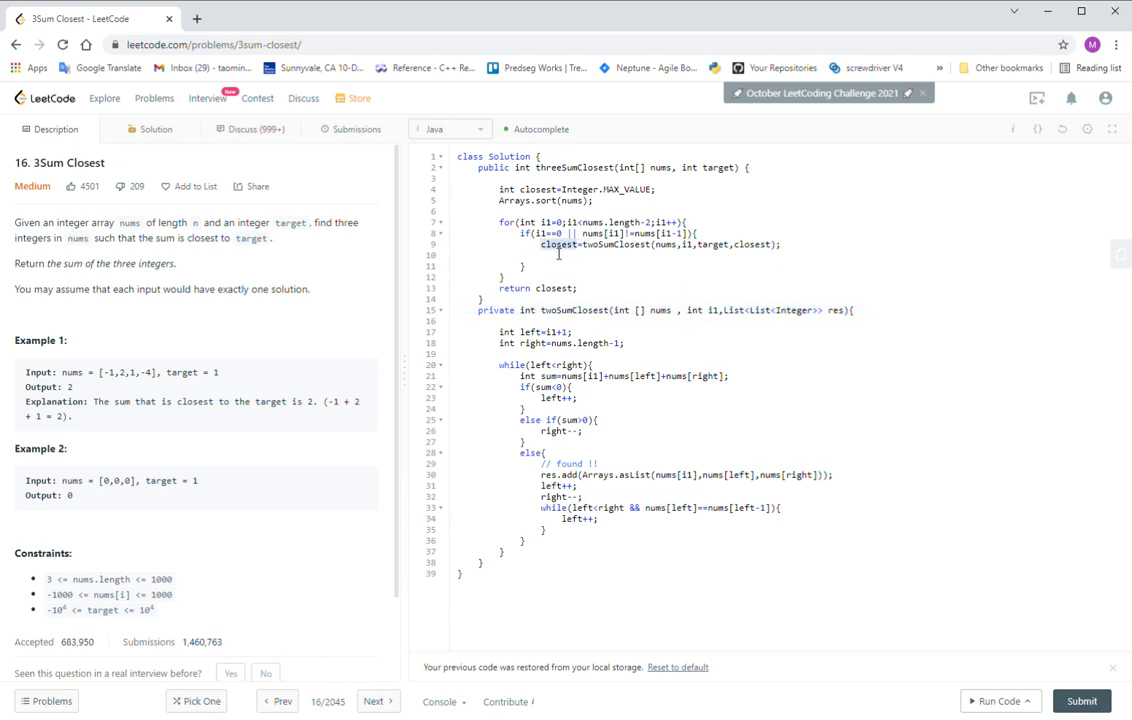
{"action": "double_click", "coordinate": [752, 244]}
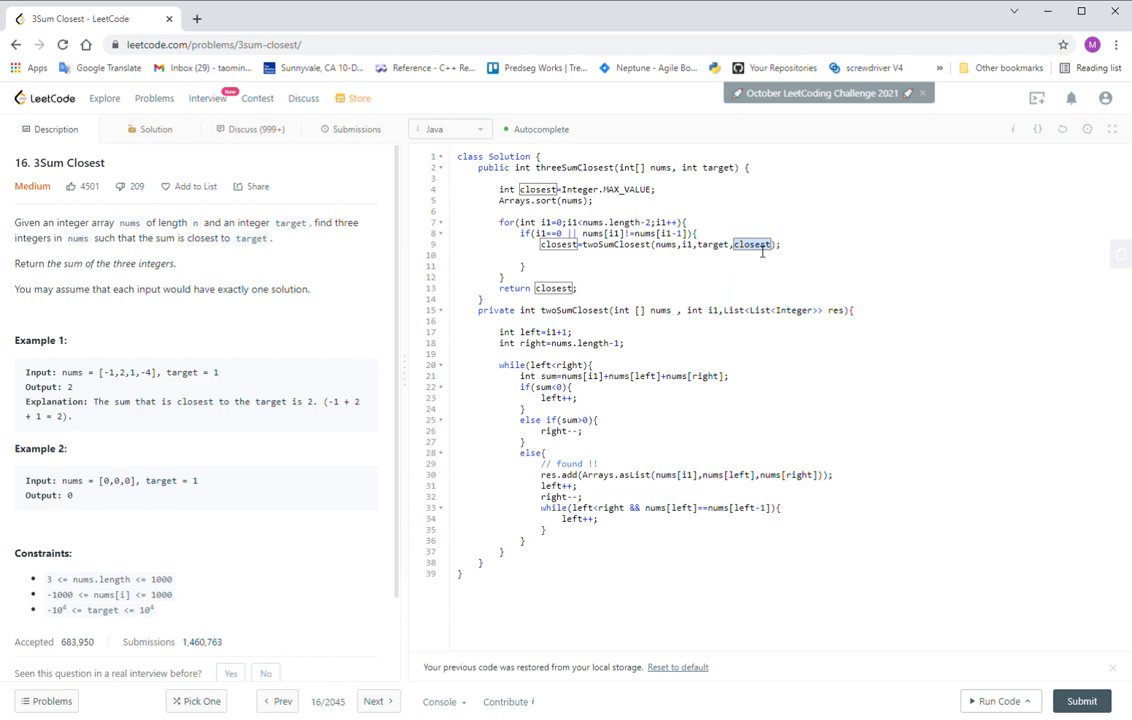
{"action": "mouse_move", "coordinate": [562, 276]}
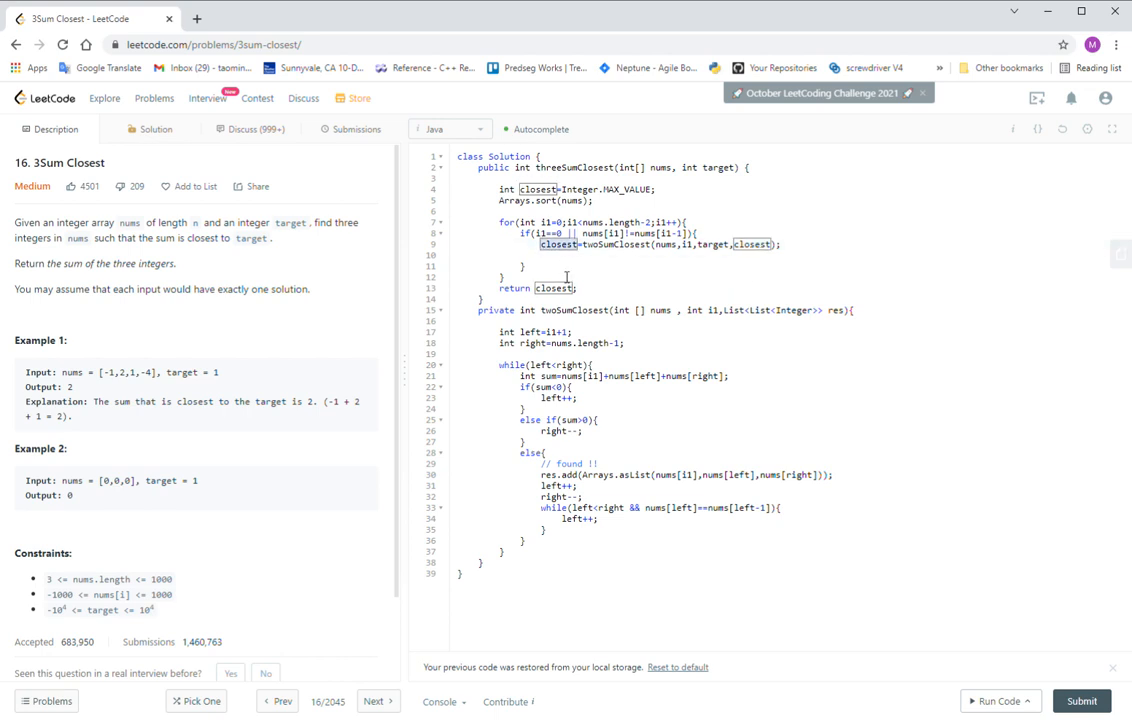
{"action": "mouse_move", "coordinate": [580, 280]}
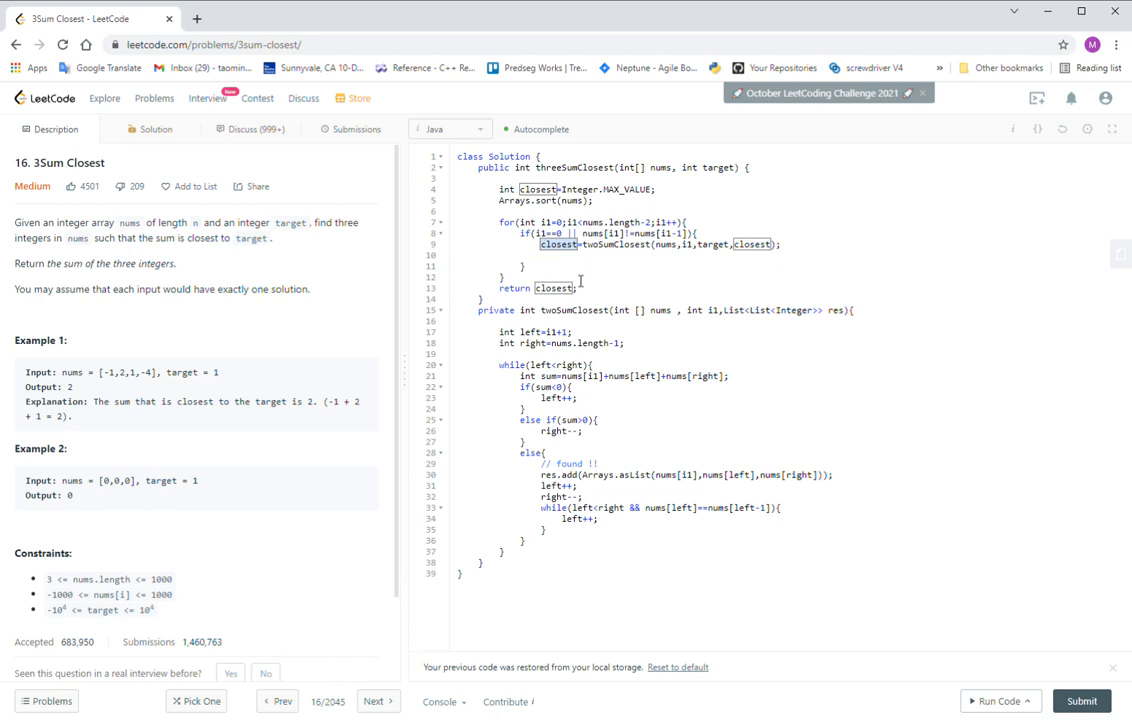
{"action": "left_click", "coordinate": [624, 376]}
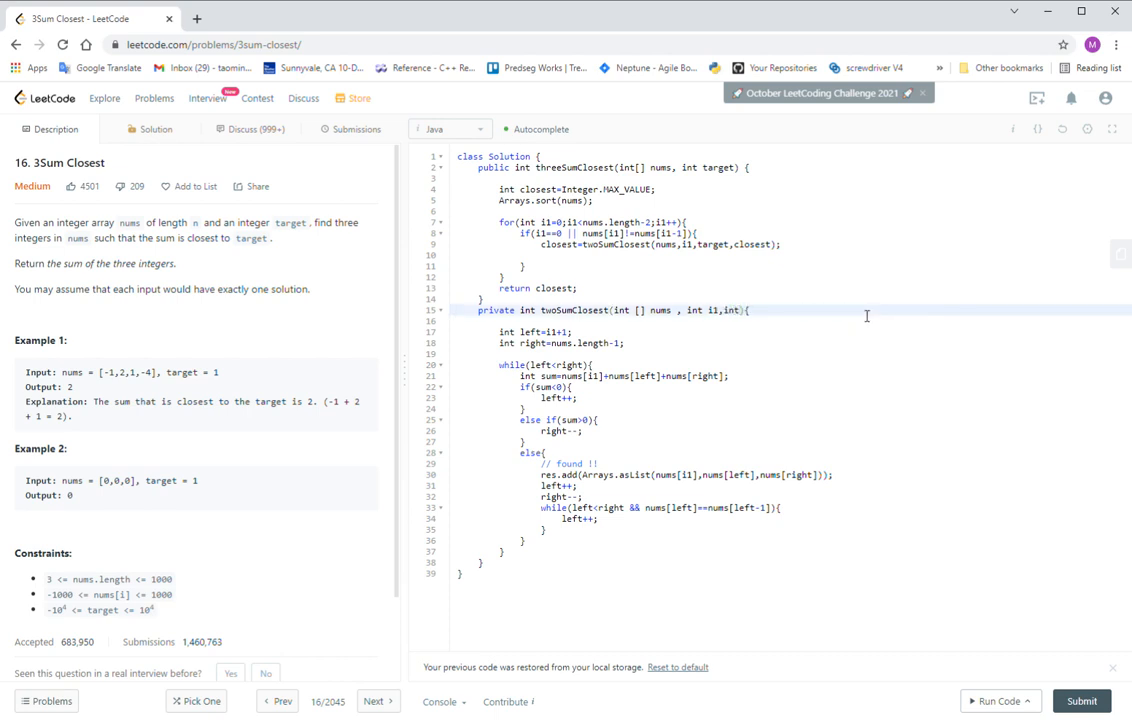
Add int target,int closest parameters to twoSumClosest and replace the 0 comparisons with closest.
{"action": "type", "text": "target"}
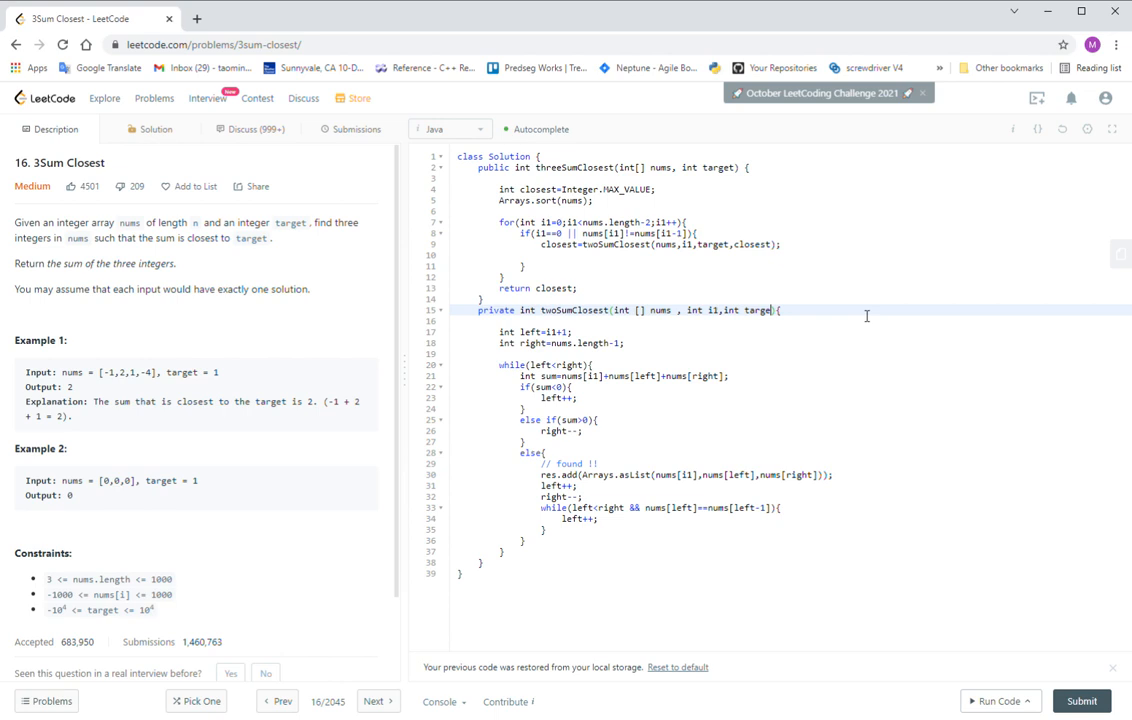
{"action": "type", "text": ",i"}
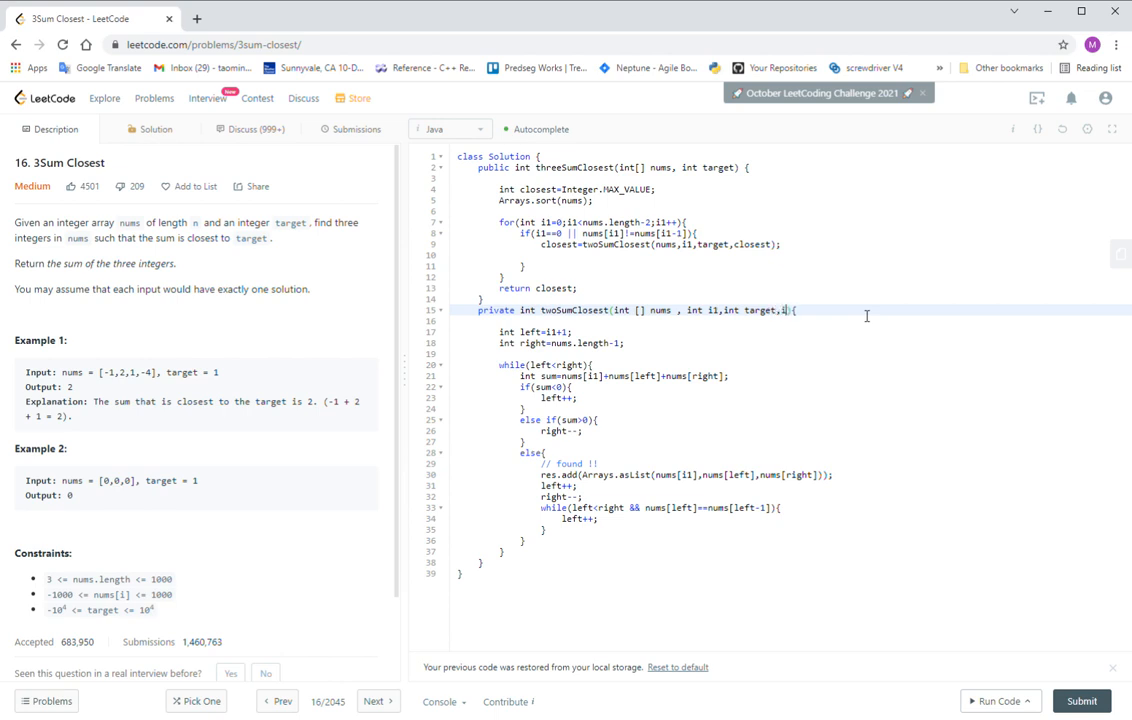
{"action": "type", "text": "int closest"}
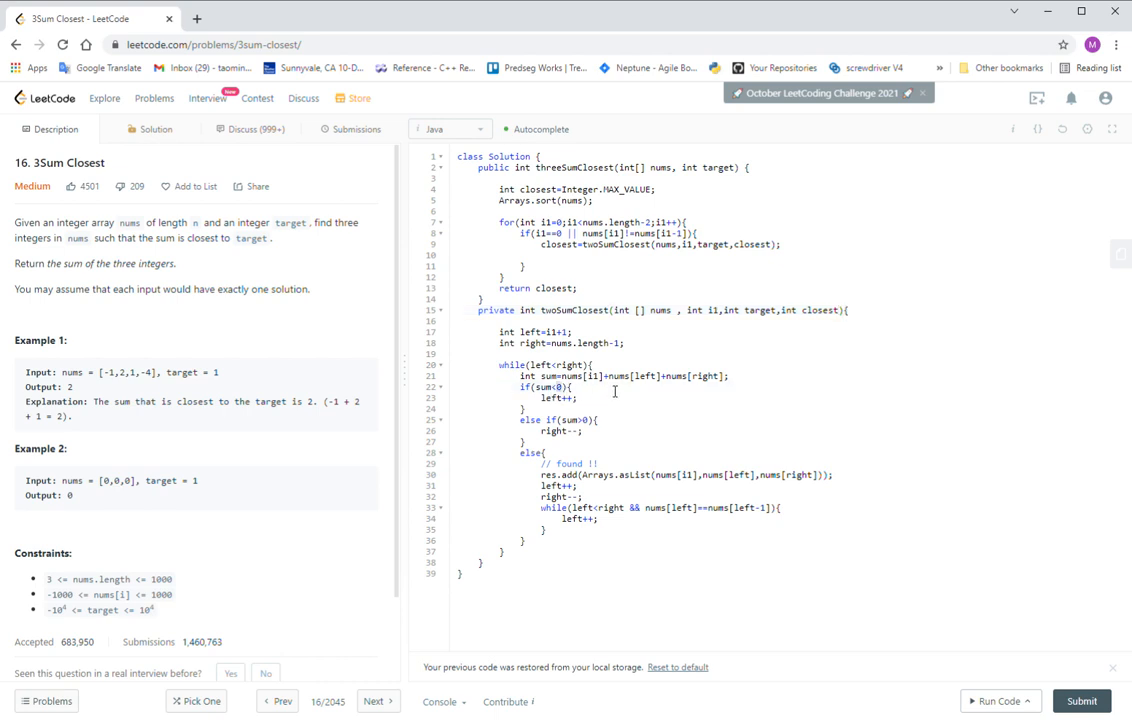
{"action": "type", "text": "closest"}
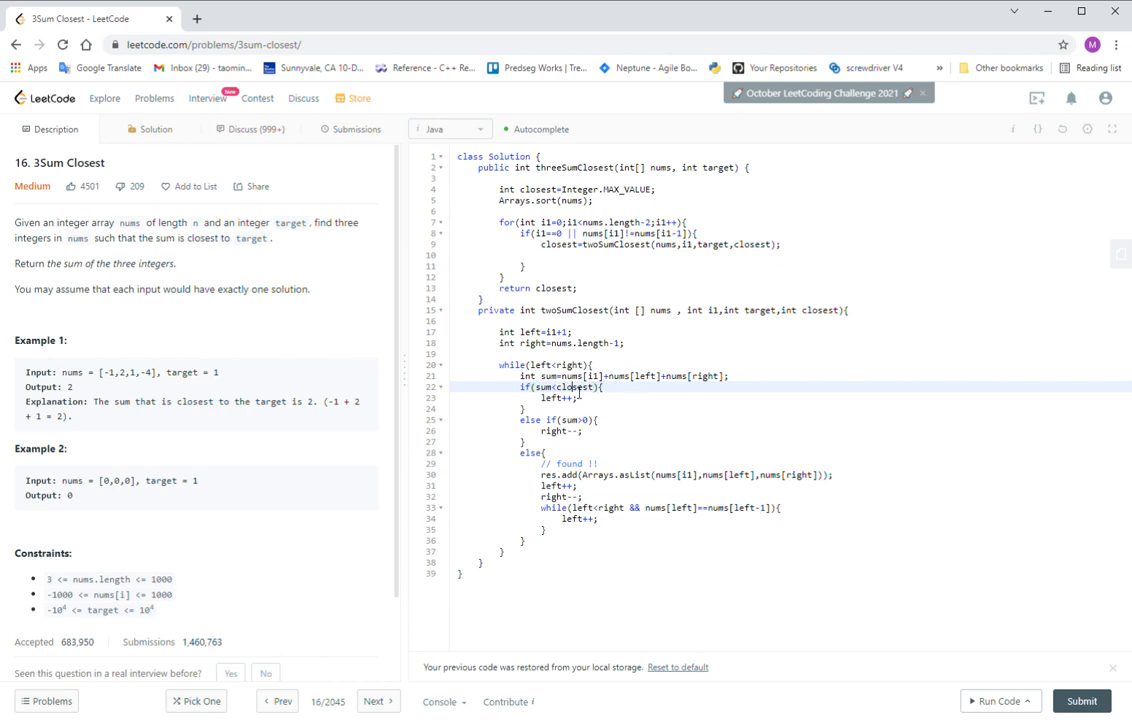
{"action": "double_click", "coordinate": [574, 386]}
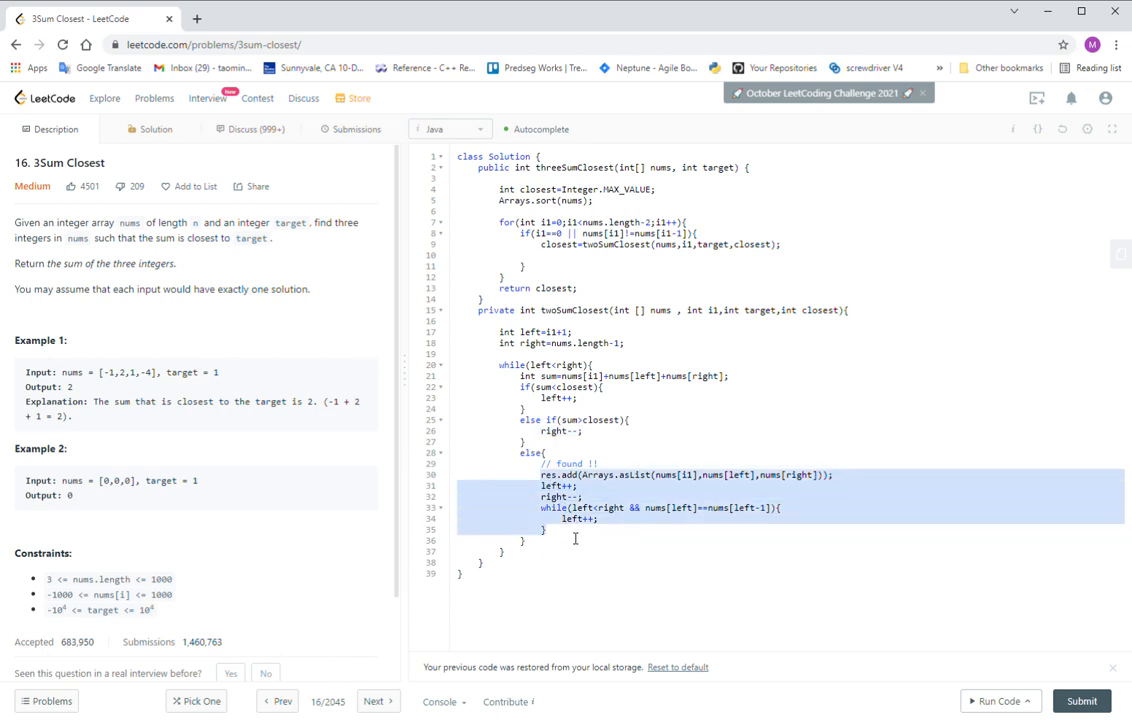
Replace the helper's found-branch body with return target;.
{"action": "key", "text": "Delete"}
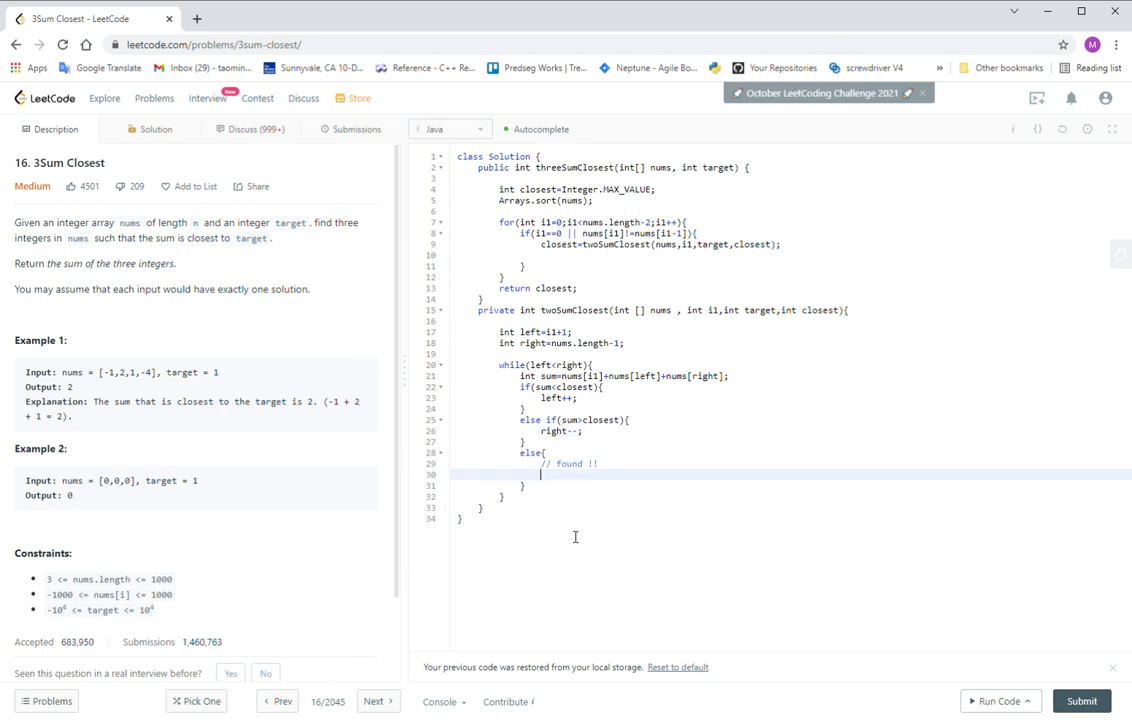
{"action": "type", "text": "return"}
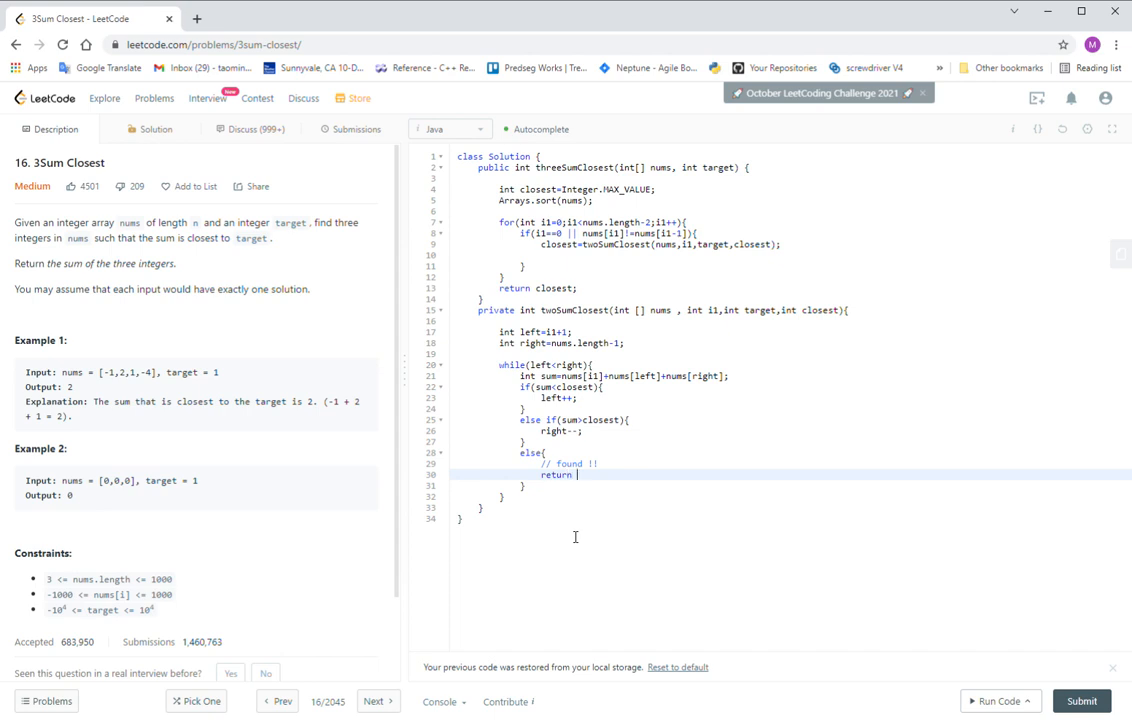
{"action": "type", "text": "target;"}
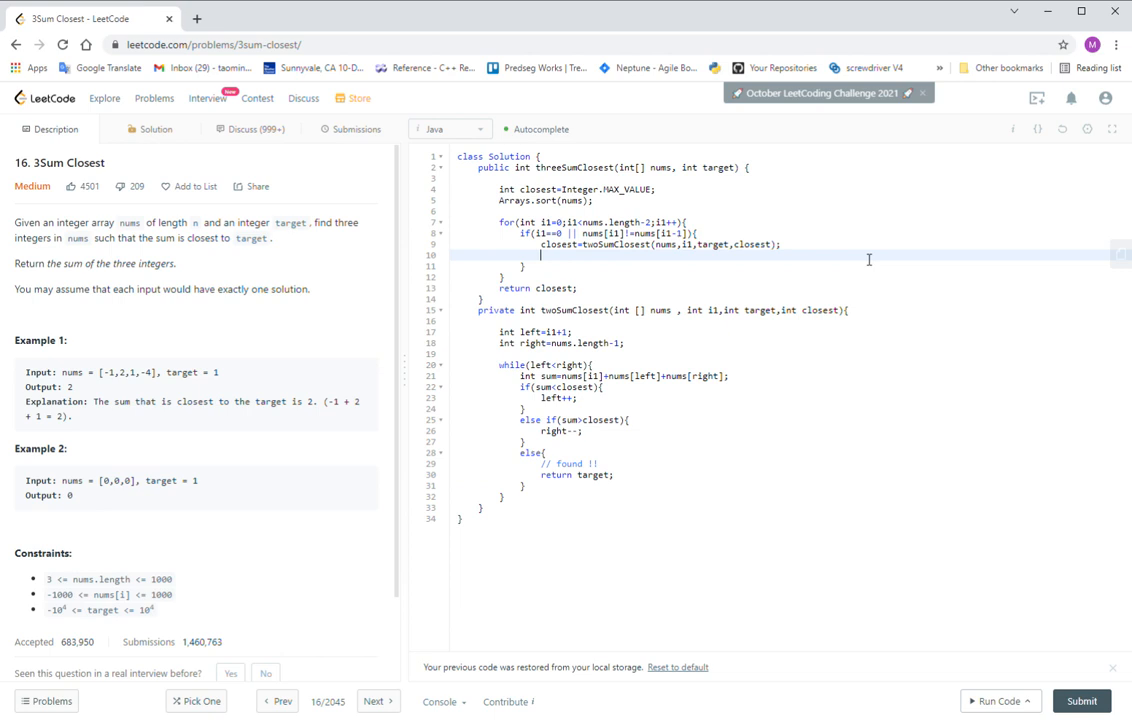
Add if(closest==target){ return target; } after the helper call in the main loop.
{"action": "type", "text": "if(c"}
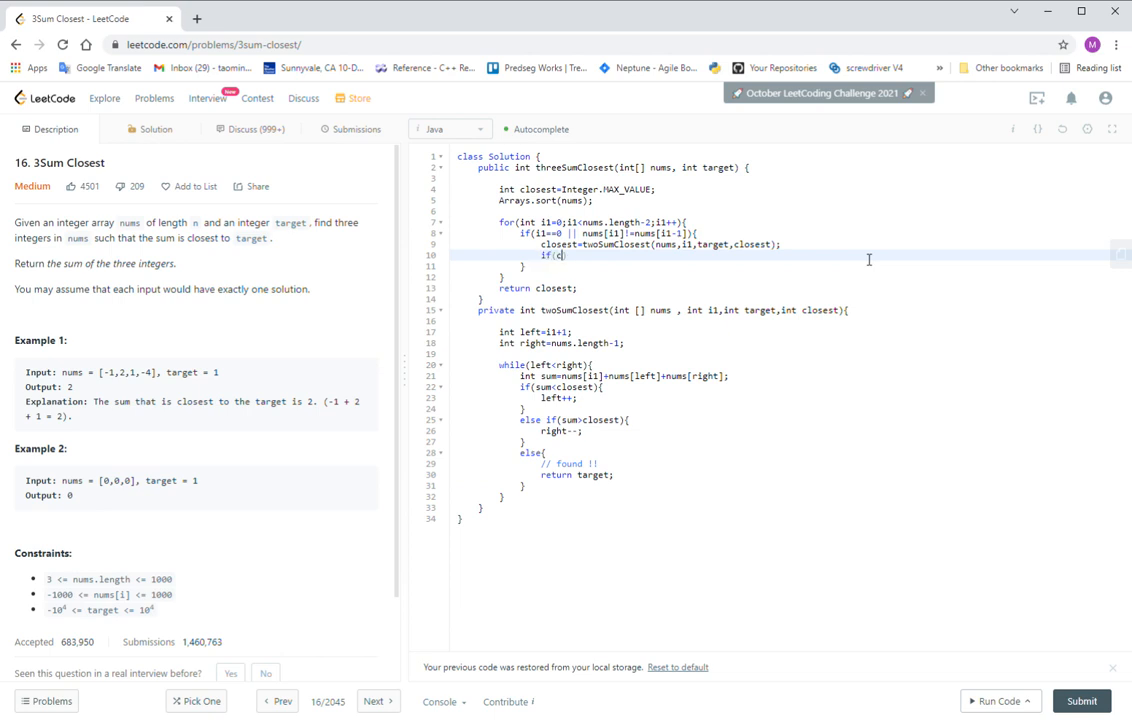
{"action": "type", "text": "losest"}
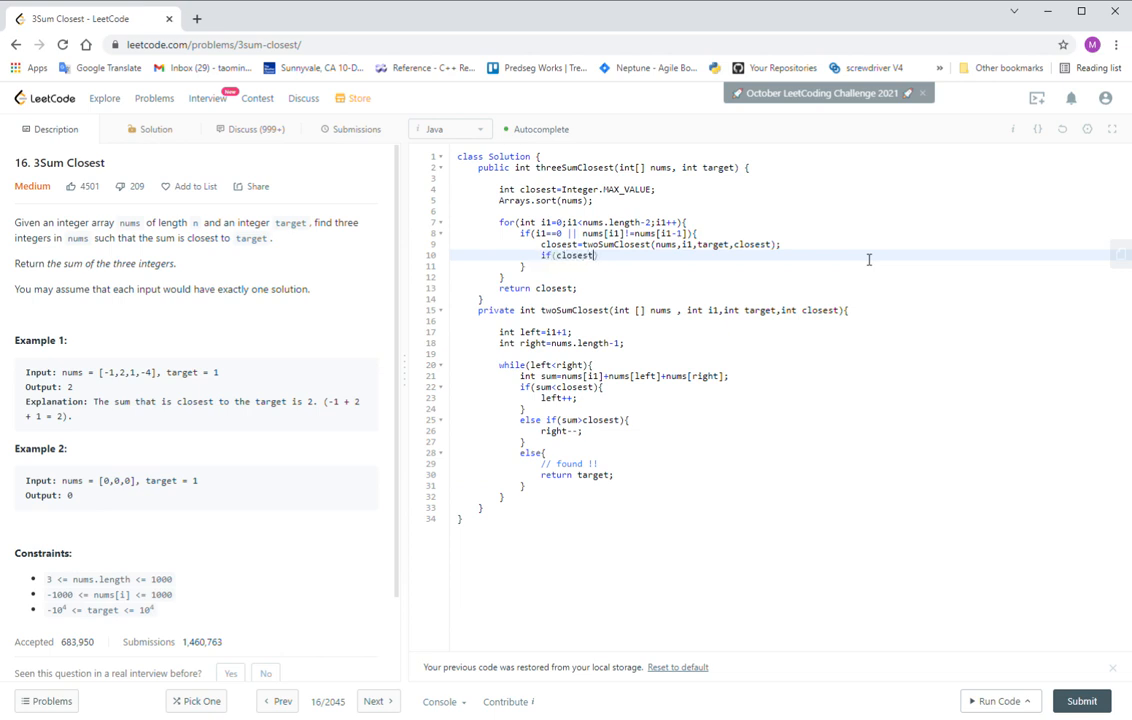
{"action": "type", "text": "==targ"}
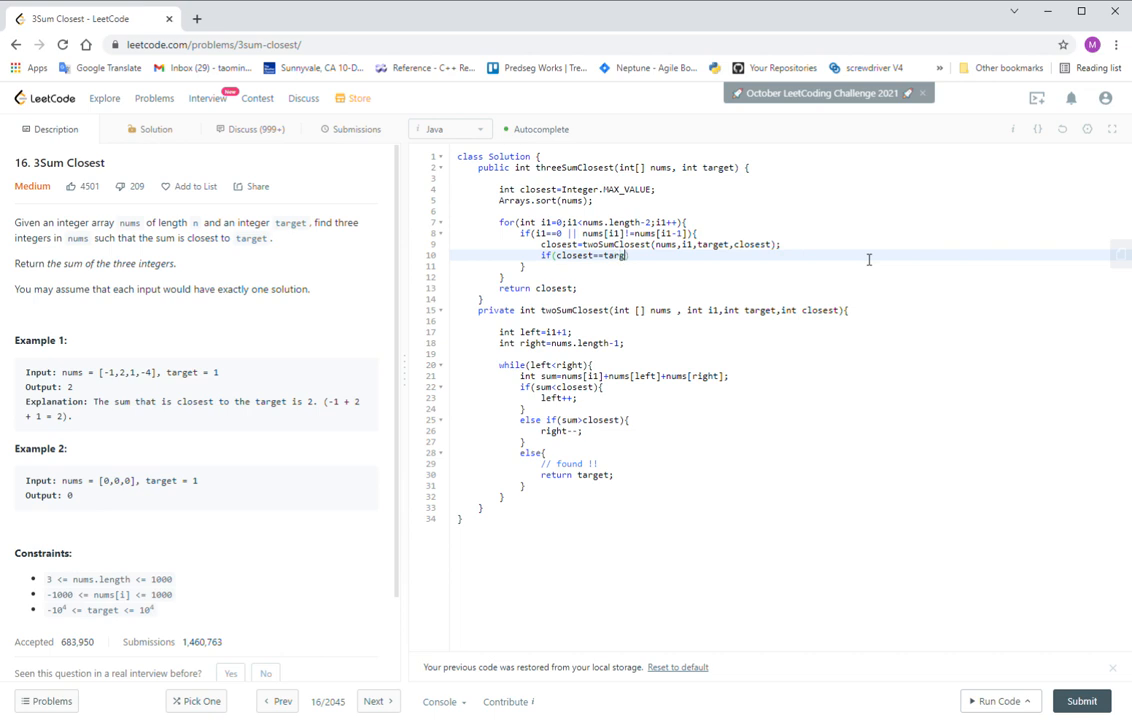
{"action": "type", "text": "et){"}
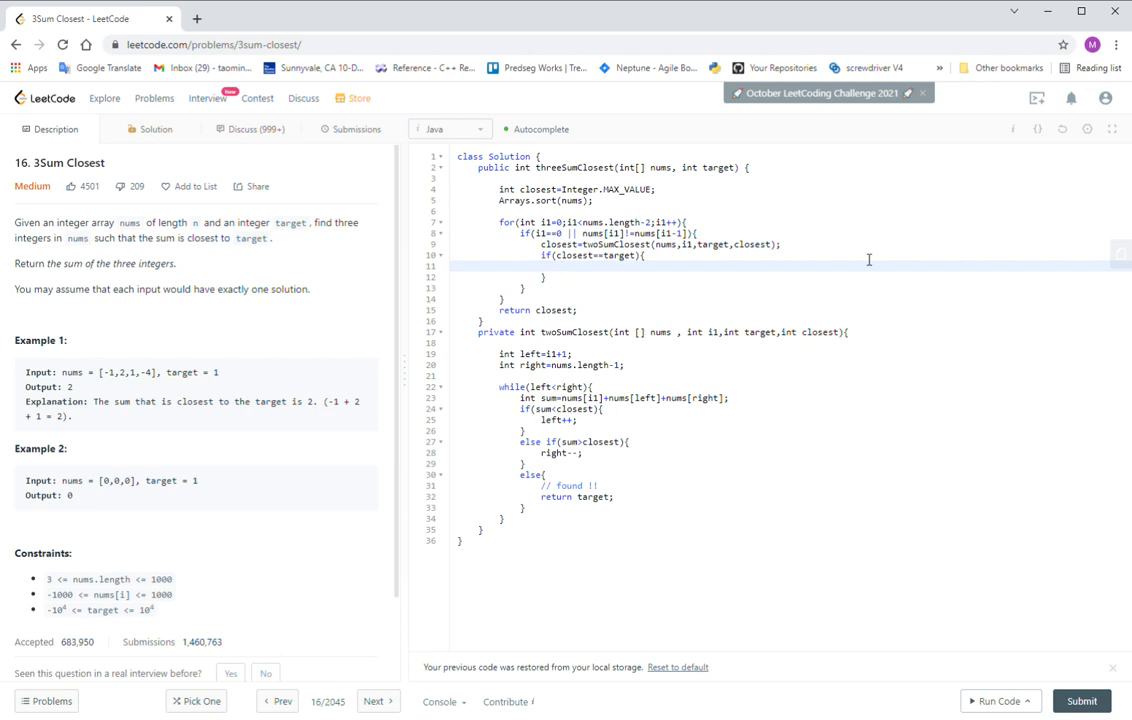
{"action": "type", "text": "return"}
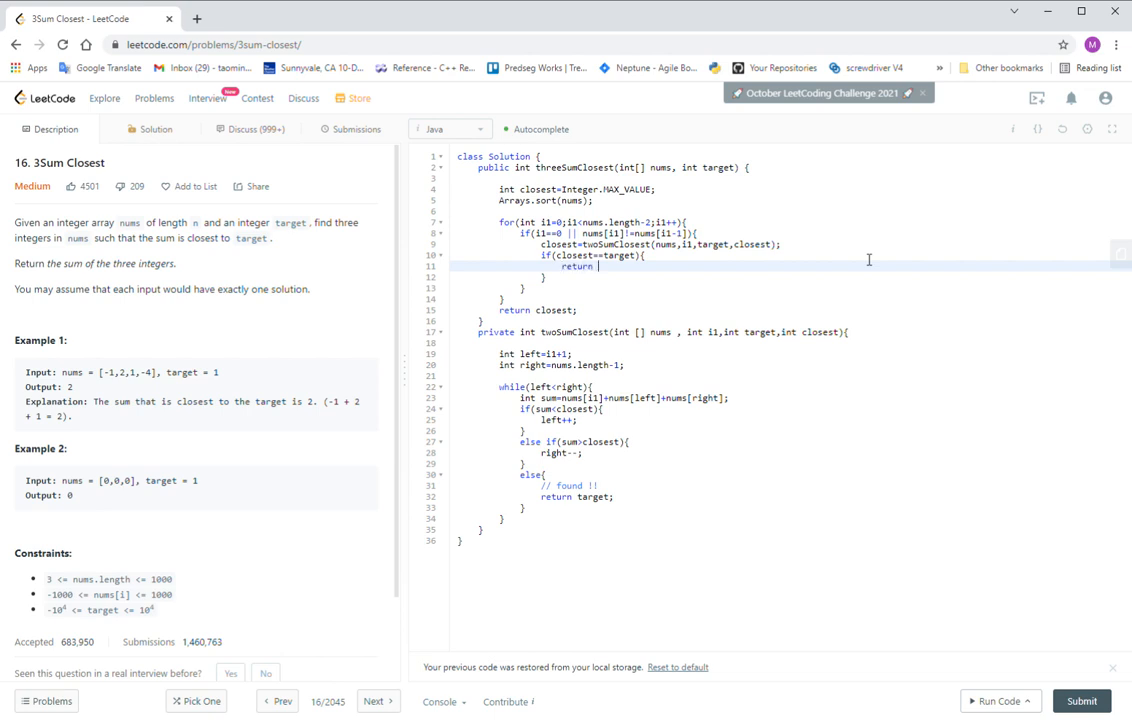
{"action": "type", "text": "target;"}
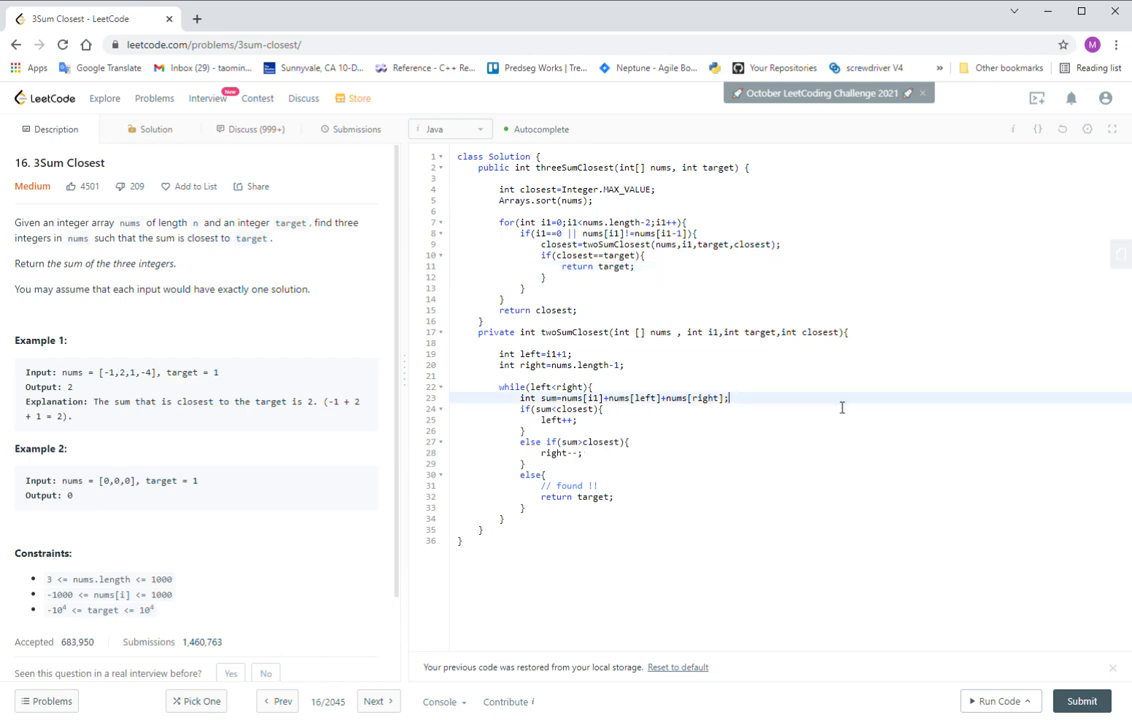
On a new line after the sum computation in the while loop, begin declaring int gap=.
{"action": "key", "text": "enter"}
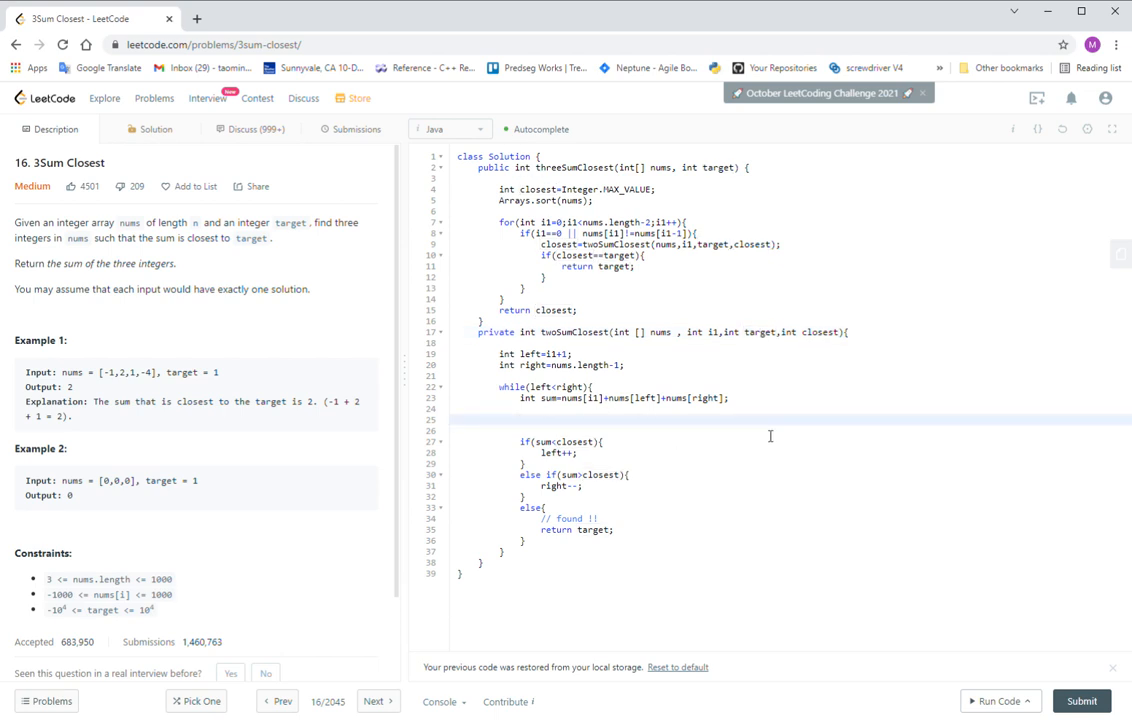
{"action": "left_click", "coordinate": [520, 420]}
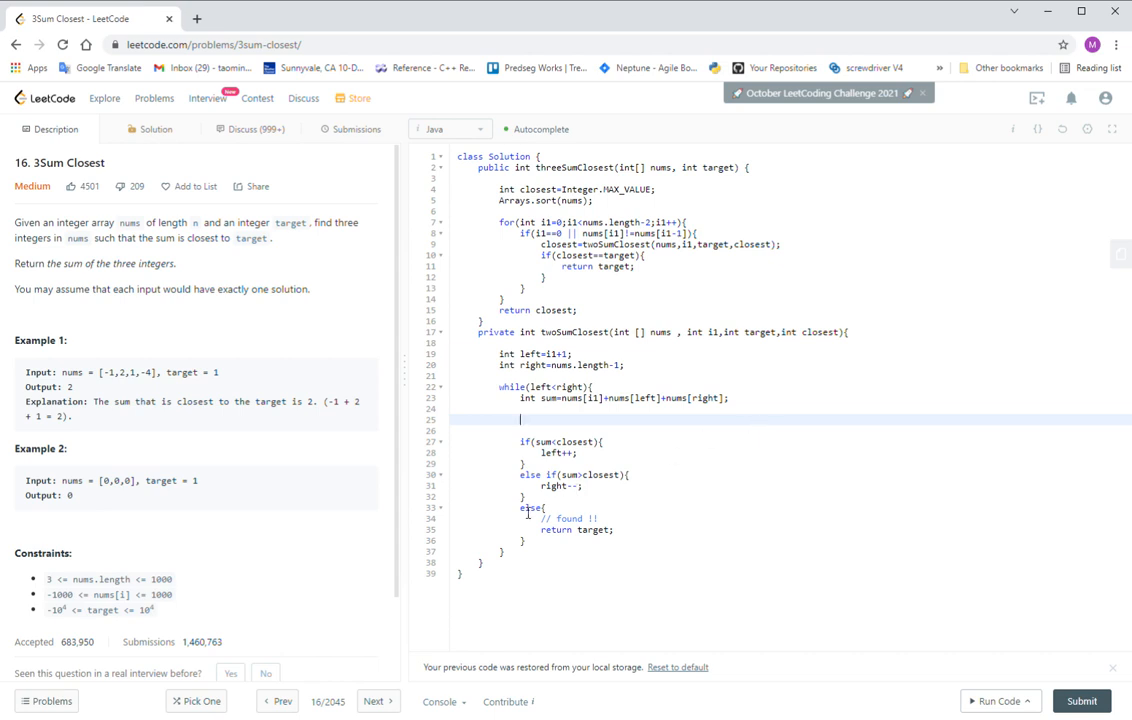
{"action": "left_click_drag", "start_coordinate": [540, 518], "coordinate": [542, 542]}
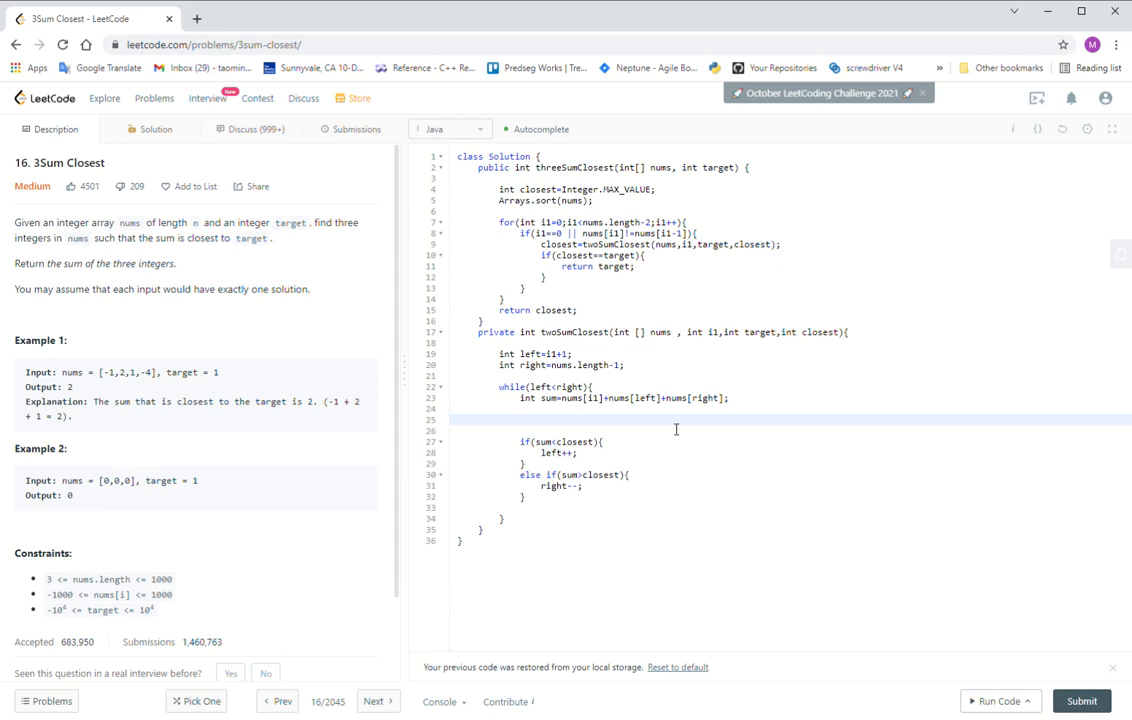
{"action": "left_click", "coordinate": [520, 418]}
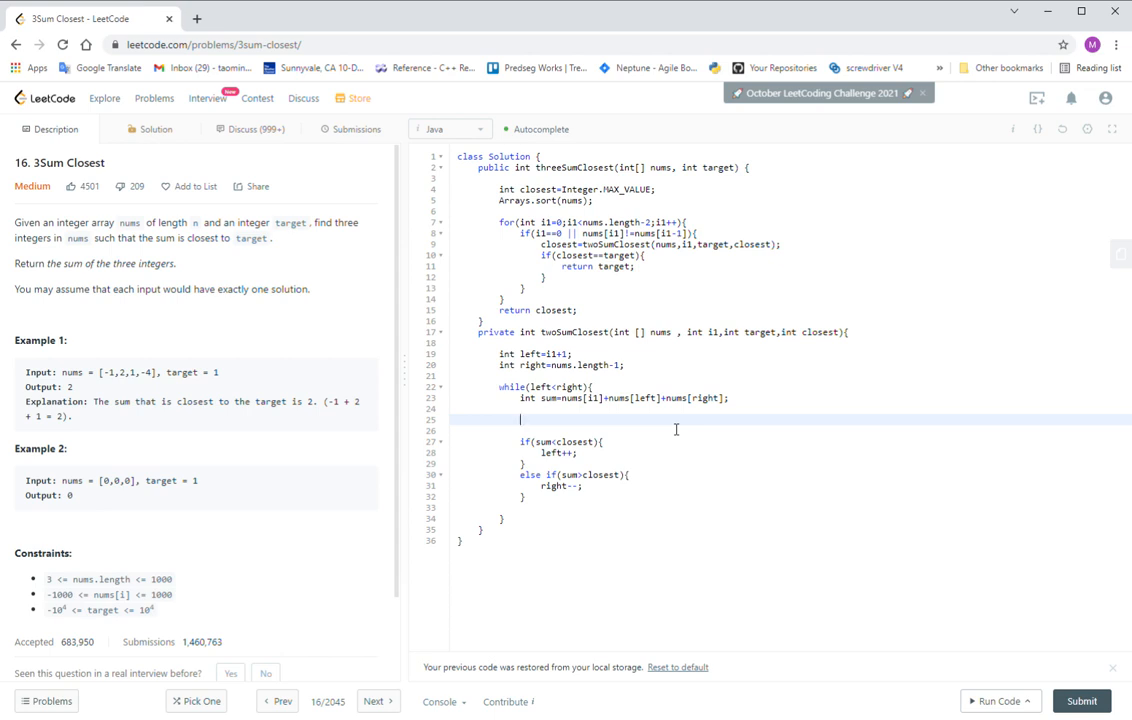
{"action": "type", "text": "int"}
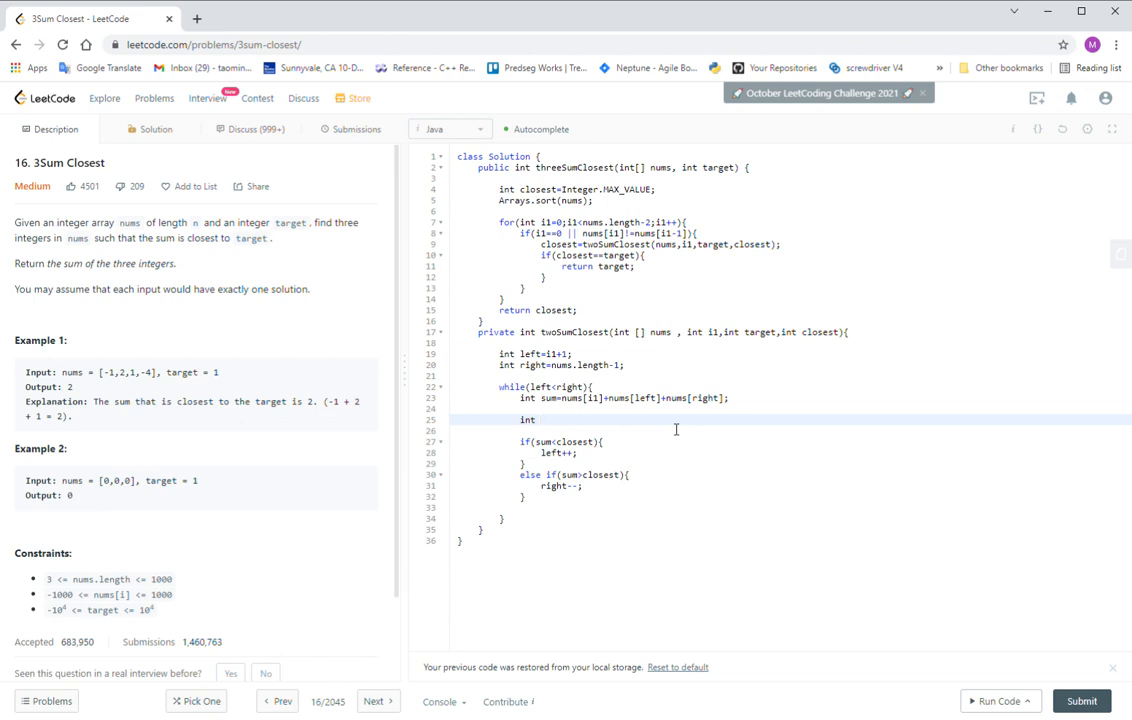
{"action": "type", "text": "sum="}
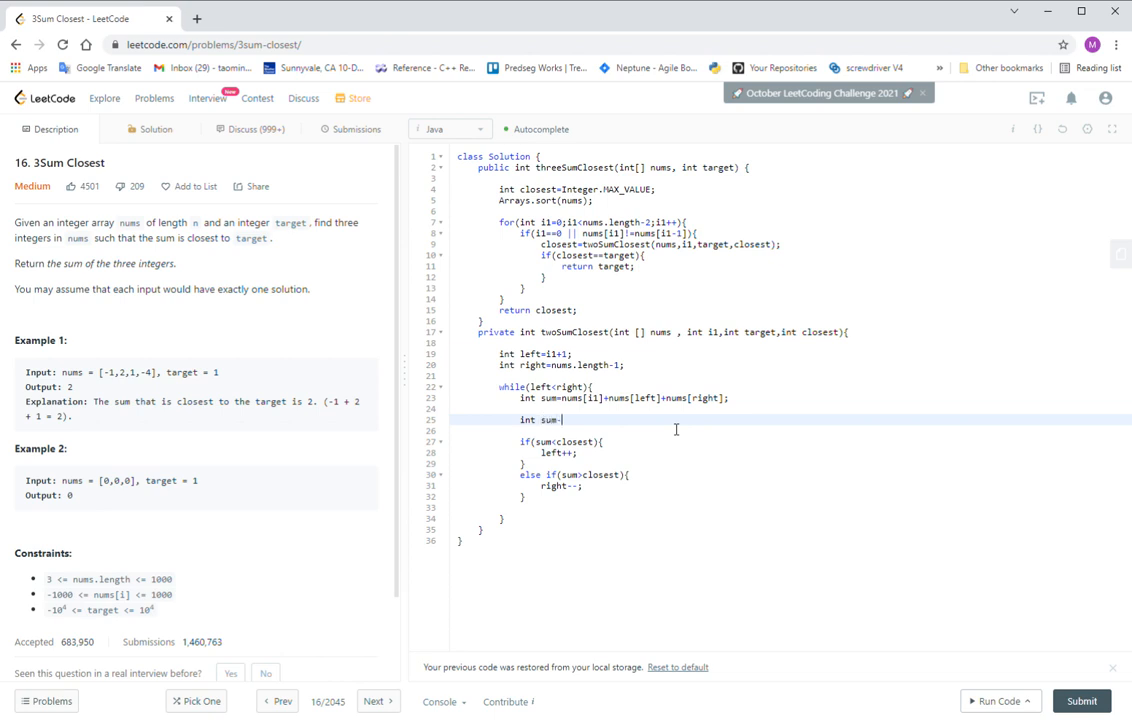
{"action": "key", "text": "Backspace"}
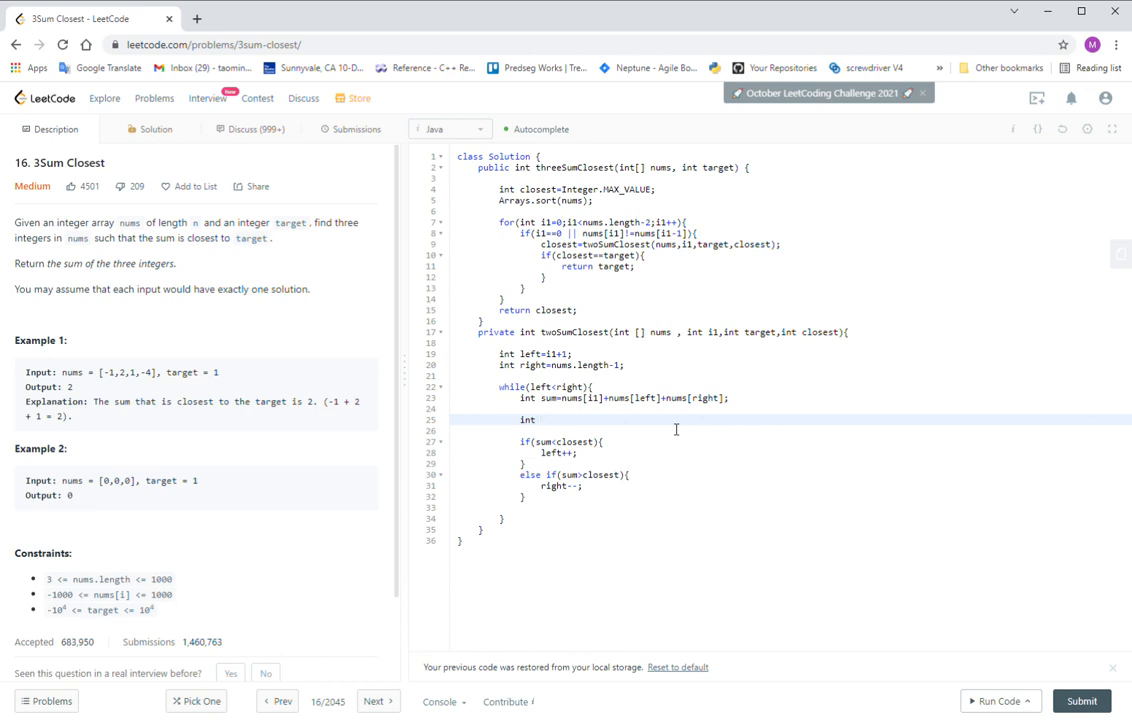
{"action": "type", "text": "gap"}
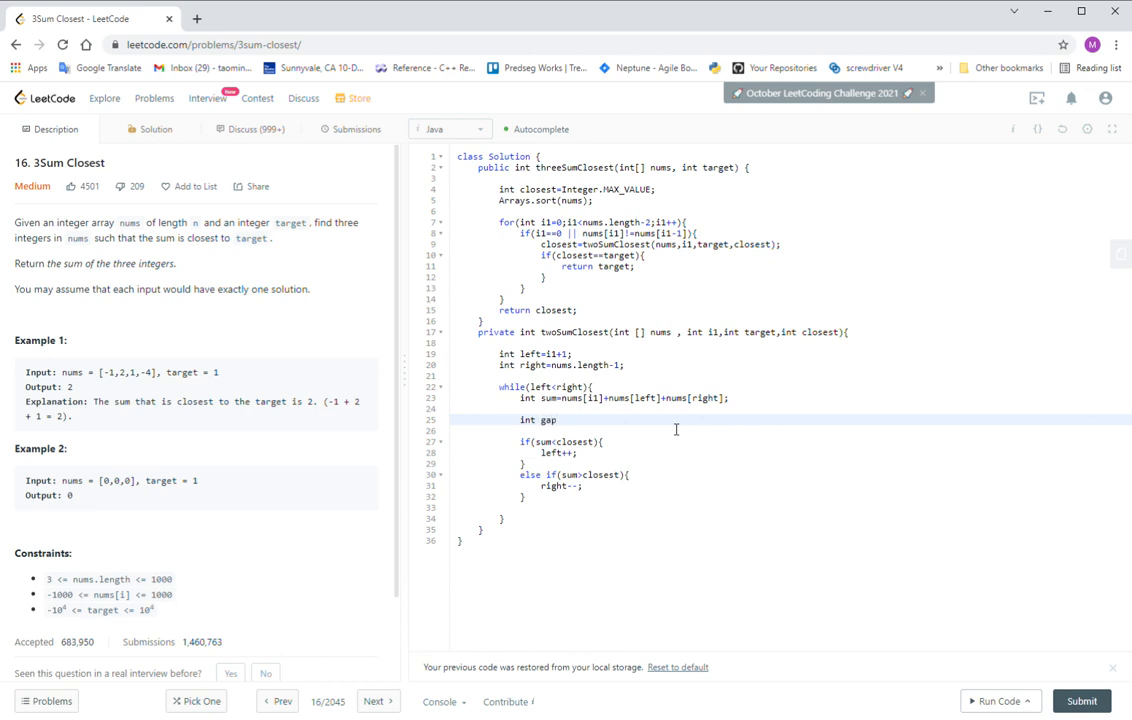
{"action": "type", "text": "="}
{"action": "left_click", "coordinate": [790, 376]}
{"action": "type", "text": "int g"}
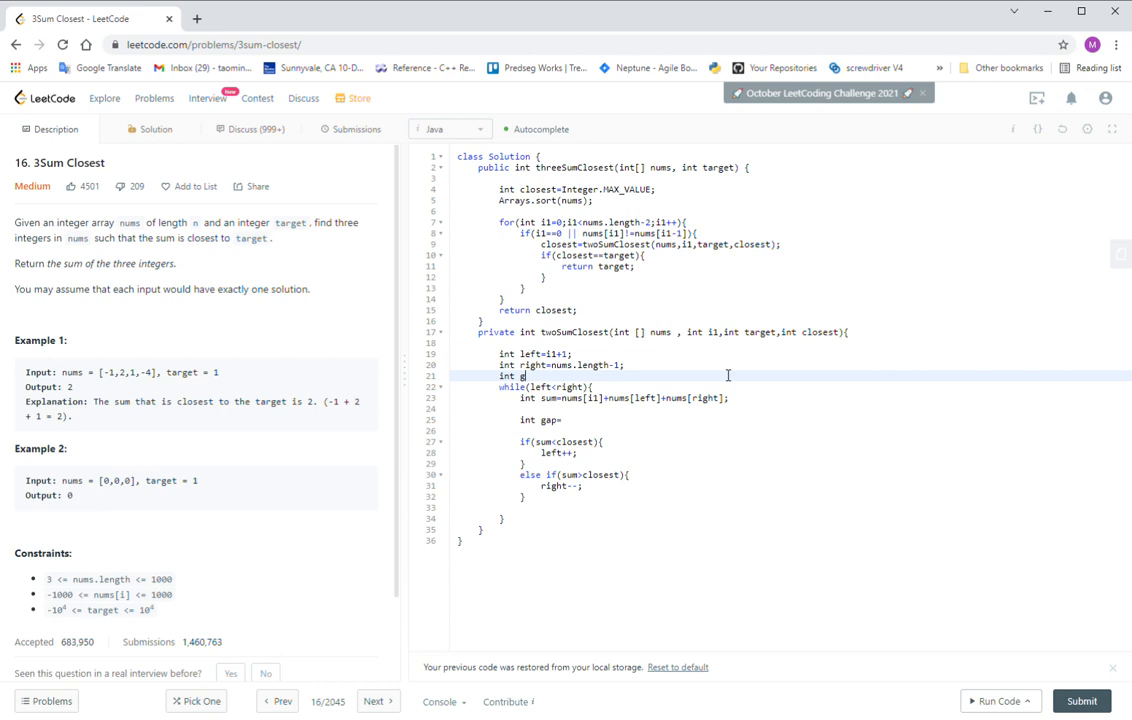
Draft gapAbs as java.lang.Math.abs(closest-target), then clear the half-written attempt.
{"action": "type", "text": "ap"}
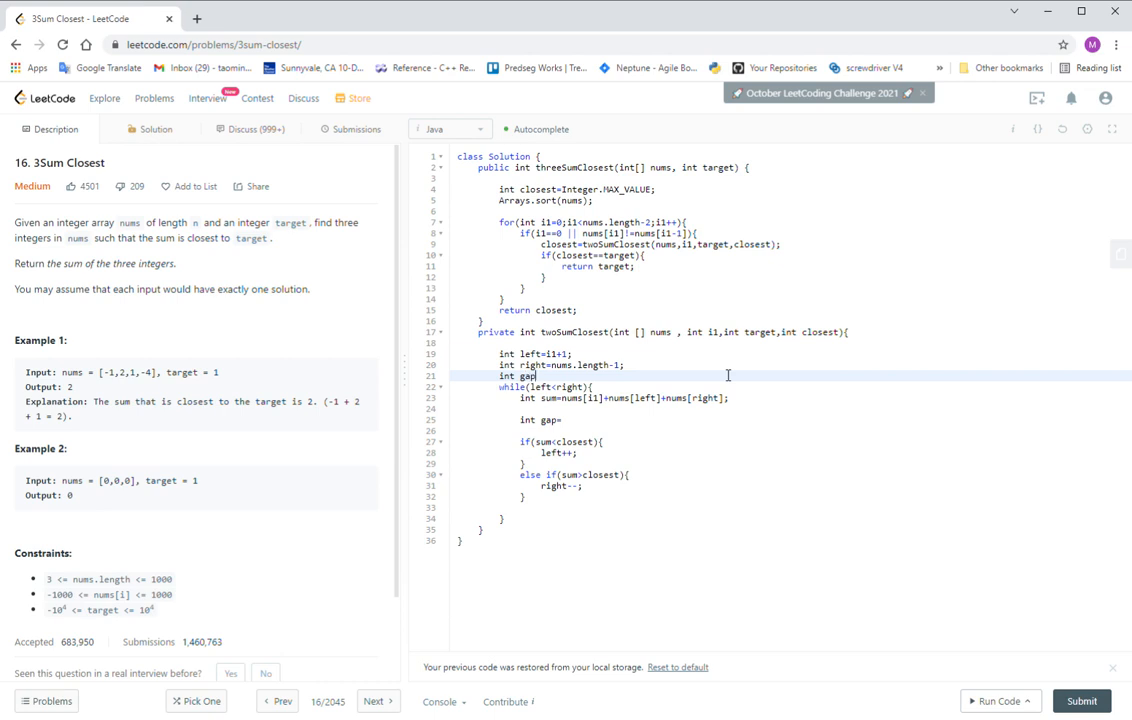
{"action": "type", "text": "Abs"}
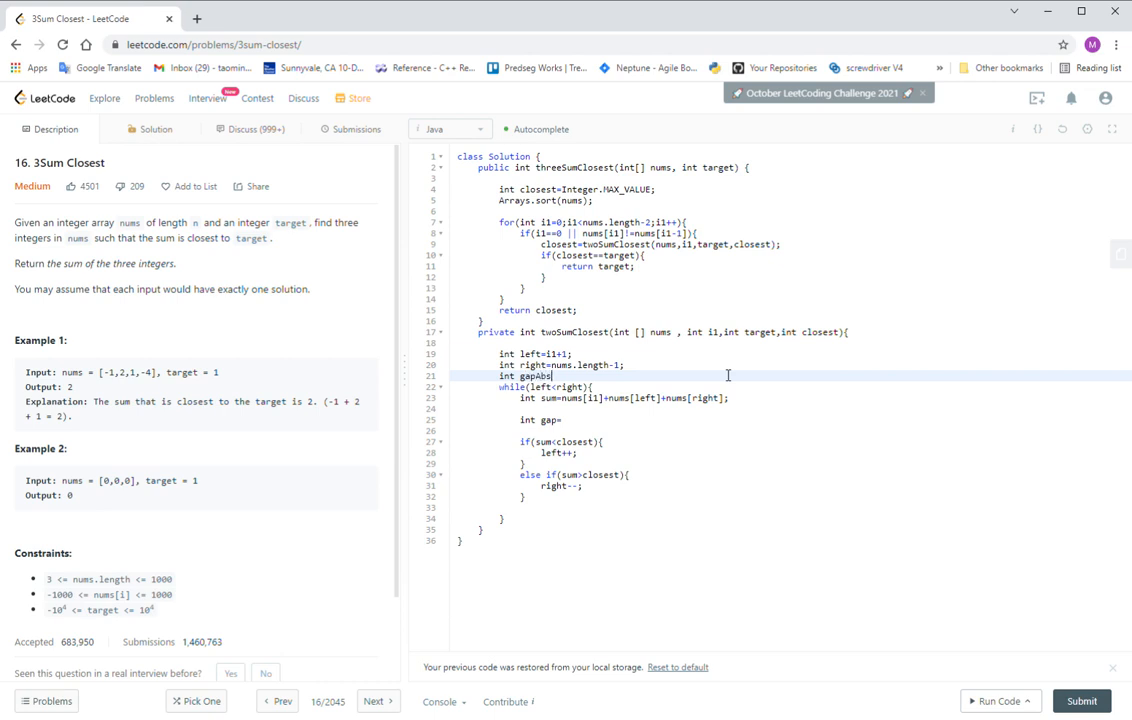
{"action": "type", "text": "="}
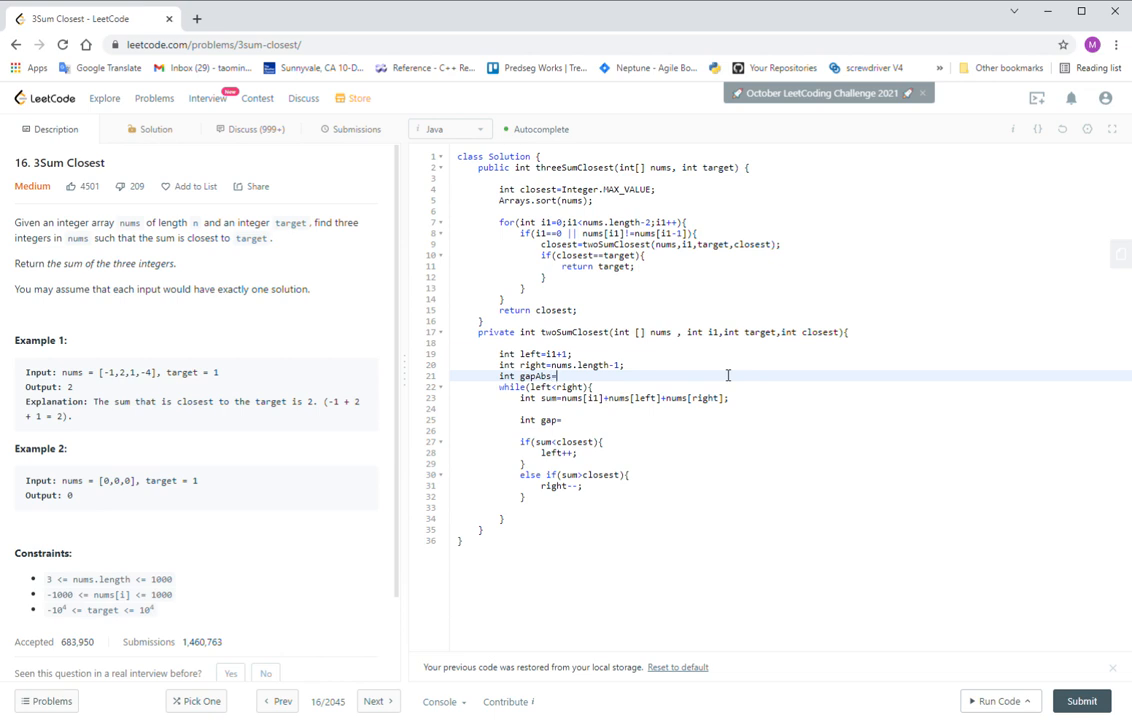
{"action": "type", "text": "["}
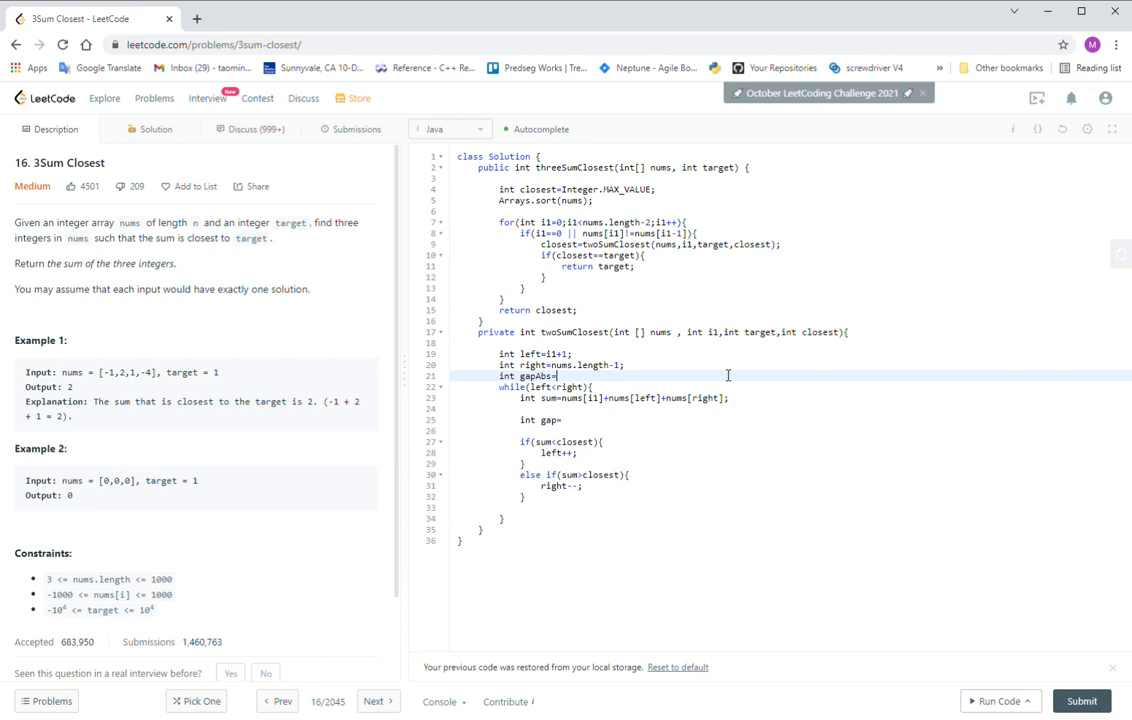
{"action": "type", "text": "java.java.lang.annotatio"}
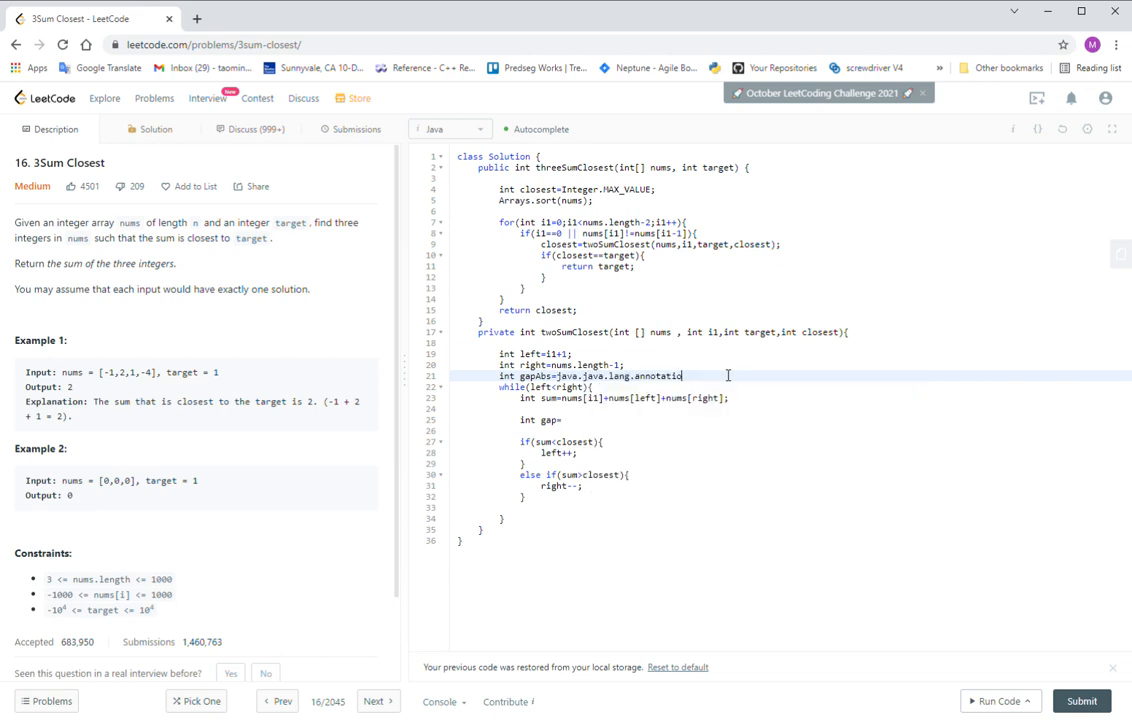
{"action": "type", "text": "Ma"}
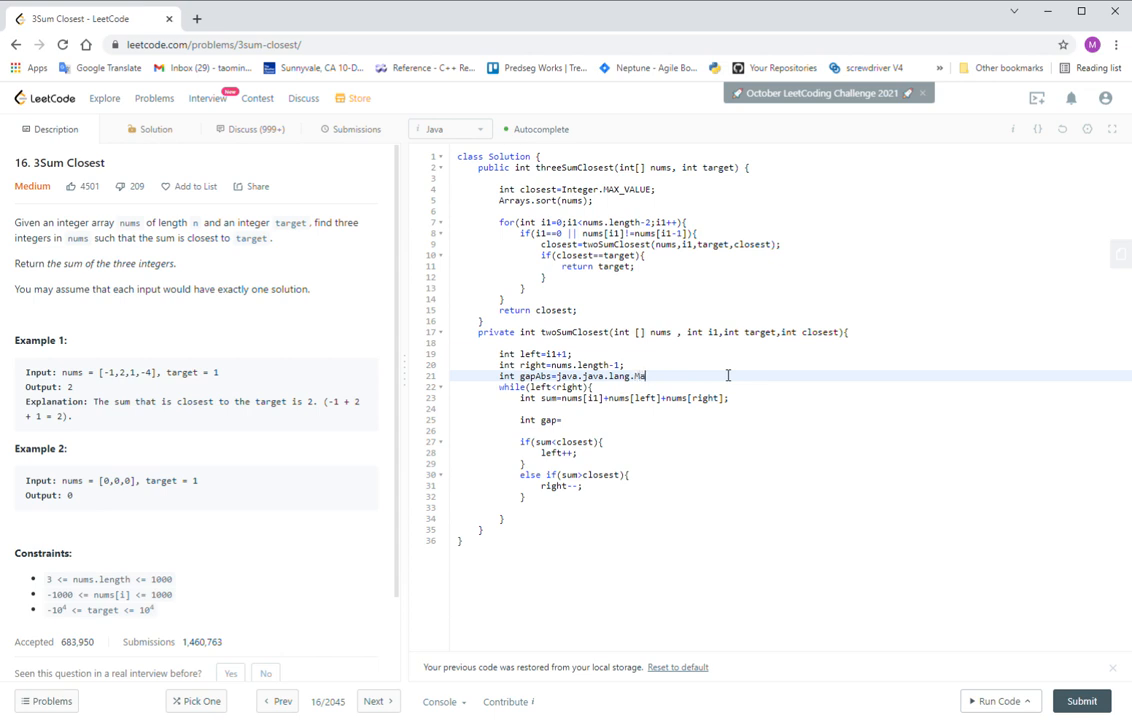
{"action": "type", "text": "th"}
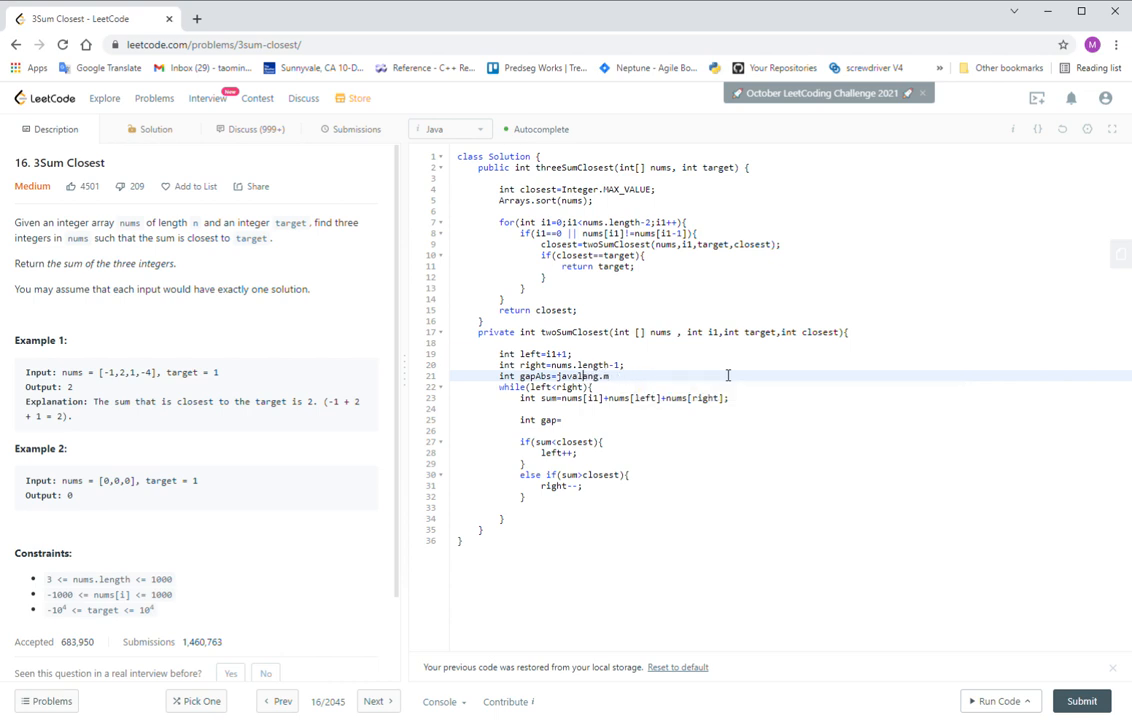
{"action": "type", "text": "."}
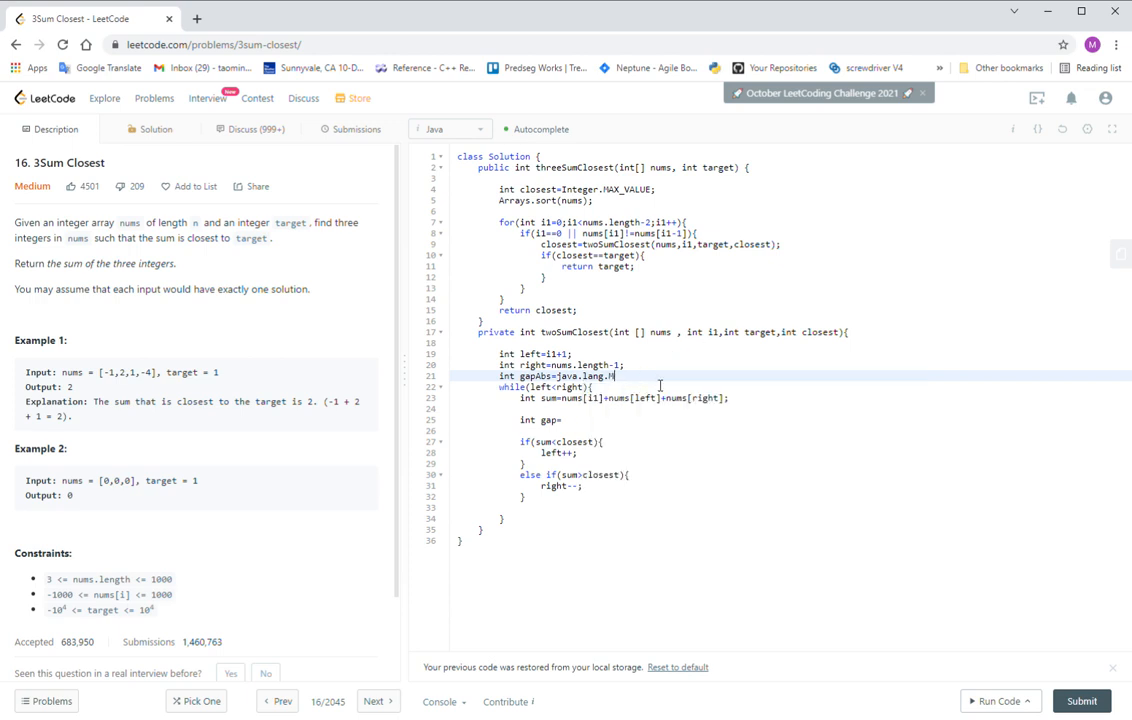
{"action": "type", "text": "ath.abs("}
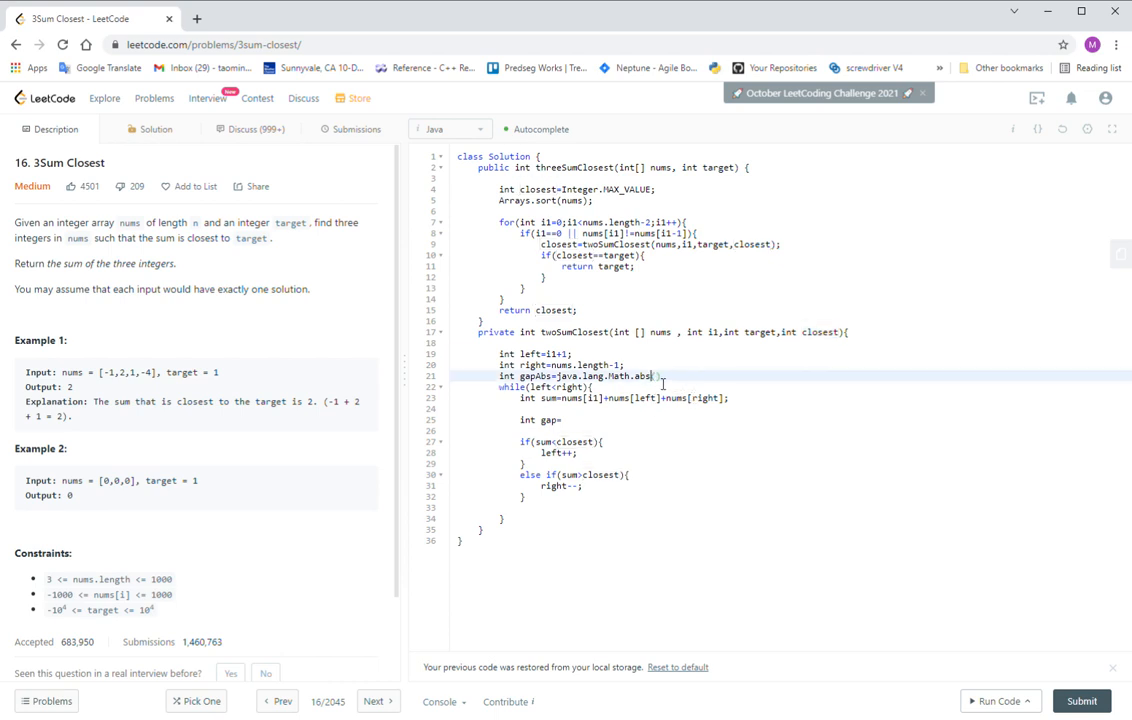
{"action": "type", "text": "(closest-"}
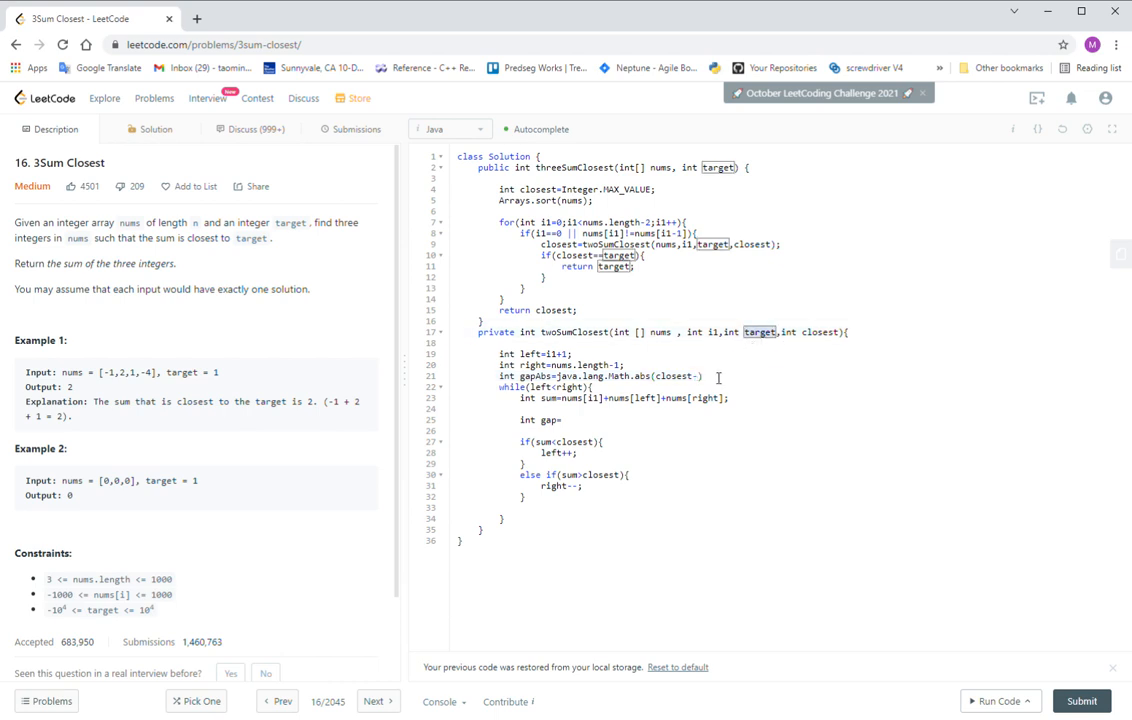
{"action": "type", "text": "target"}
{"action": "left_click", "coordinate": [790, 420]}
{"action": "type", "text": "if()"}
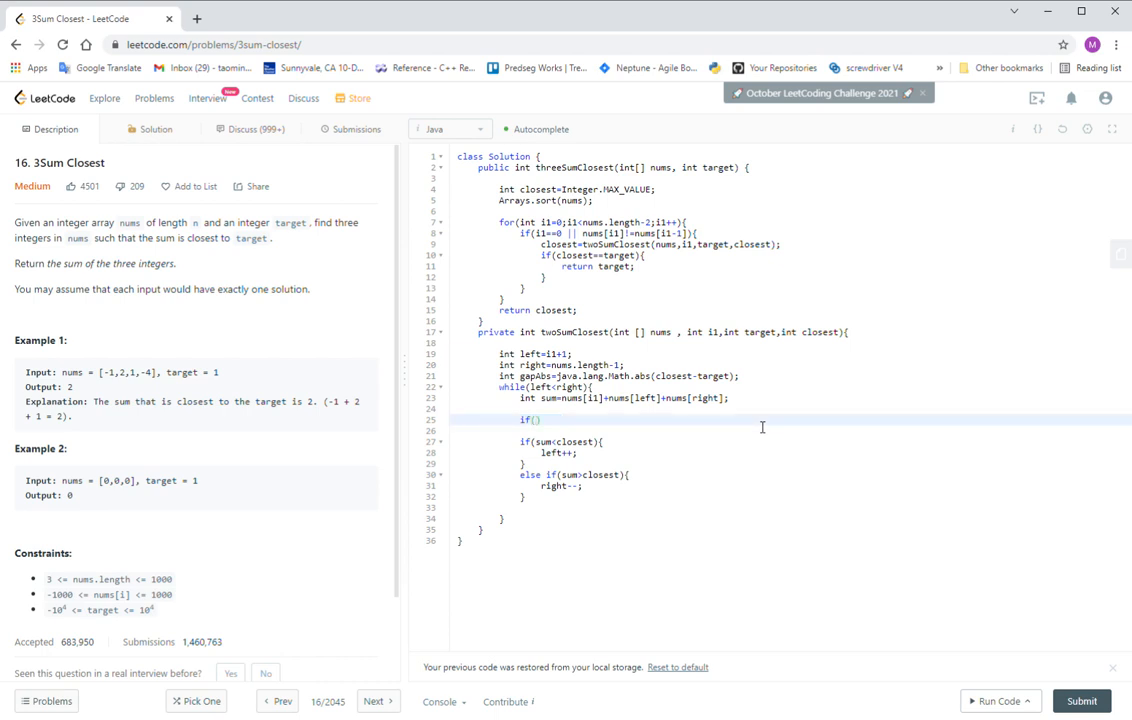
{"action": "key", "text": "Backspace"}
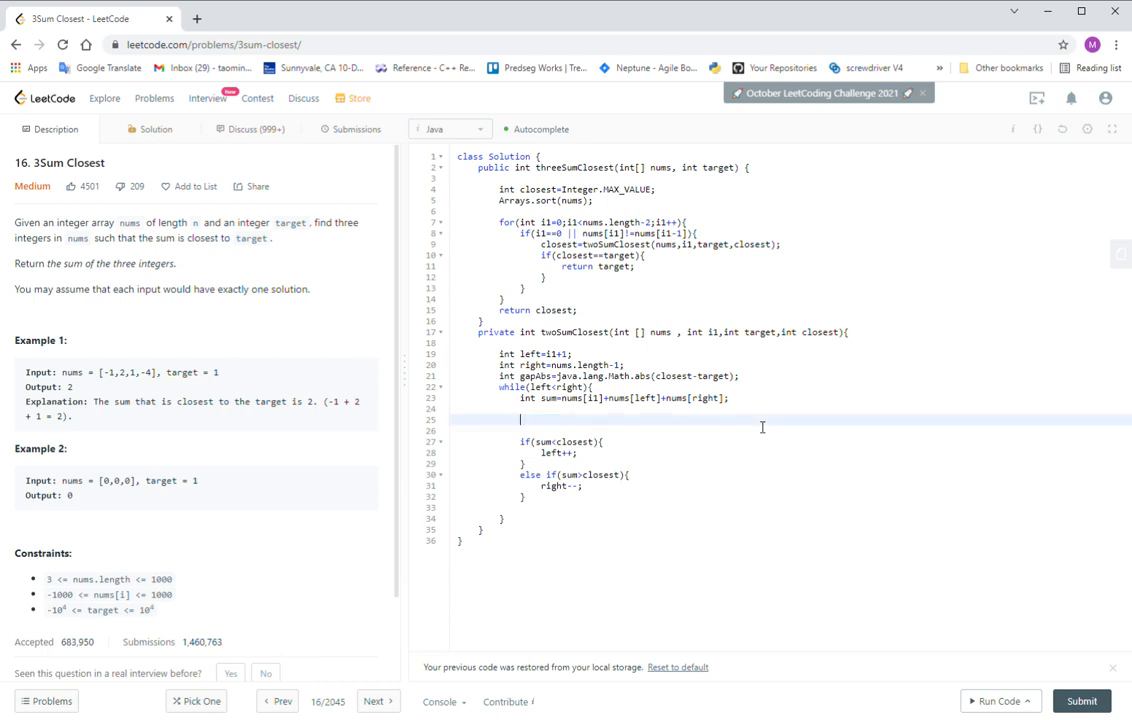
Declare int newGapAbs=java.lang.Math.abs(closest-target); and start if(newGapAbs<gap.
{"action": "type", "text": "int newd"}
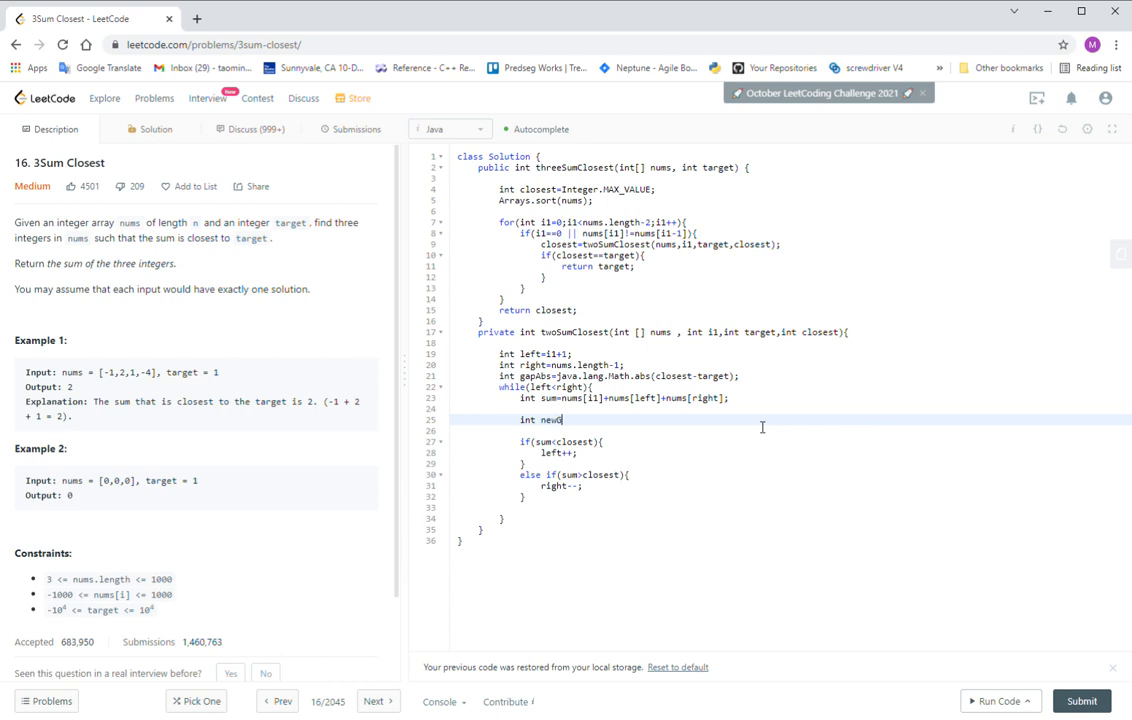
{"action": "type", "text": "apAbs"}
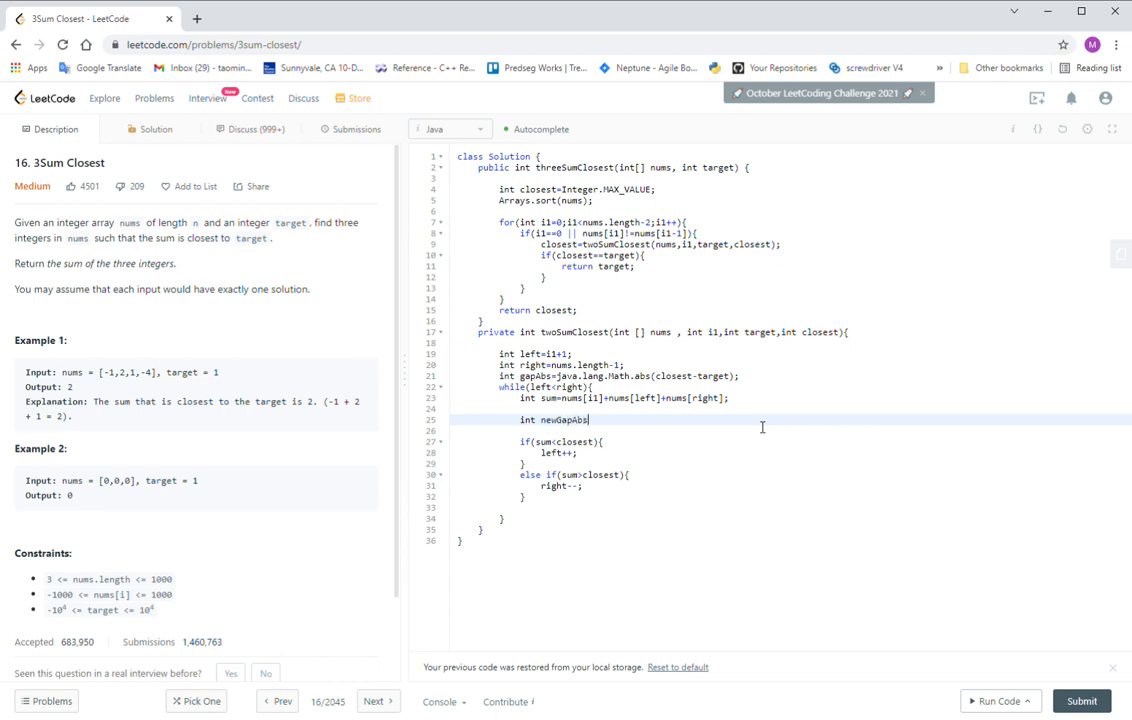
{"action": "type", "text": "="}
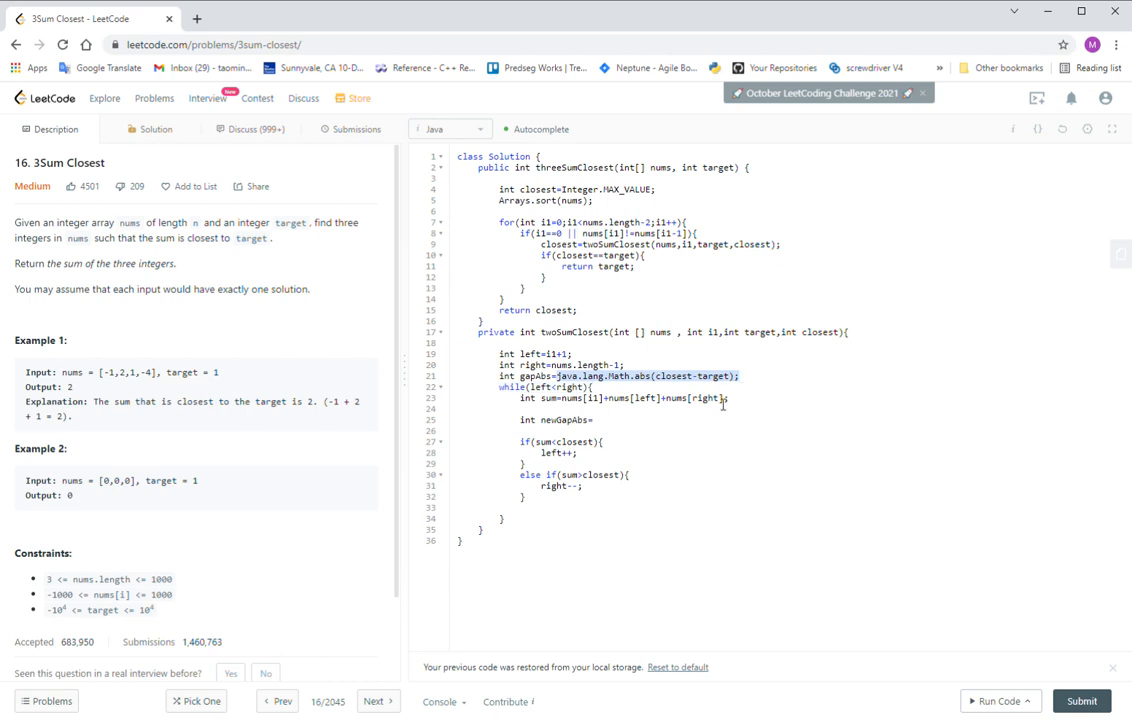
{"action": "type", "text": "java.lang.Math.abs(closest-target);"}
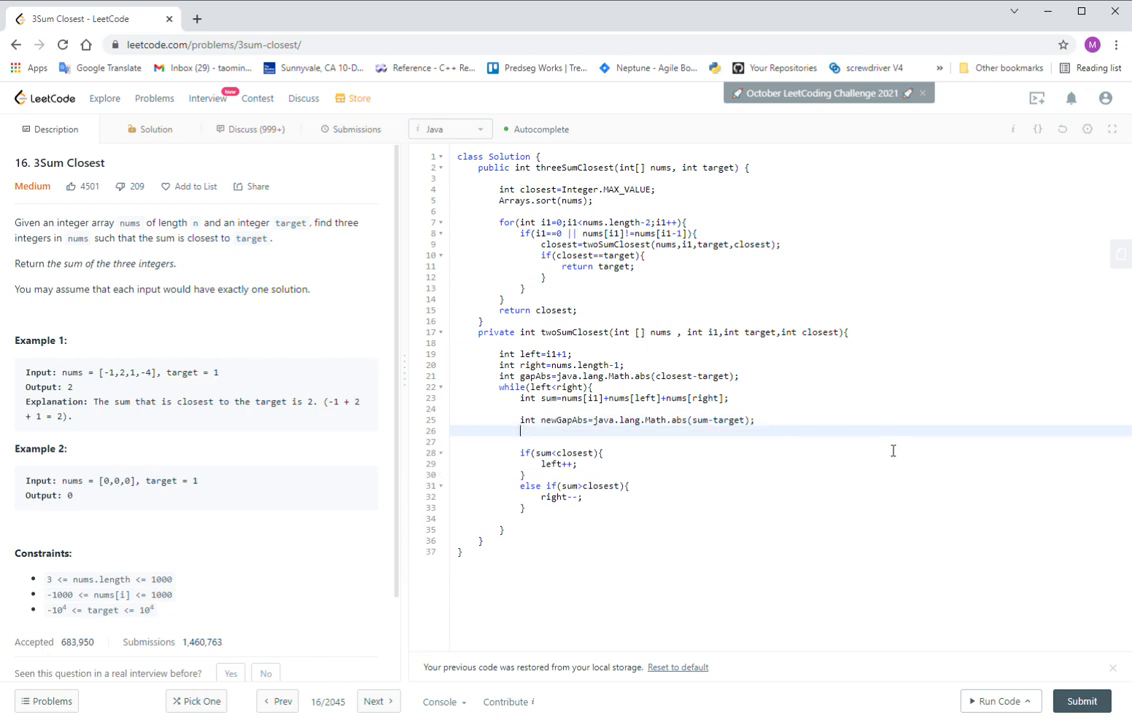
{"action": "type", "text": "if(newG"}
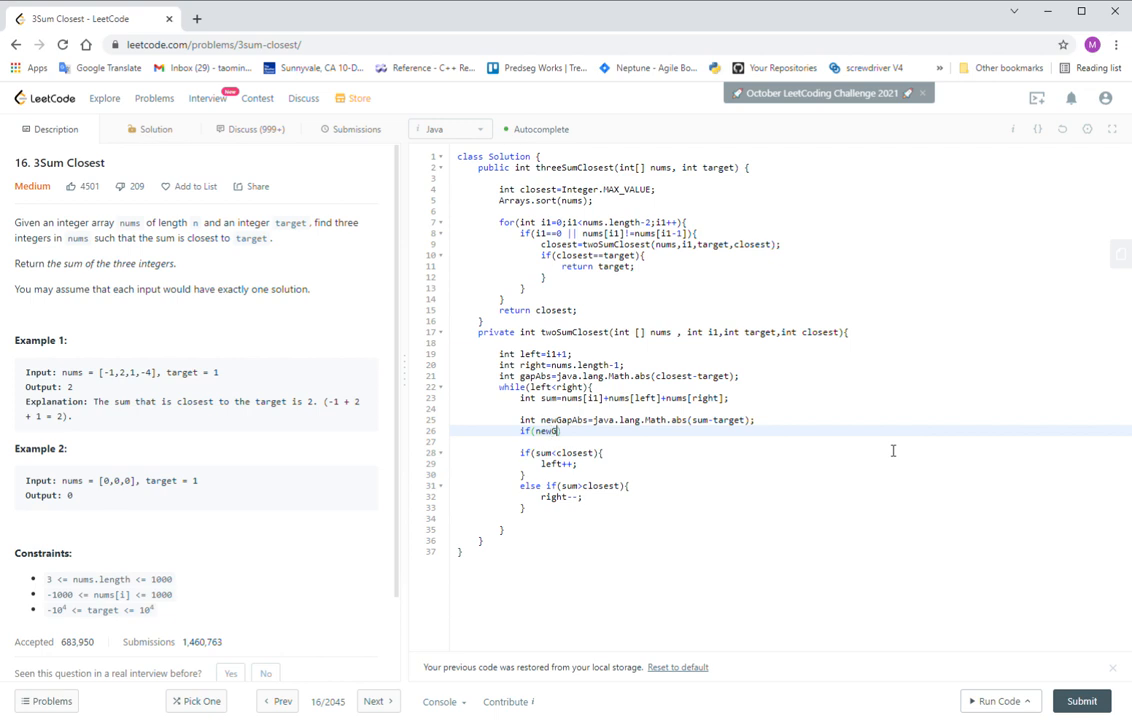
{"action": "type", "text": "apAbs"}
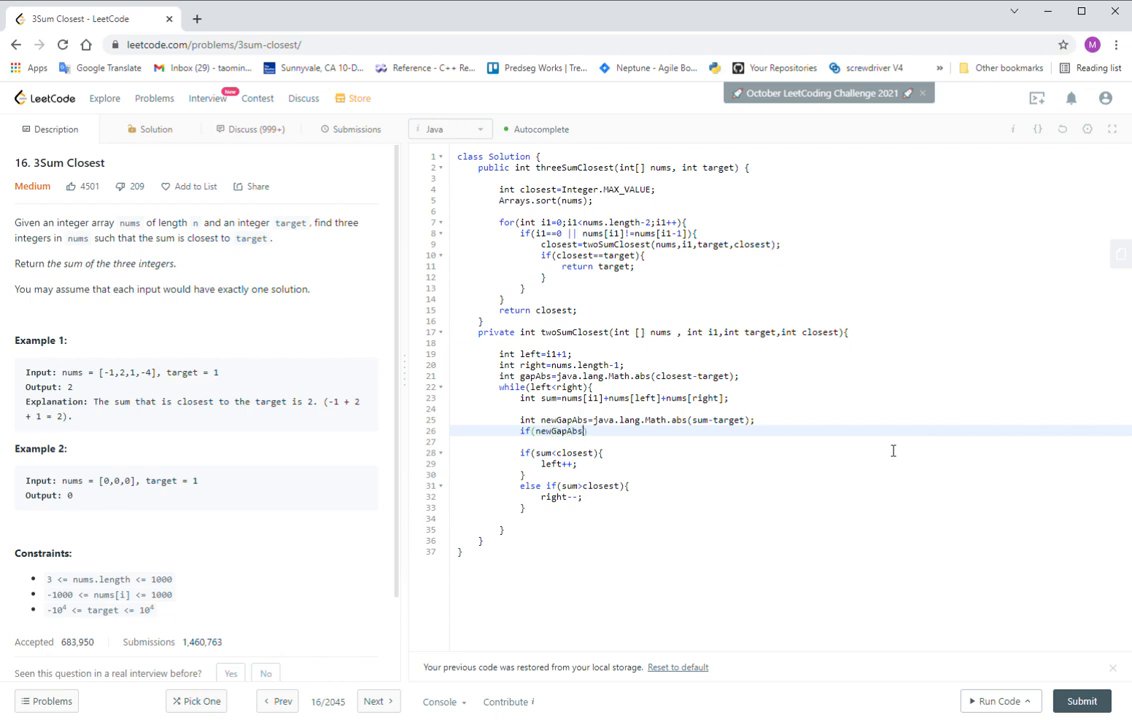
{"action": "type", "text": "<"}
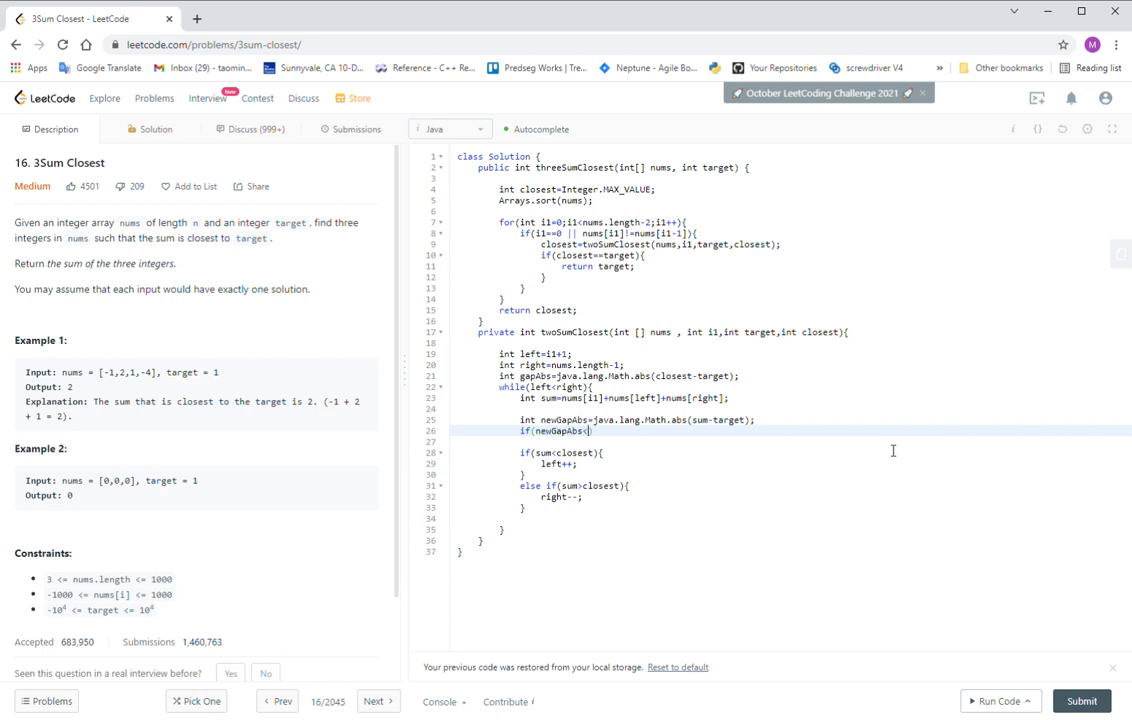
{"action": "type", "text": "gapAbs){"}
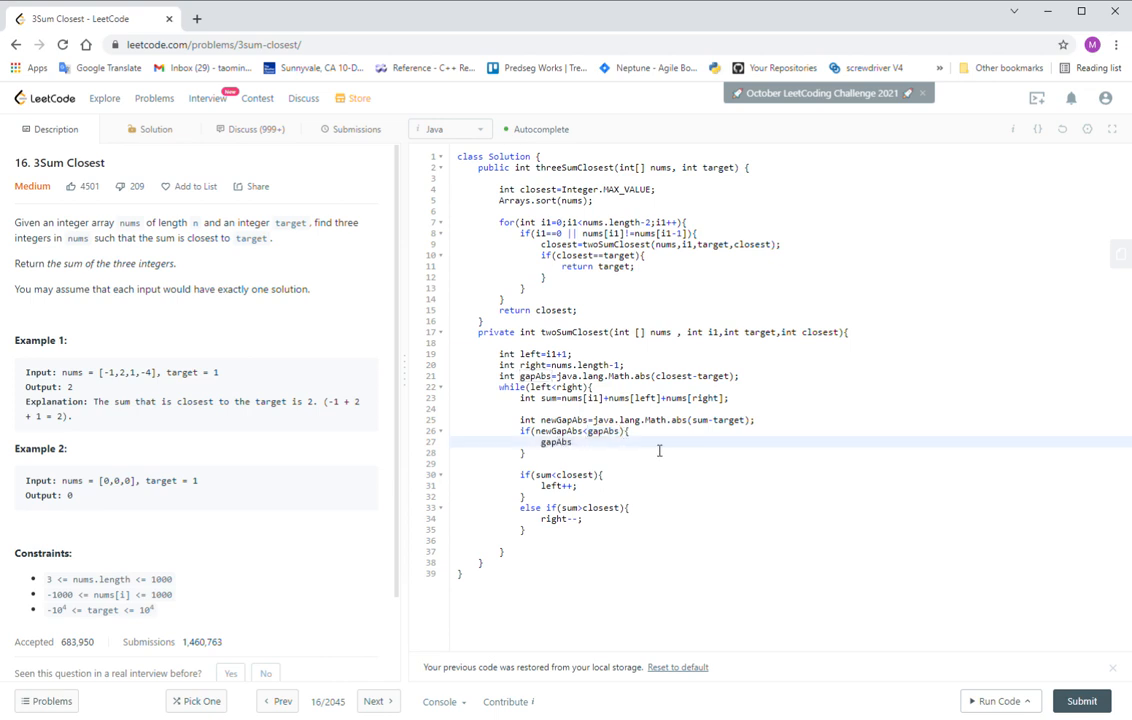
Inside the if, update the gap and set closest=sum;, then end the helper with return closest;.
{"action": "double_click", "coordinate": [556, 430]}
{"action": "type", "text": "=newGapAbs"}
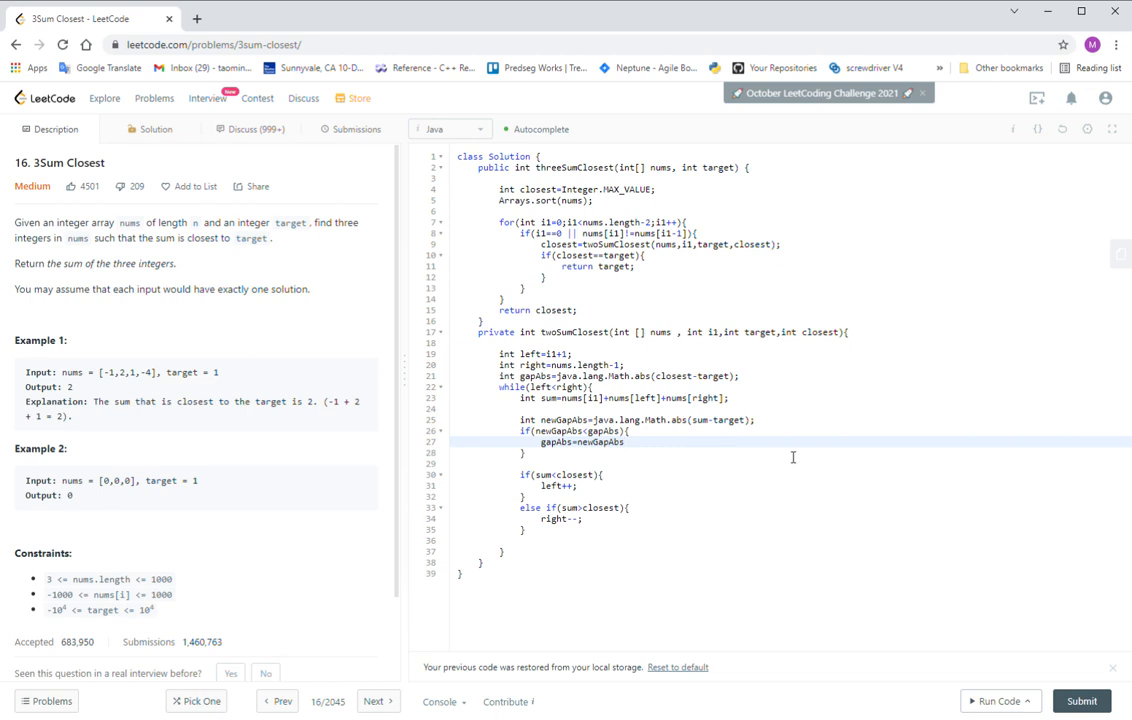
{"action": "key", "text": "enter"}
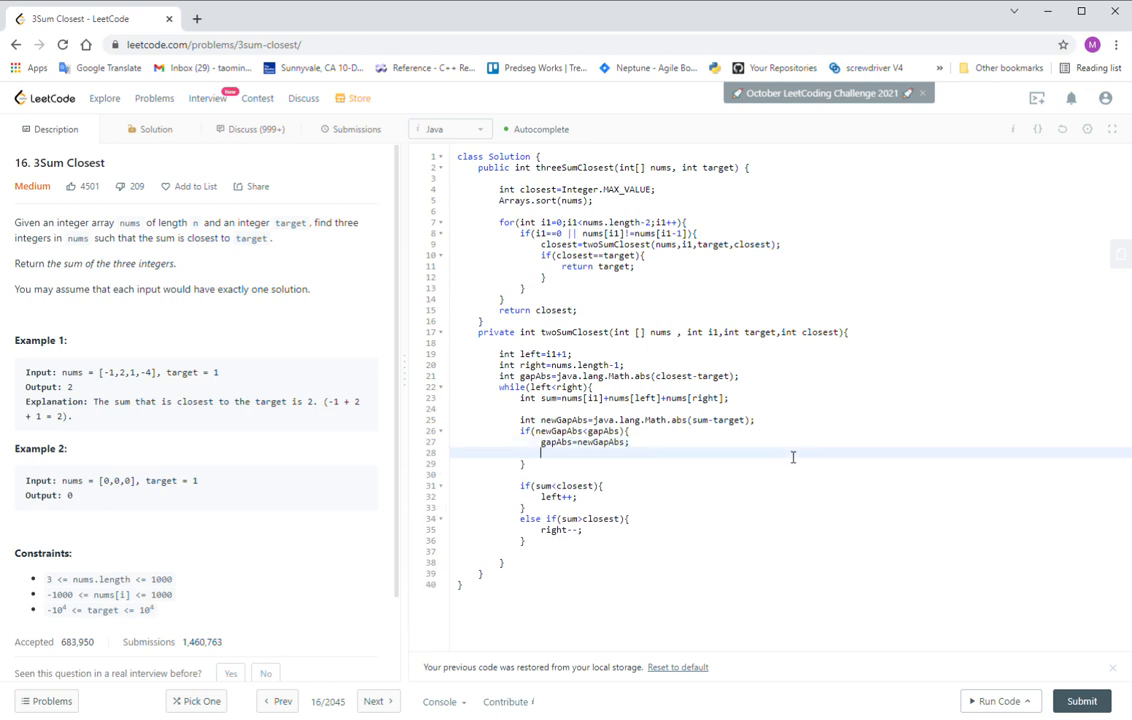
{"action": "double_click", "coordinate": [818, 332]}
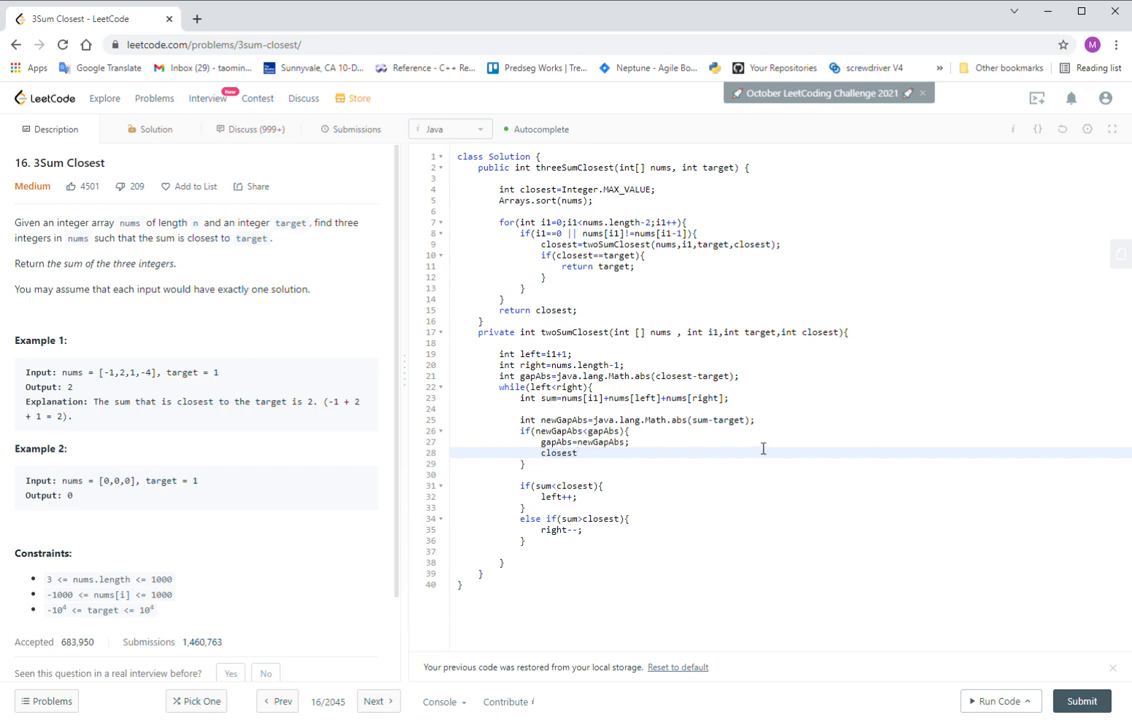
{"action": "type", "text": "=sum;"}
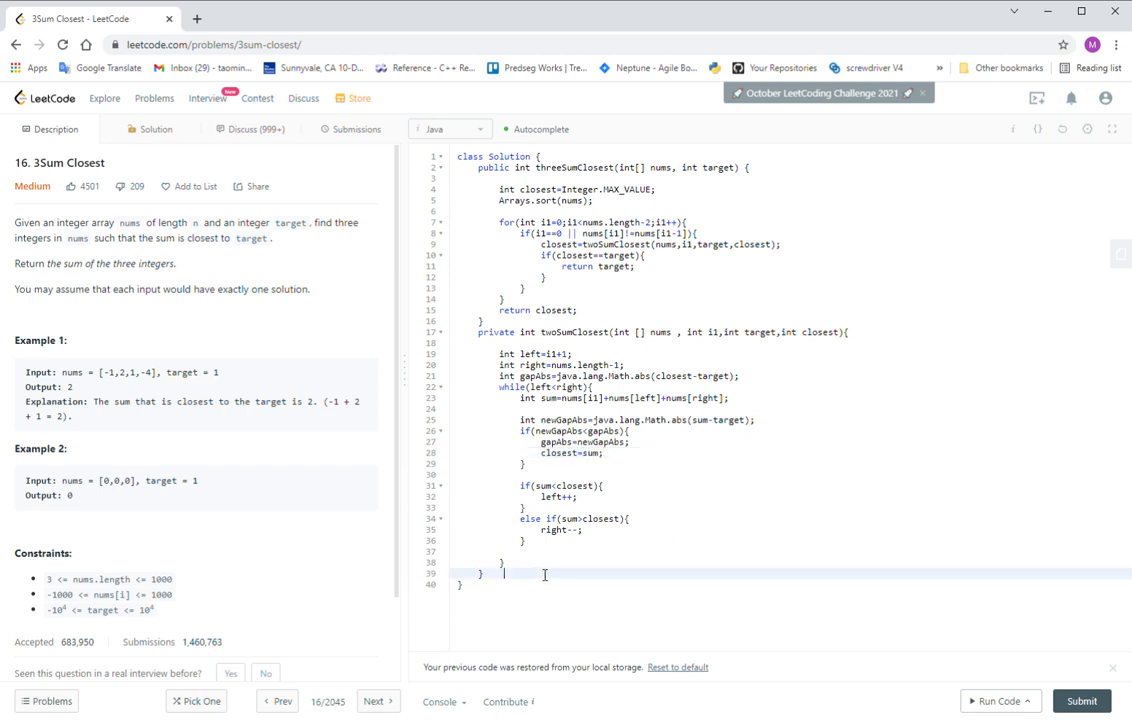
{"action": "type", "text": "return"}
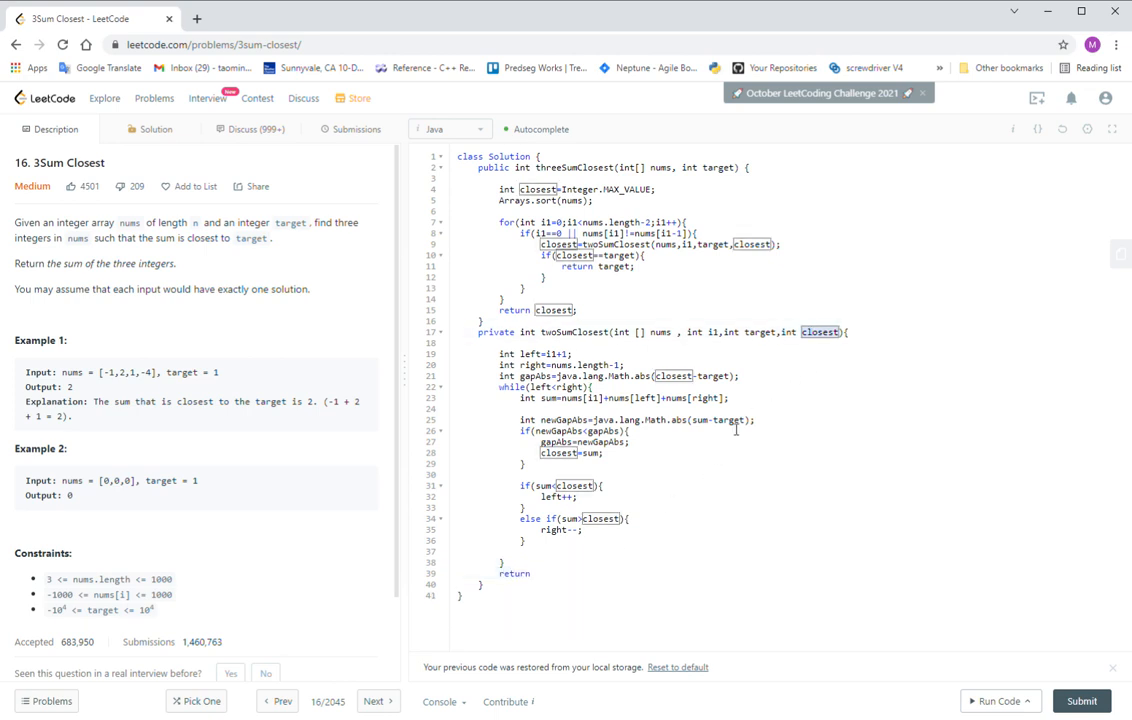
{"action": "left_click", "coordinate": [574, 572]}
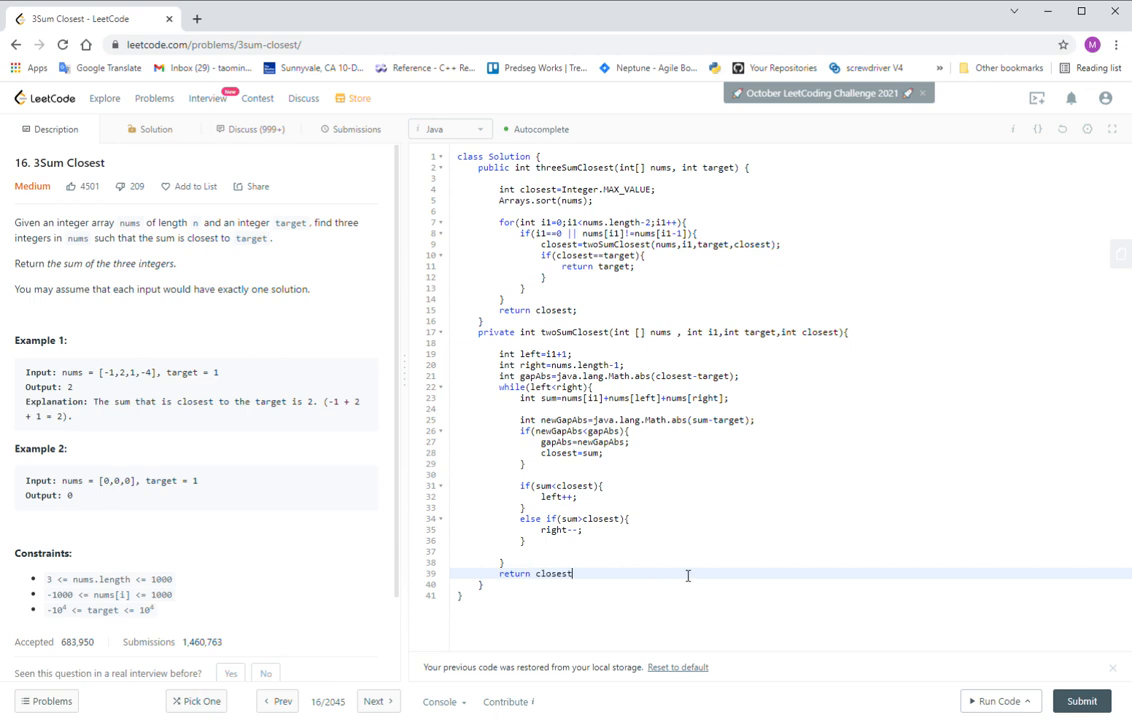
{"action": "type", "text": ";"}
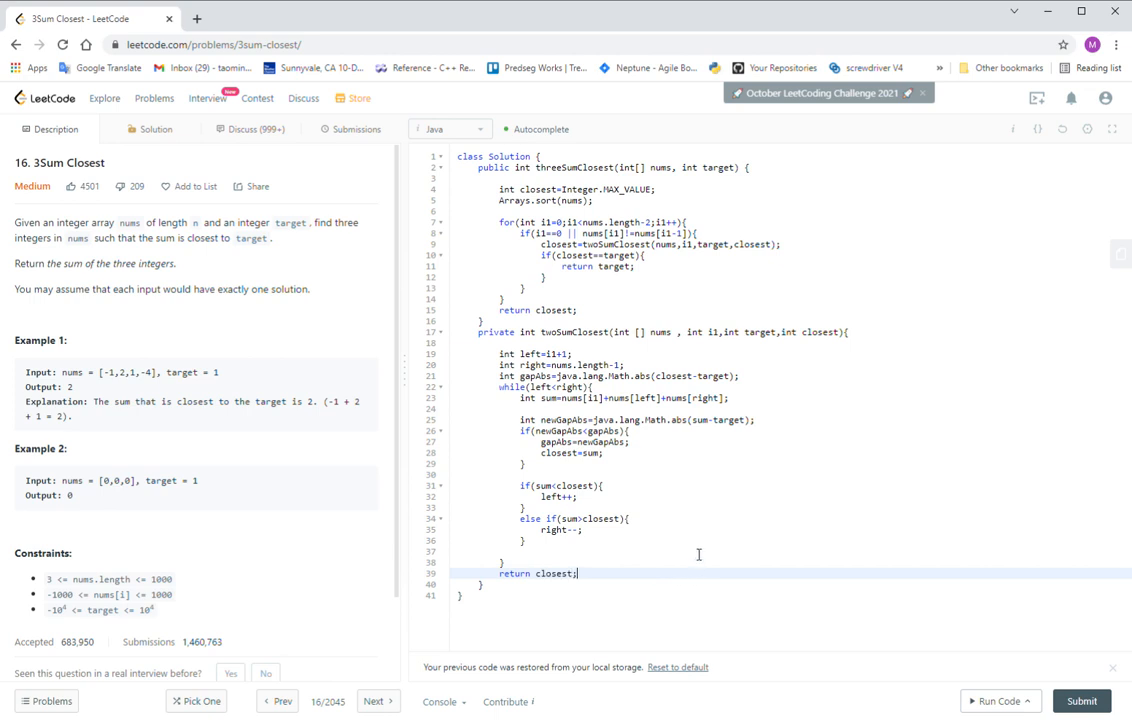
{"action": "mouse_move", "coordinate": [418, 418]}
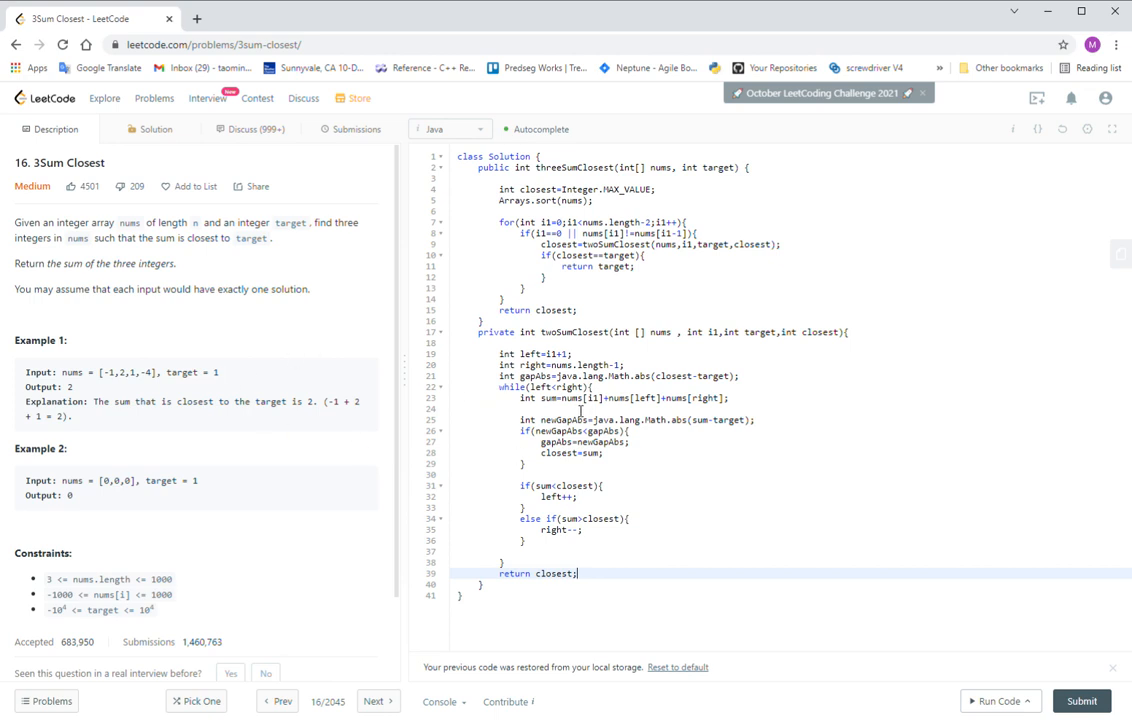
Run the code (Time Limit Exceeded) and add if(newGapAbs==0){ return target; } before the gap comparison.
{"action": "left_click", "coordinate": [996, 700]}
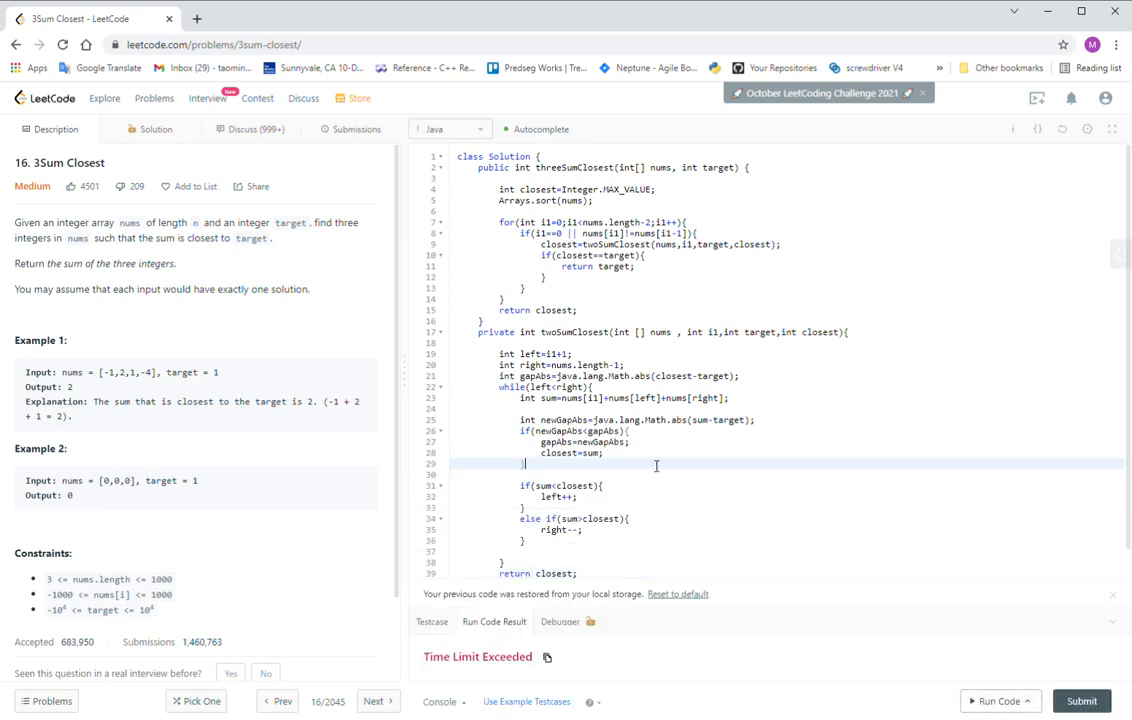
{"action": "scroll", "scroll_direction": "down", "scroll_amount": 3}
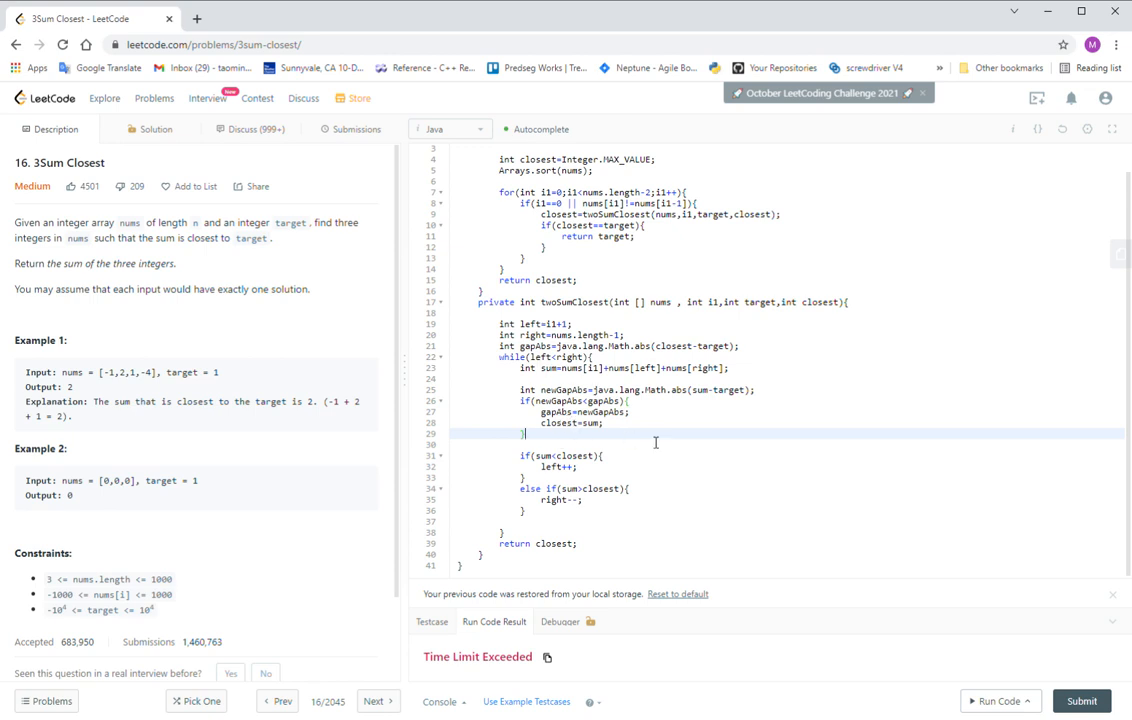
{"action": "mouse_move", "coordinate": [760, 398]}
{"action": "type", "text": "if("}
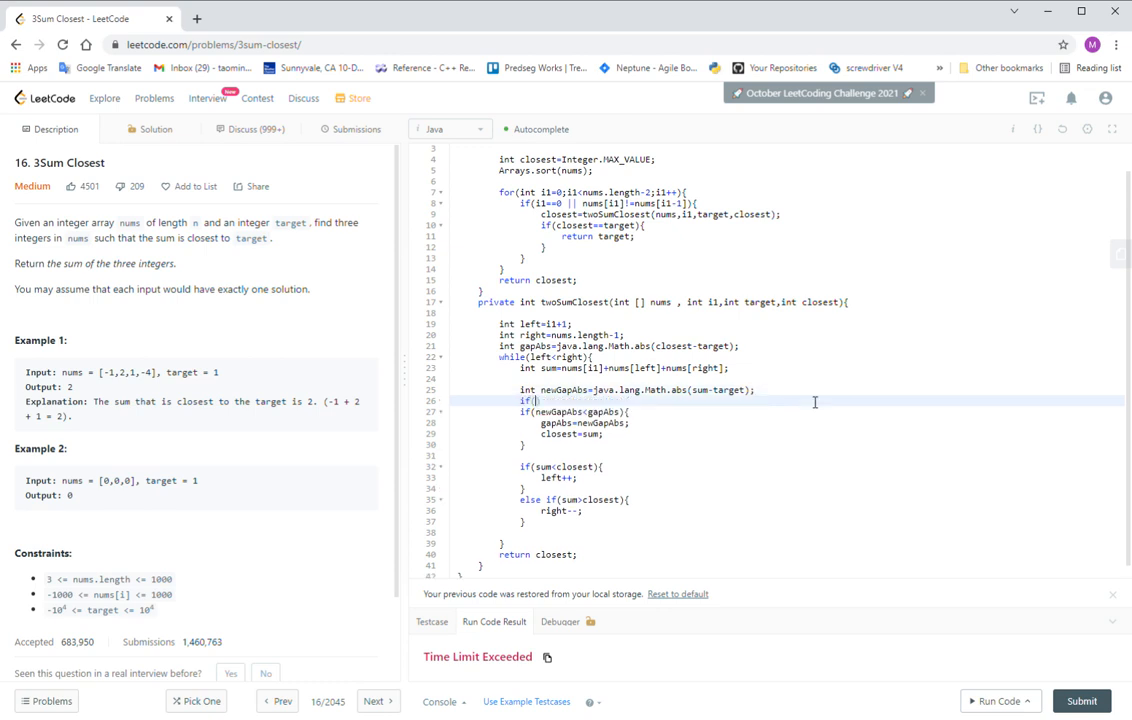
{"action": "type", "text": "newGap"}
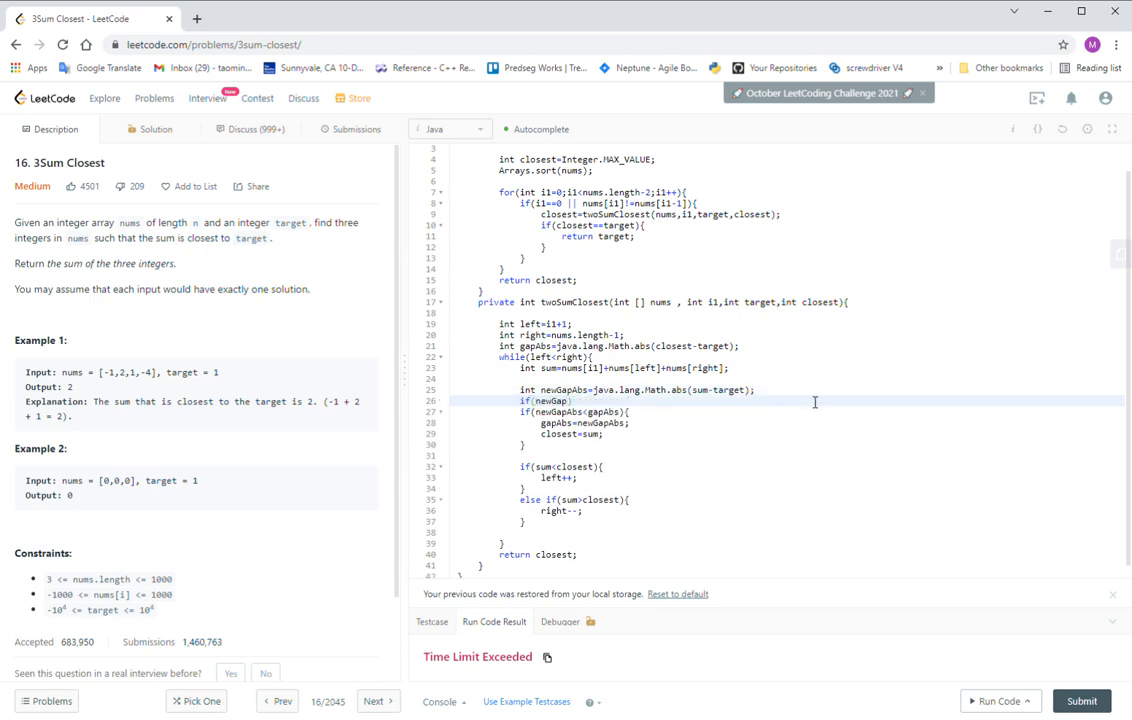
{"action": "type", "text": "Abs==0"}
{"action": "type", "text": "return target;"}
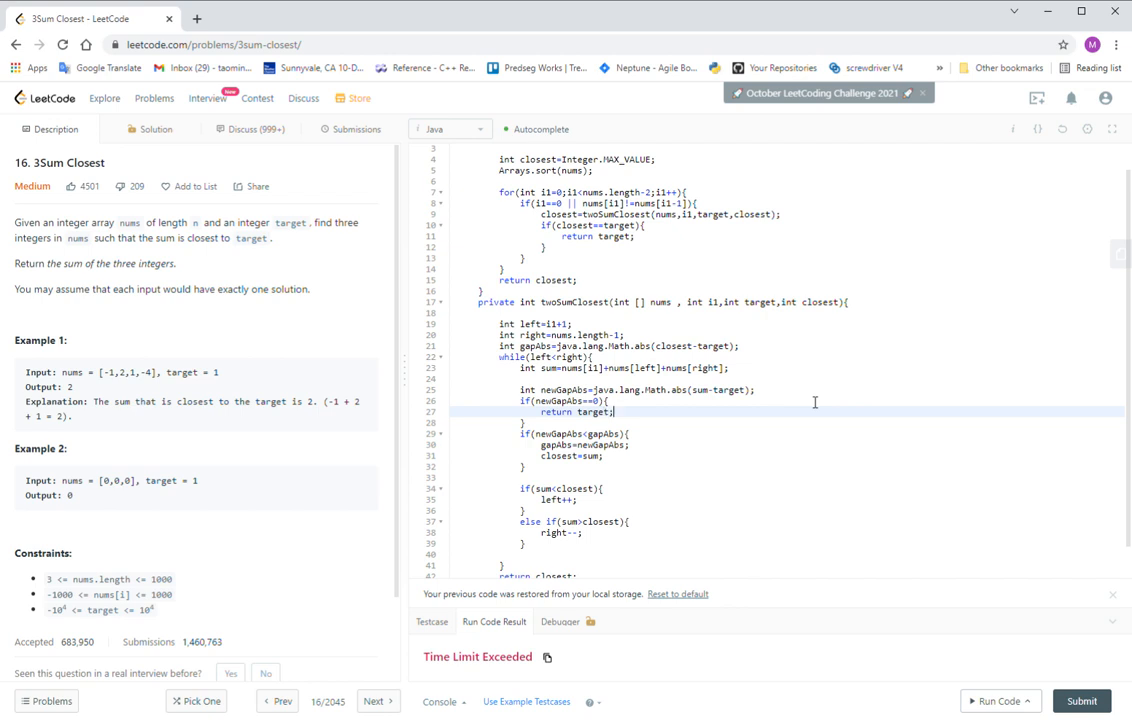
{"action": "scroll", "scroll_direction": "down", "scroll_amount": 3}
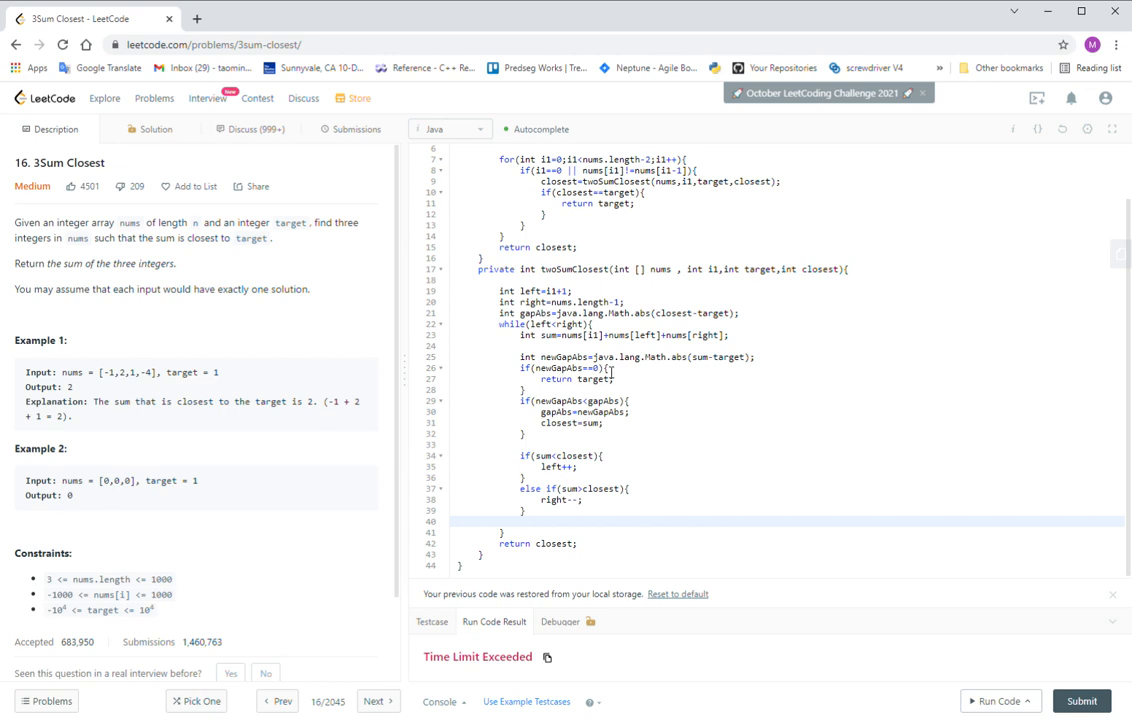
{"action": "mouse_move", "coordinate": [860, 548]}
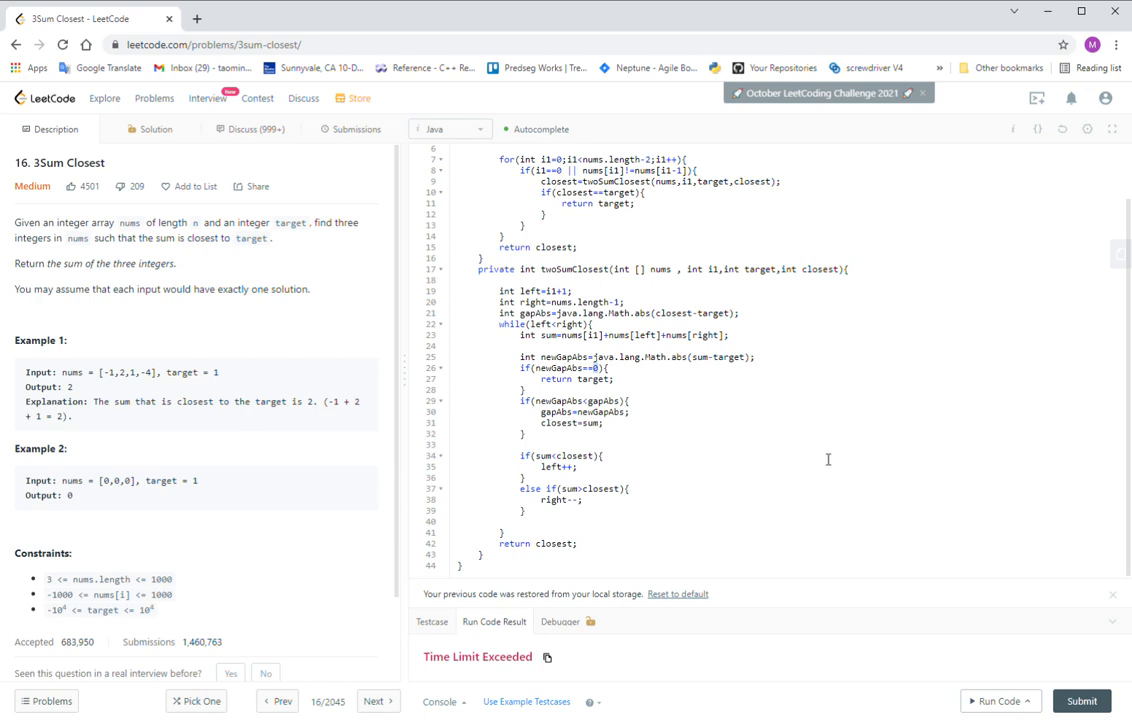
{"action": "mouse_move", "coordinate": [848, 460]}
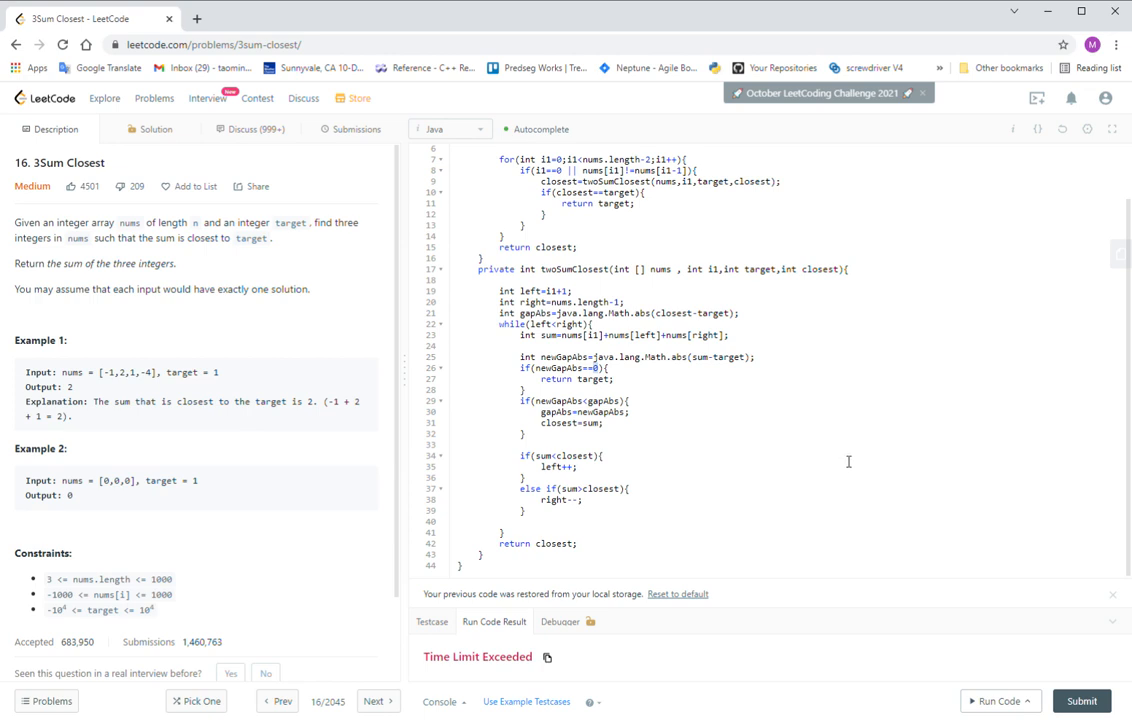
{"action": "mouse_move", "coordinate": [674, 348]}
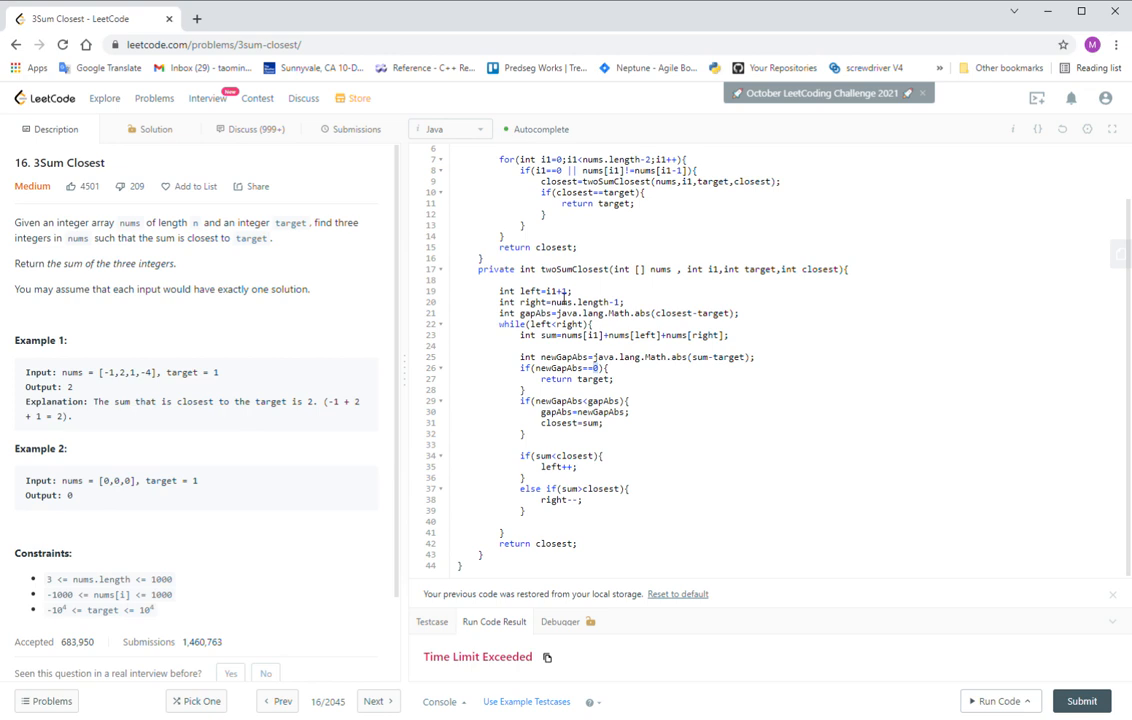
Make the pointer moves compare sum against target instead of closest, then submit (Wrong Answer).
{"action": "scroll", "scroll_direction": "up", "scroll_amount": 3}
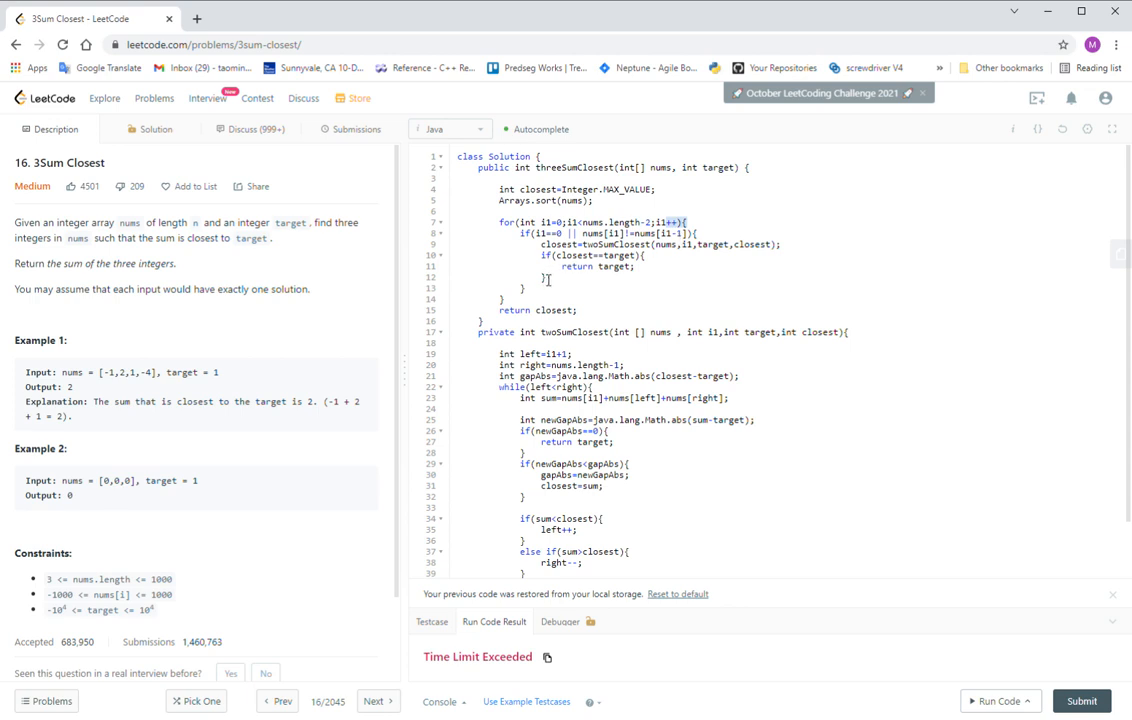
{"action": "scroll", "scroll_direction": "down", "scroll_amount": 3}
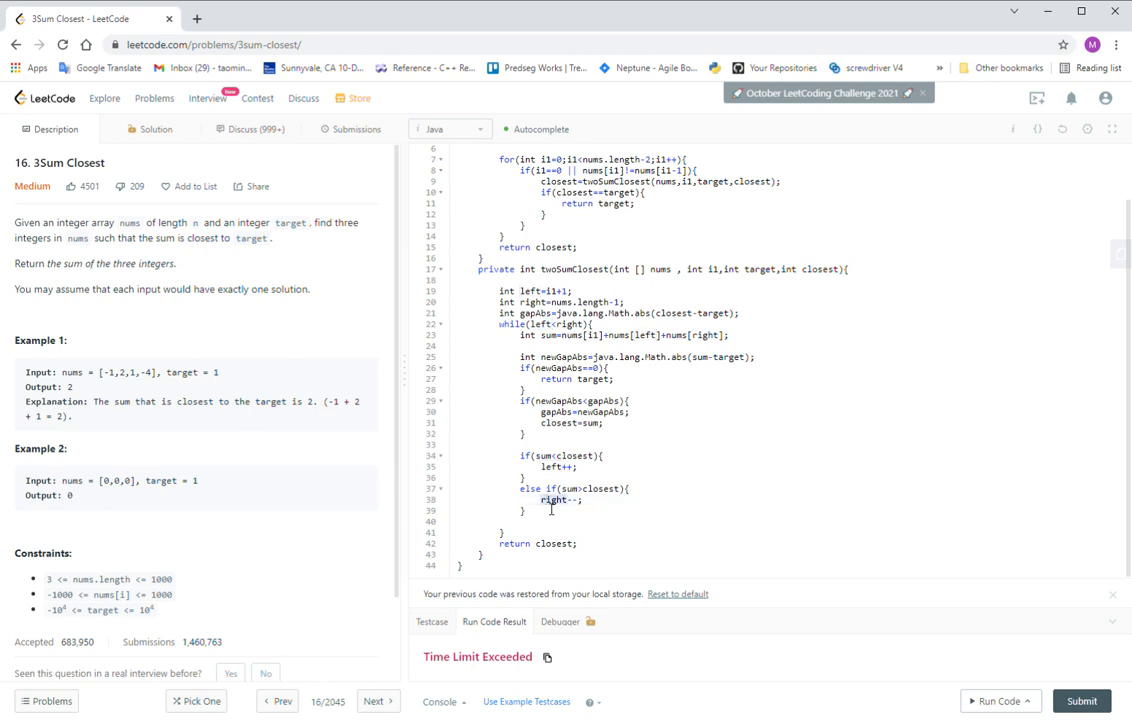
{"action": "double_click", "coordinate": [552, 500]}
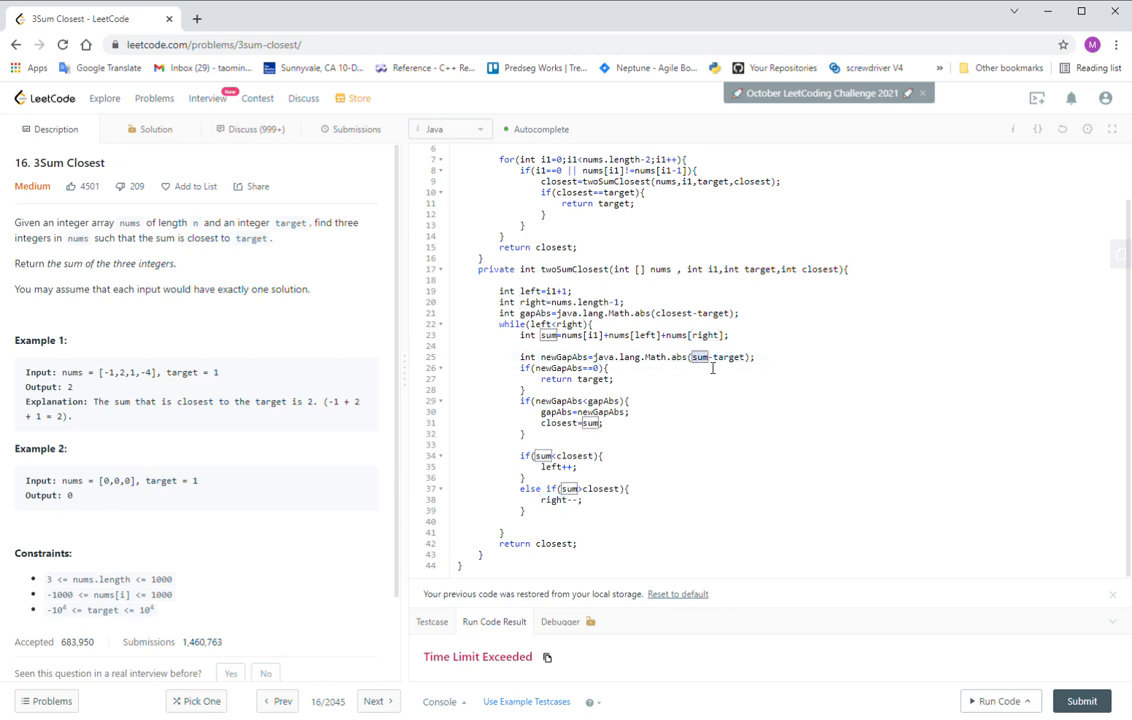
{"action": "double_click", "coordinate": [728, 356]}
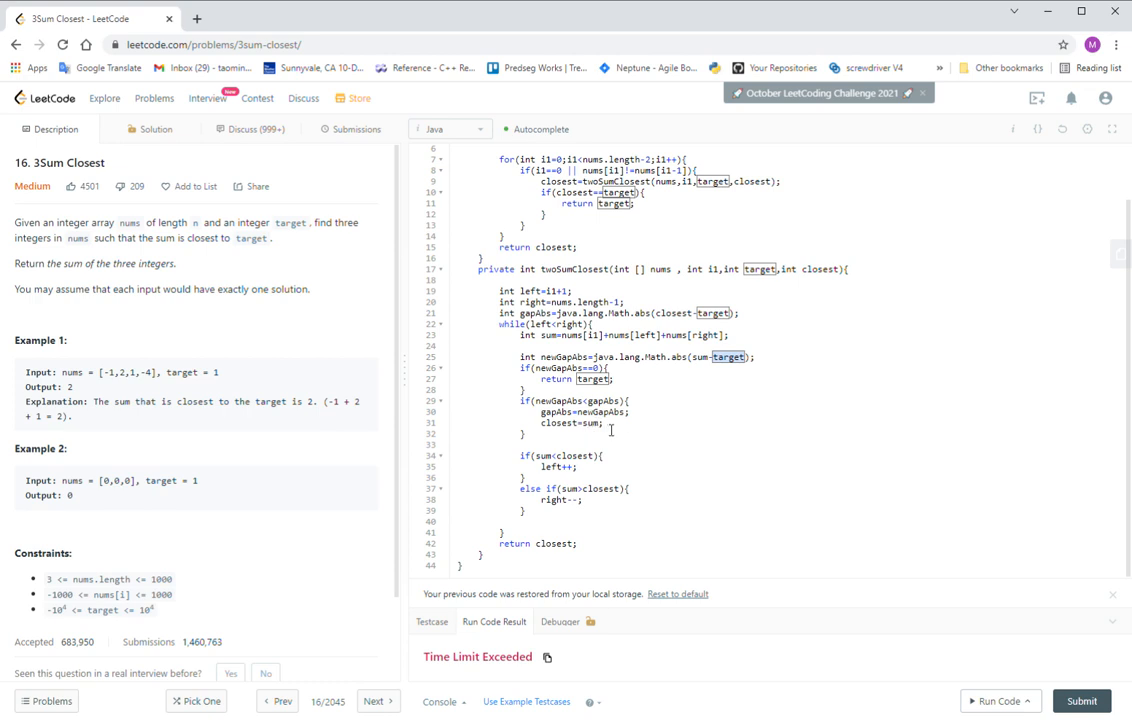
{"action": "mouse_move", "coordinate": [632, 444]}
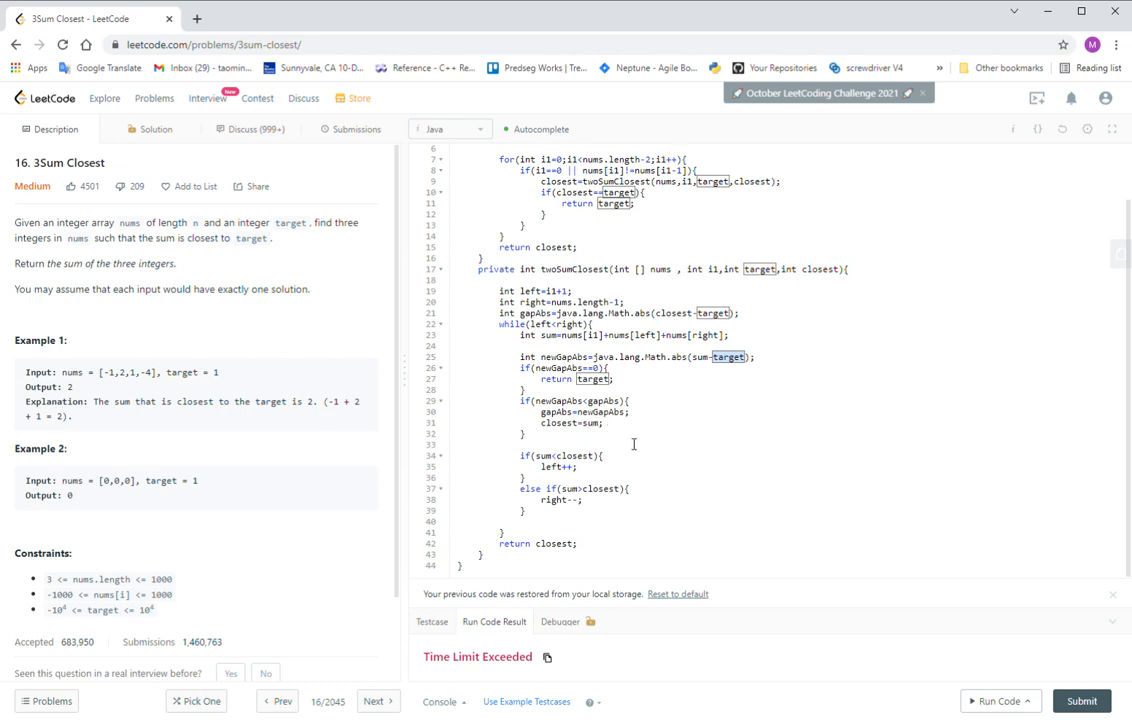
{"action": "mouse_move", "coordinate": [592, 456]}
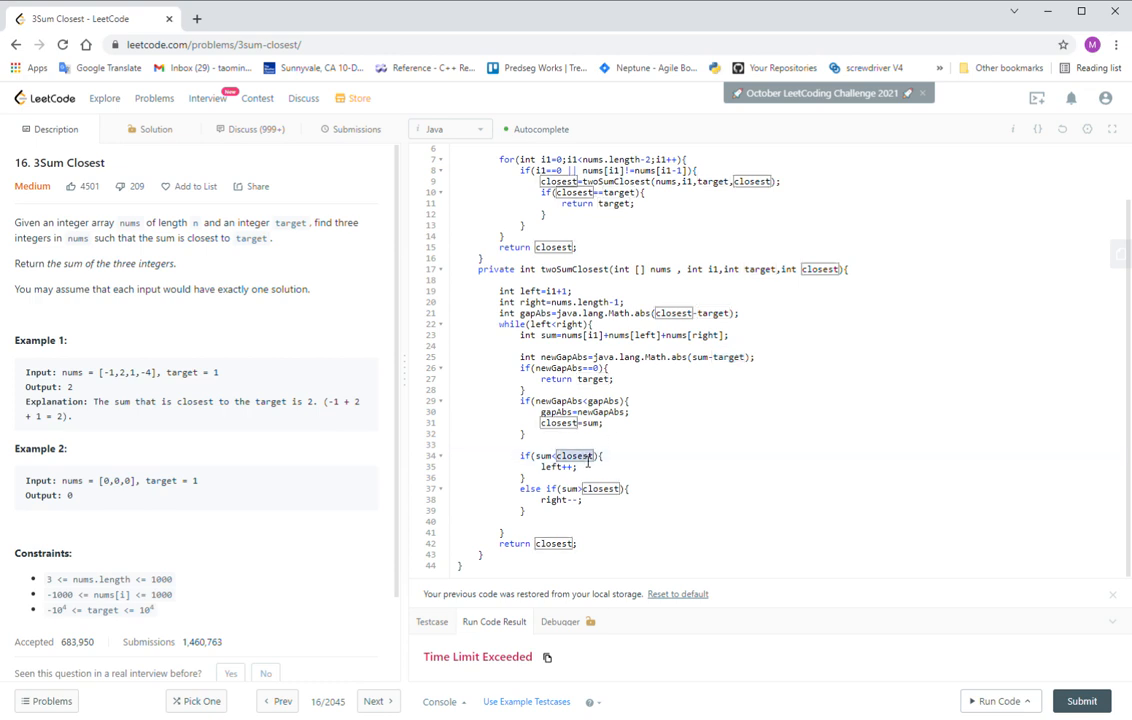
{"action": "mouse_move", "coordinate": [670, 428]}
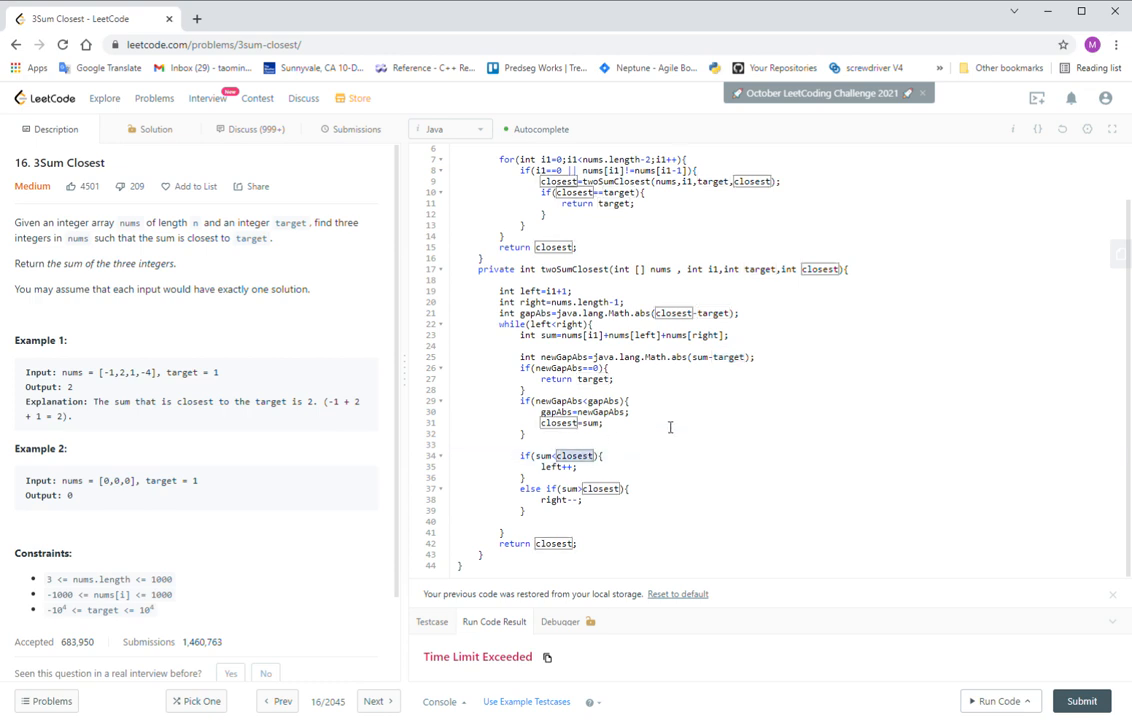
{"action": "mouse_move", "coordinate": [632, 408]}
{"action": "type", "text": "targ"}
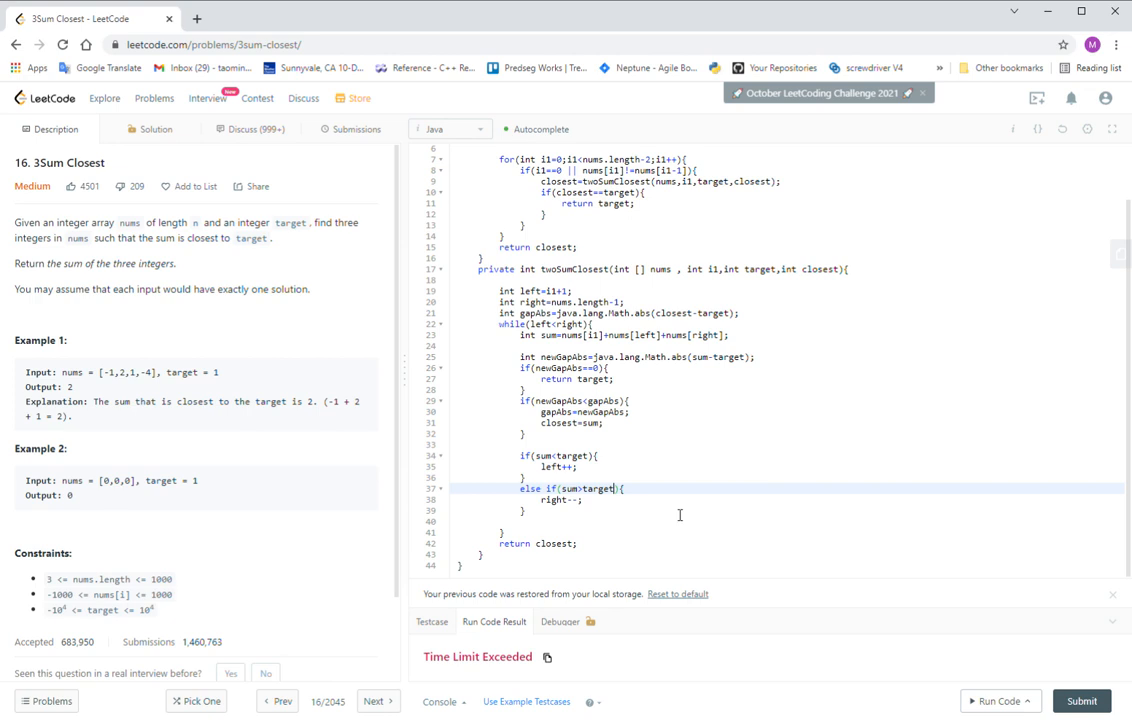
{"action": "left_click", "coordinate": [1080, 700]}
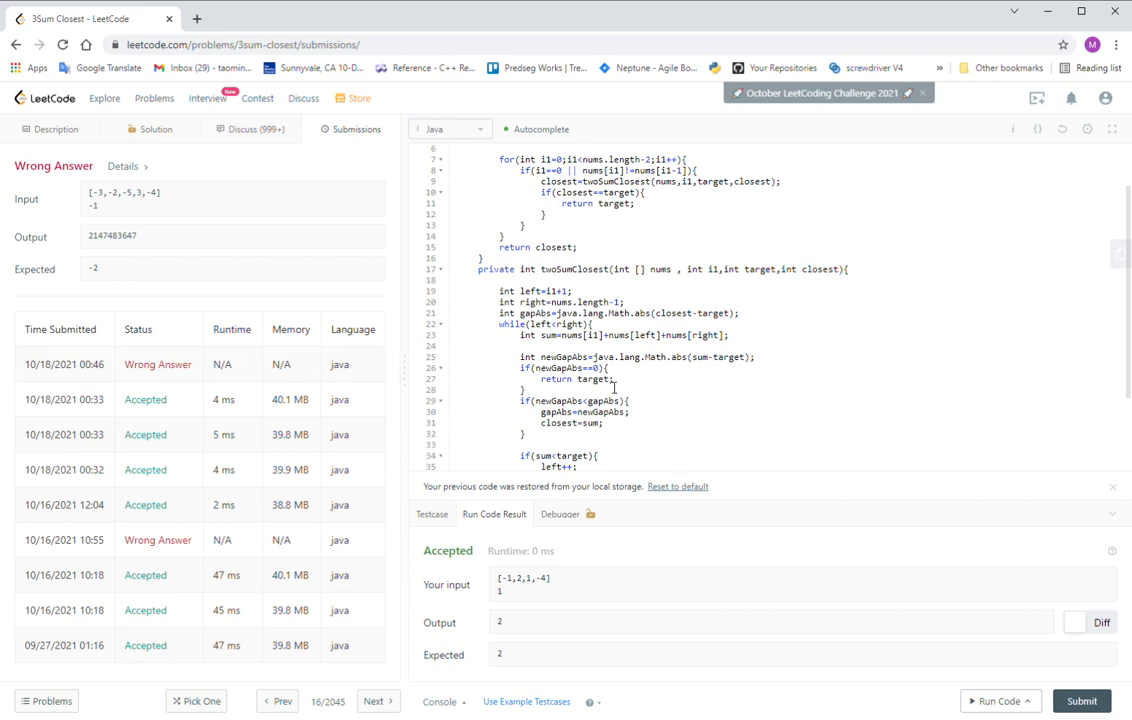
{"action": "double_click", "coordinate": [112, 236]}
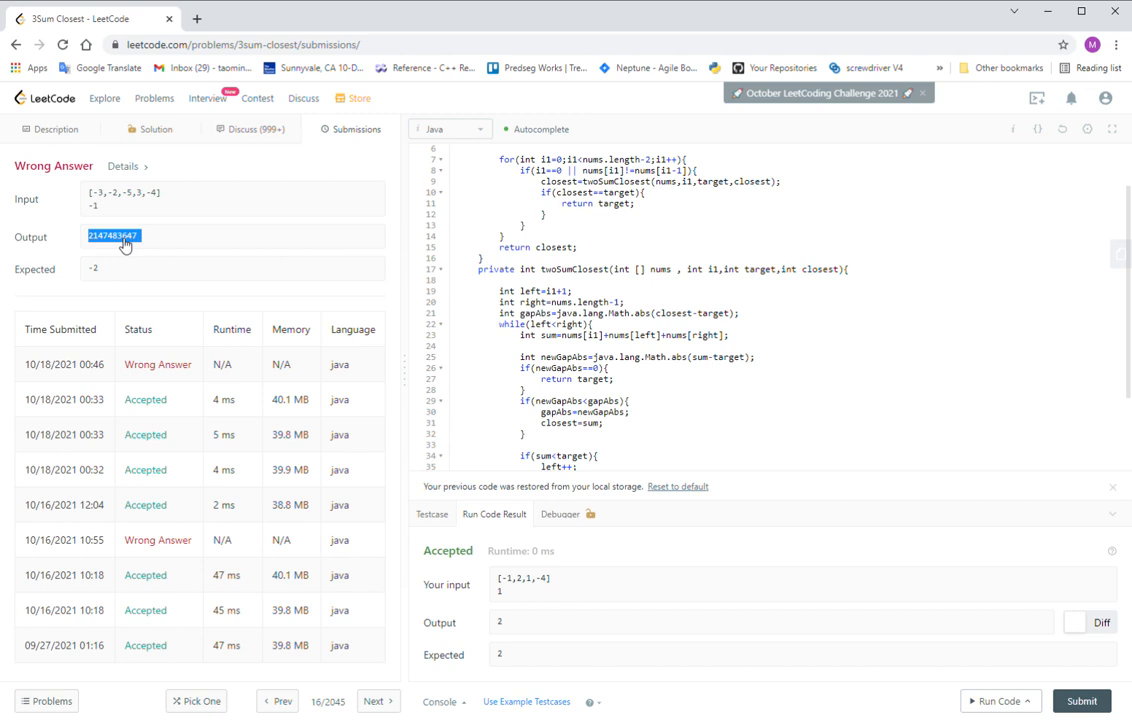
{"action": "scroll", "scroll_direction": "up", "scroll_amount": 3}
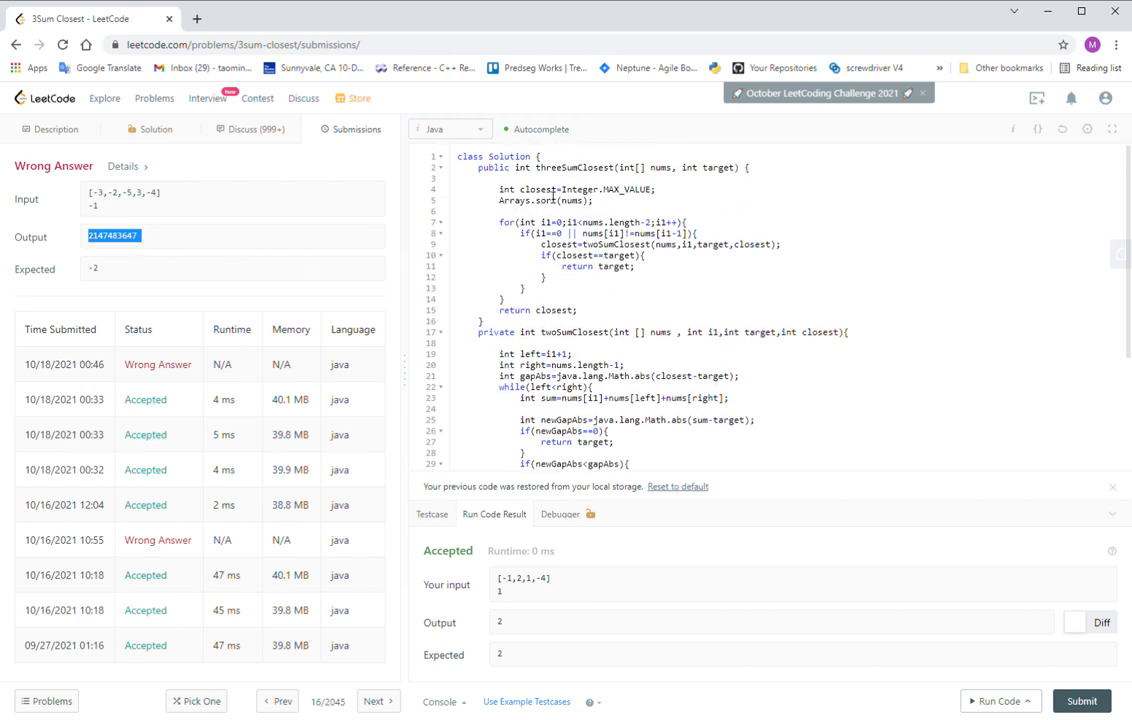
{"action": "double_click", "coordinate": [538, 188]}
{"action": "type", "text": "/"}
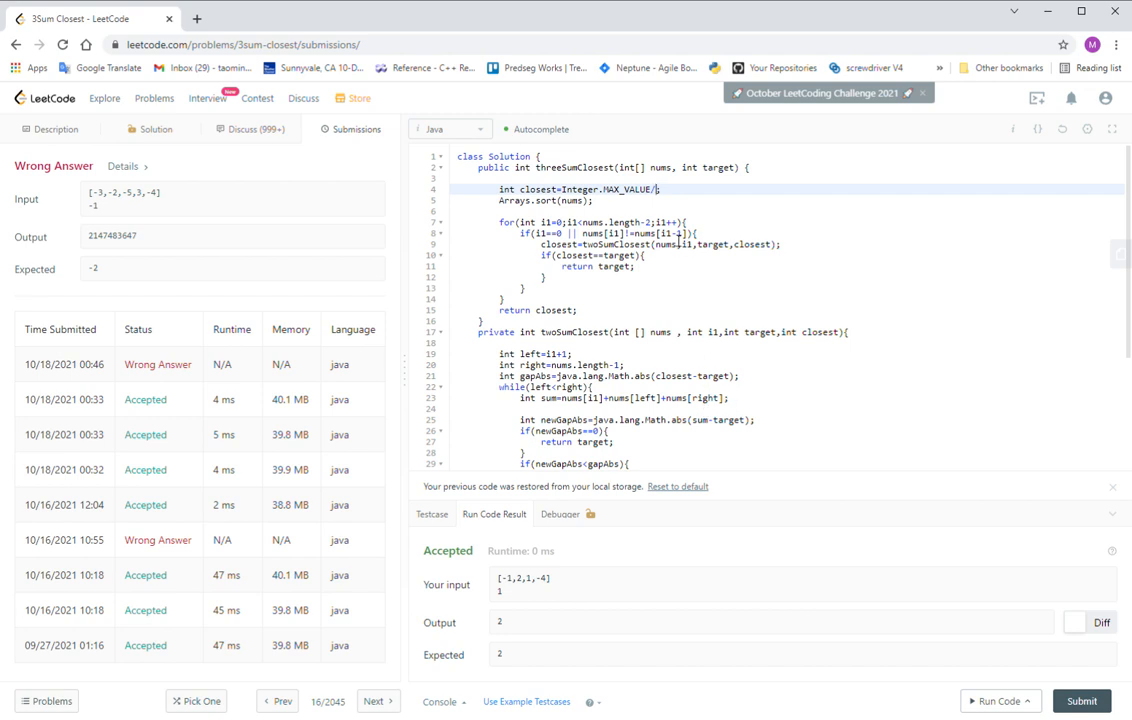
{"action": "left_click", "coordinate": [658, 376]}
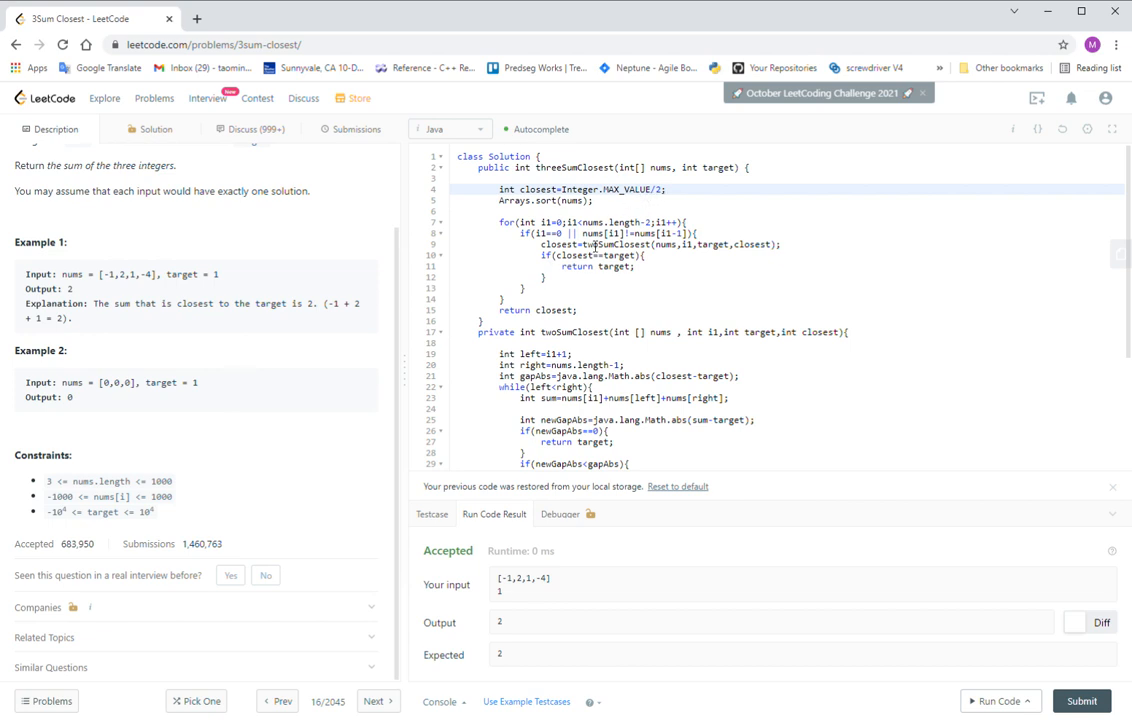
{"action": "mouse_move", "coordinate": [884, 516]}
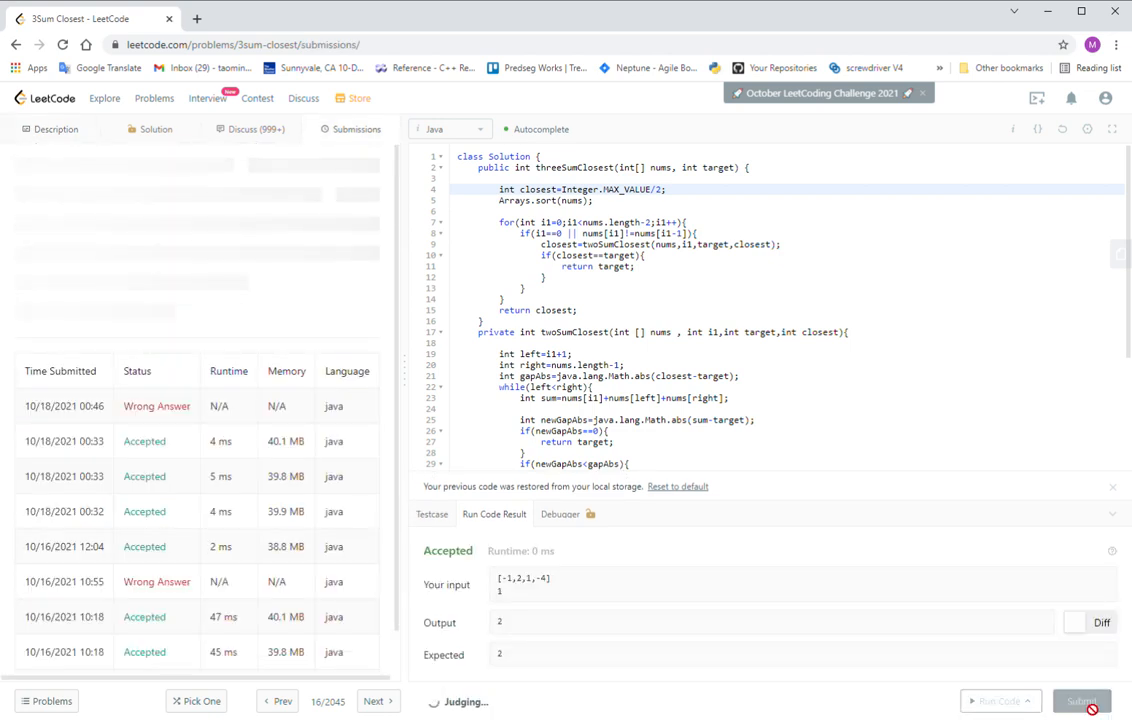
View the Accepted submission detail with 131 cases passed at 3 ms, then return to Submissions.
{"action": "left_click", "coordinate": [1080, 700]}
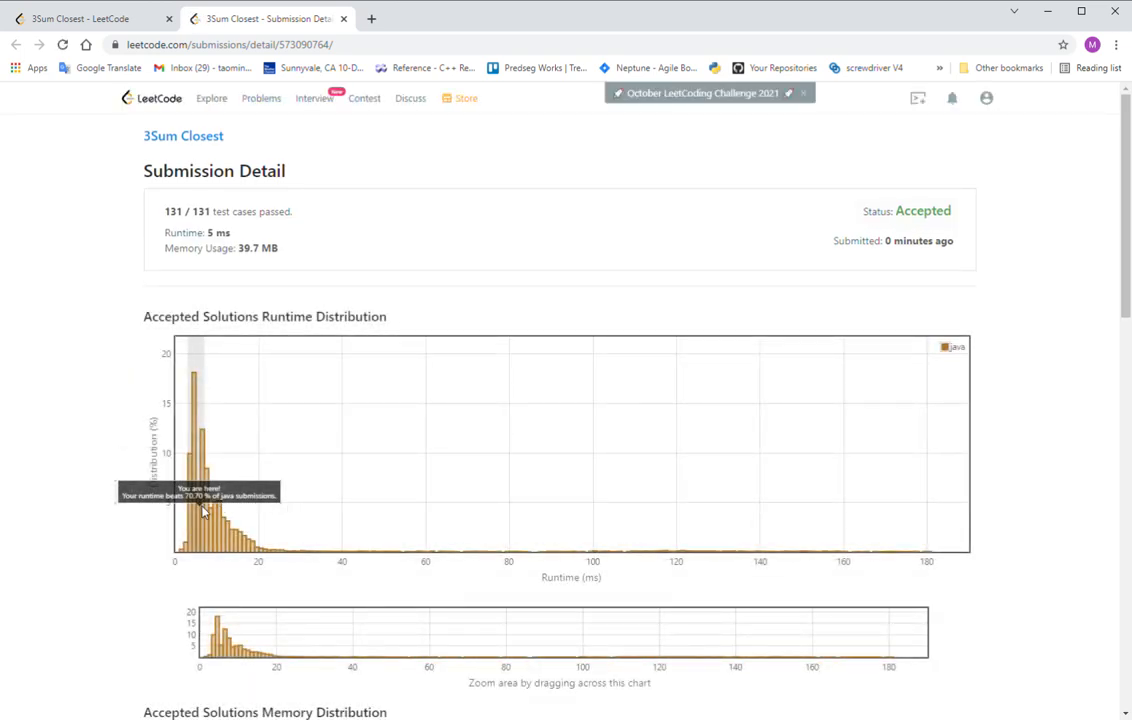
{"action": "left_click", "coordinate": [90, 18]}
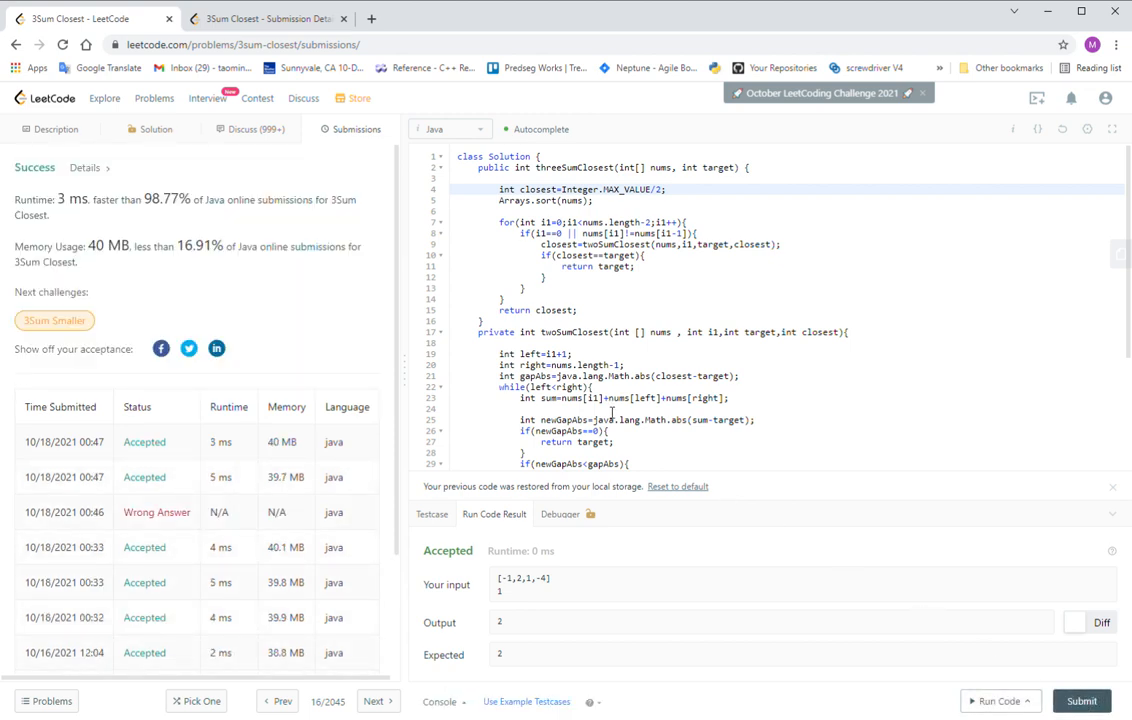
{"action": "mouse_move", "coordinate": [698, 364]}
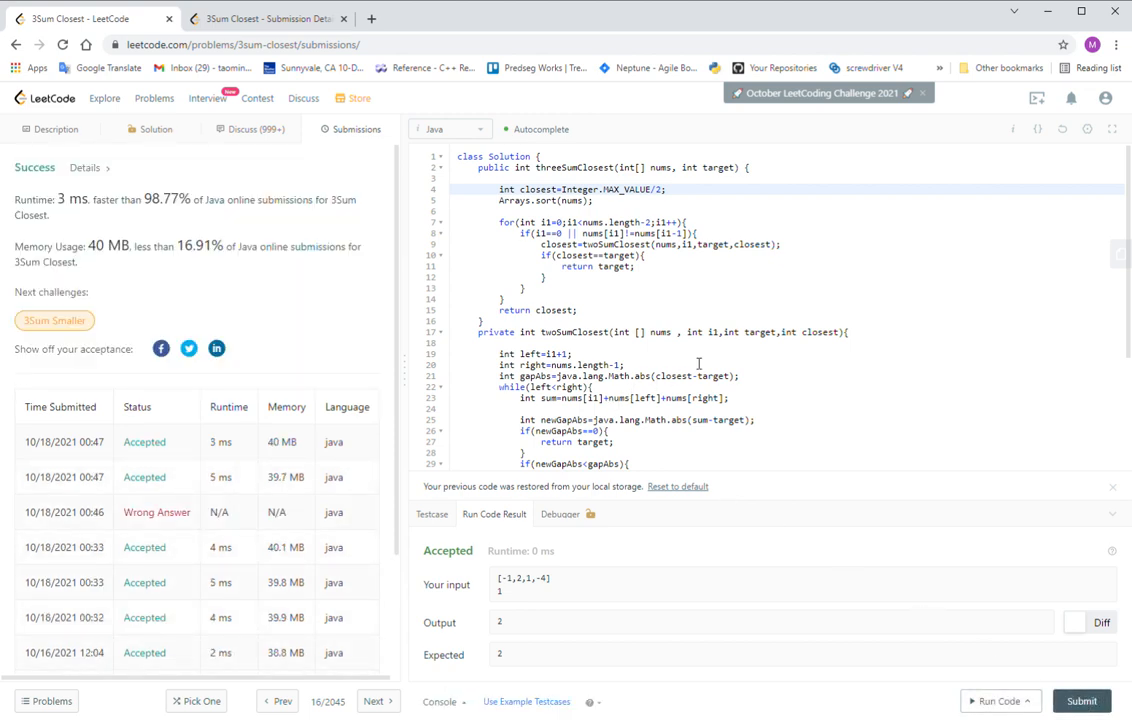